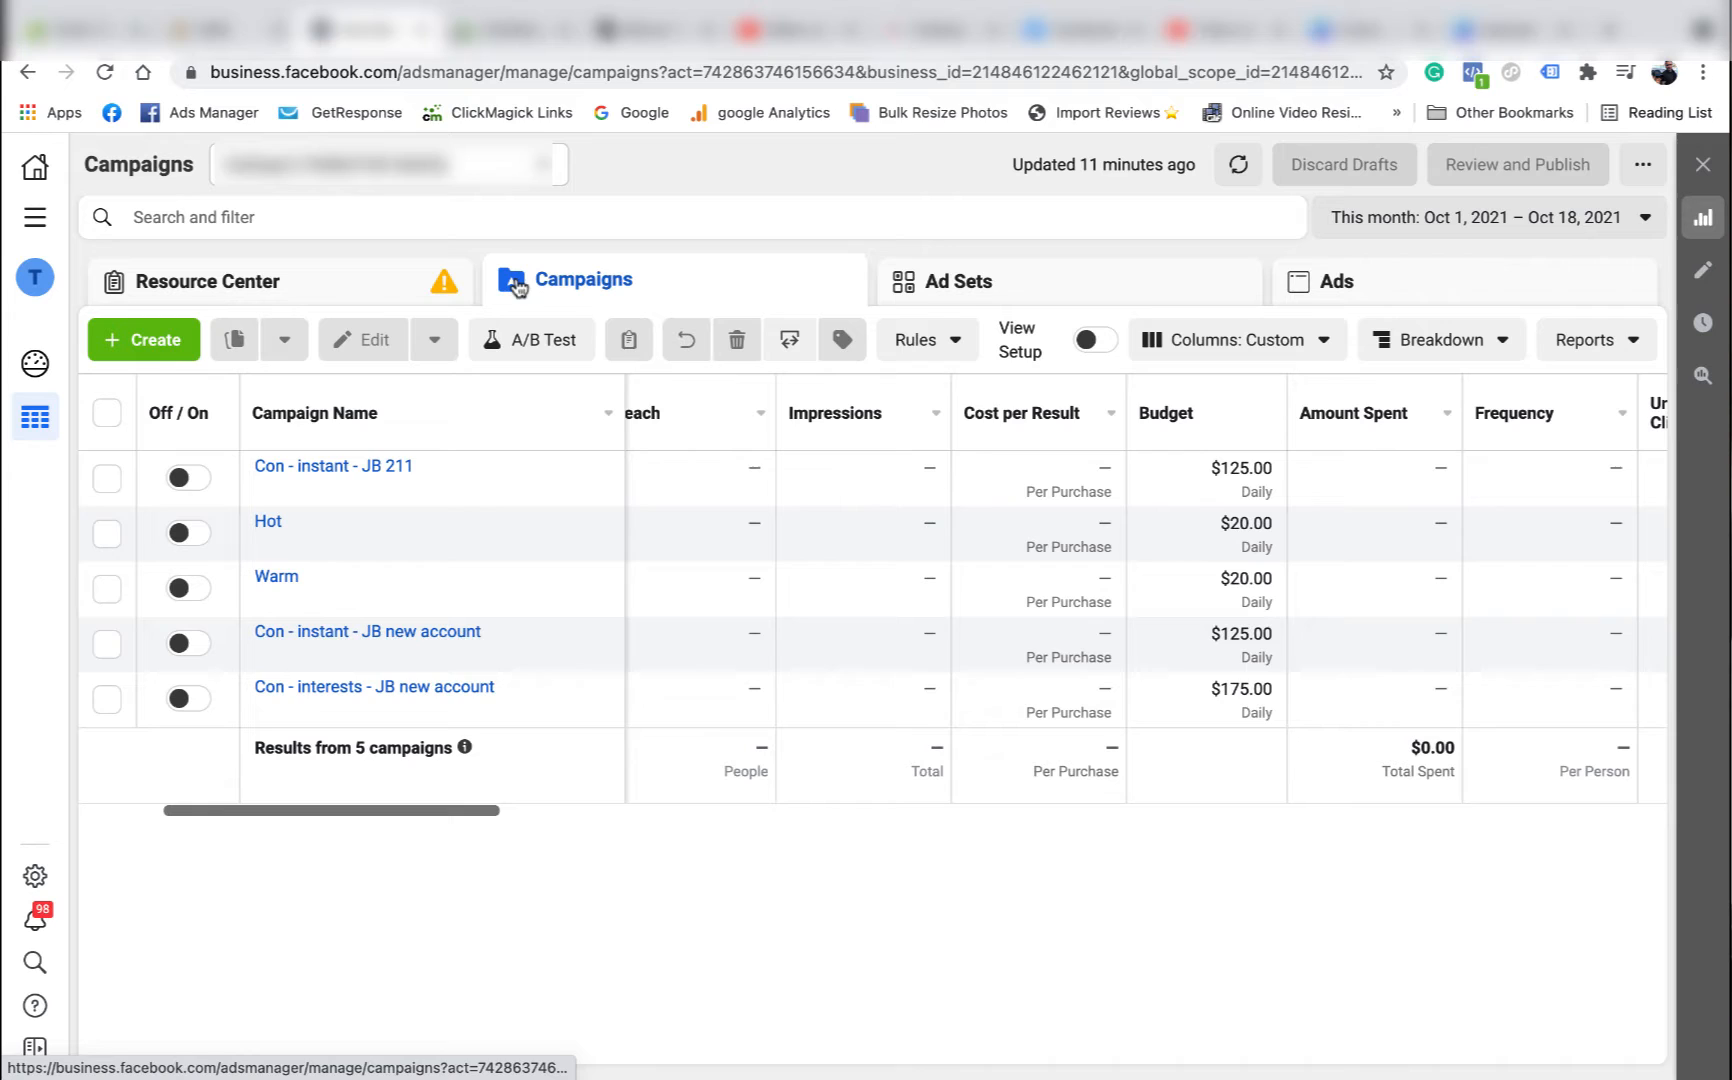
{"action": "mouse_move", "coordinate": [371, 279]}
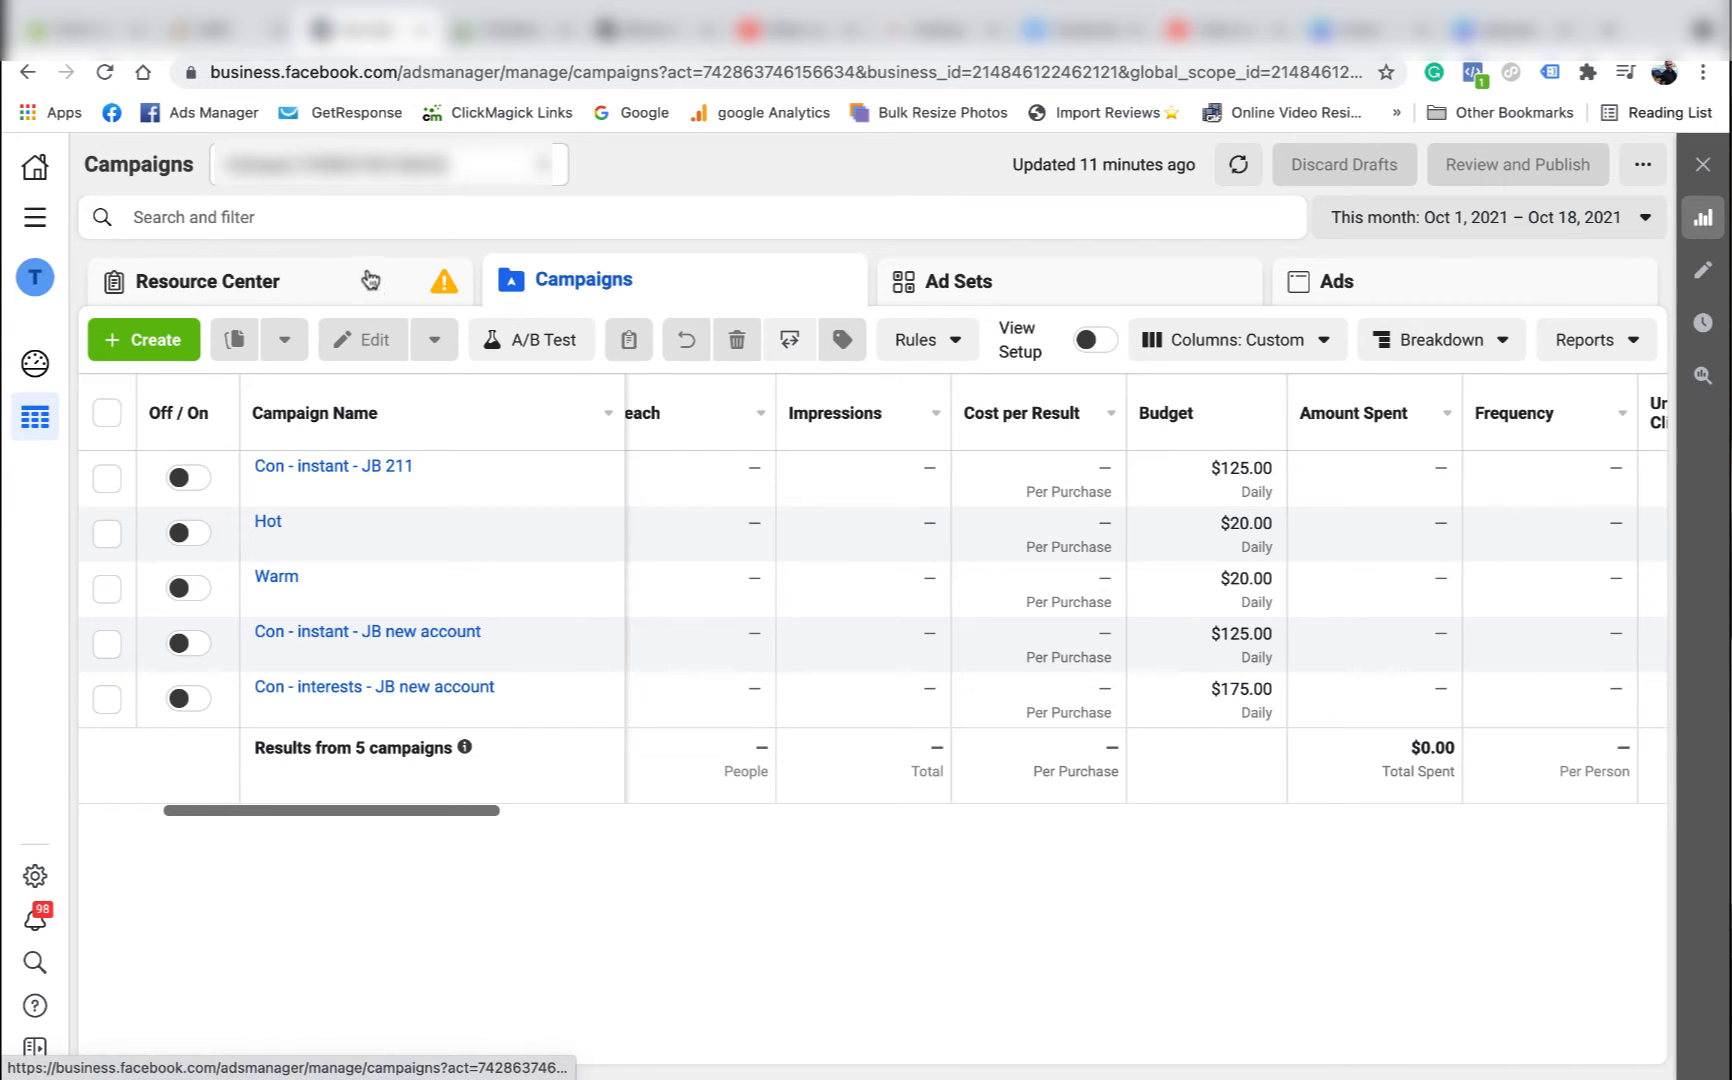
{"action": "mouse_move", "coordinate": [140, 290]}
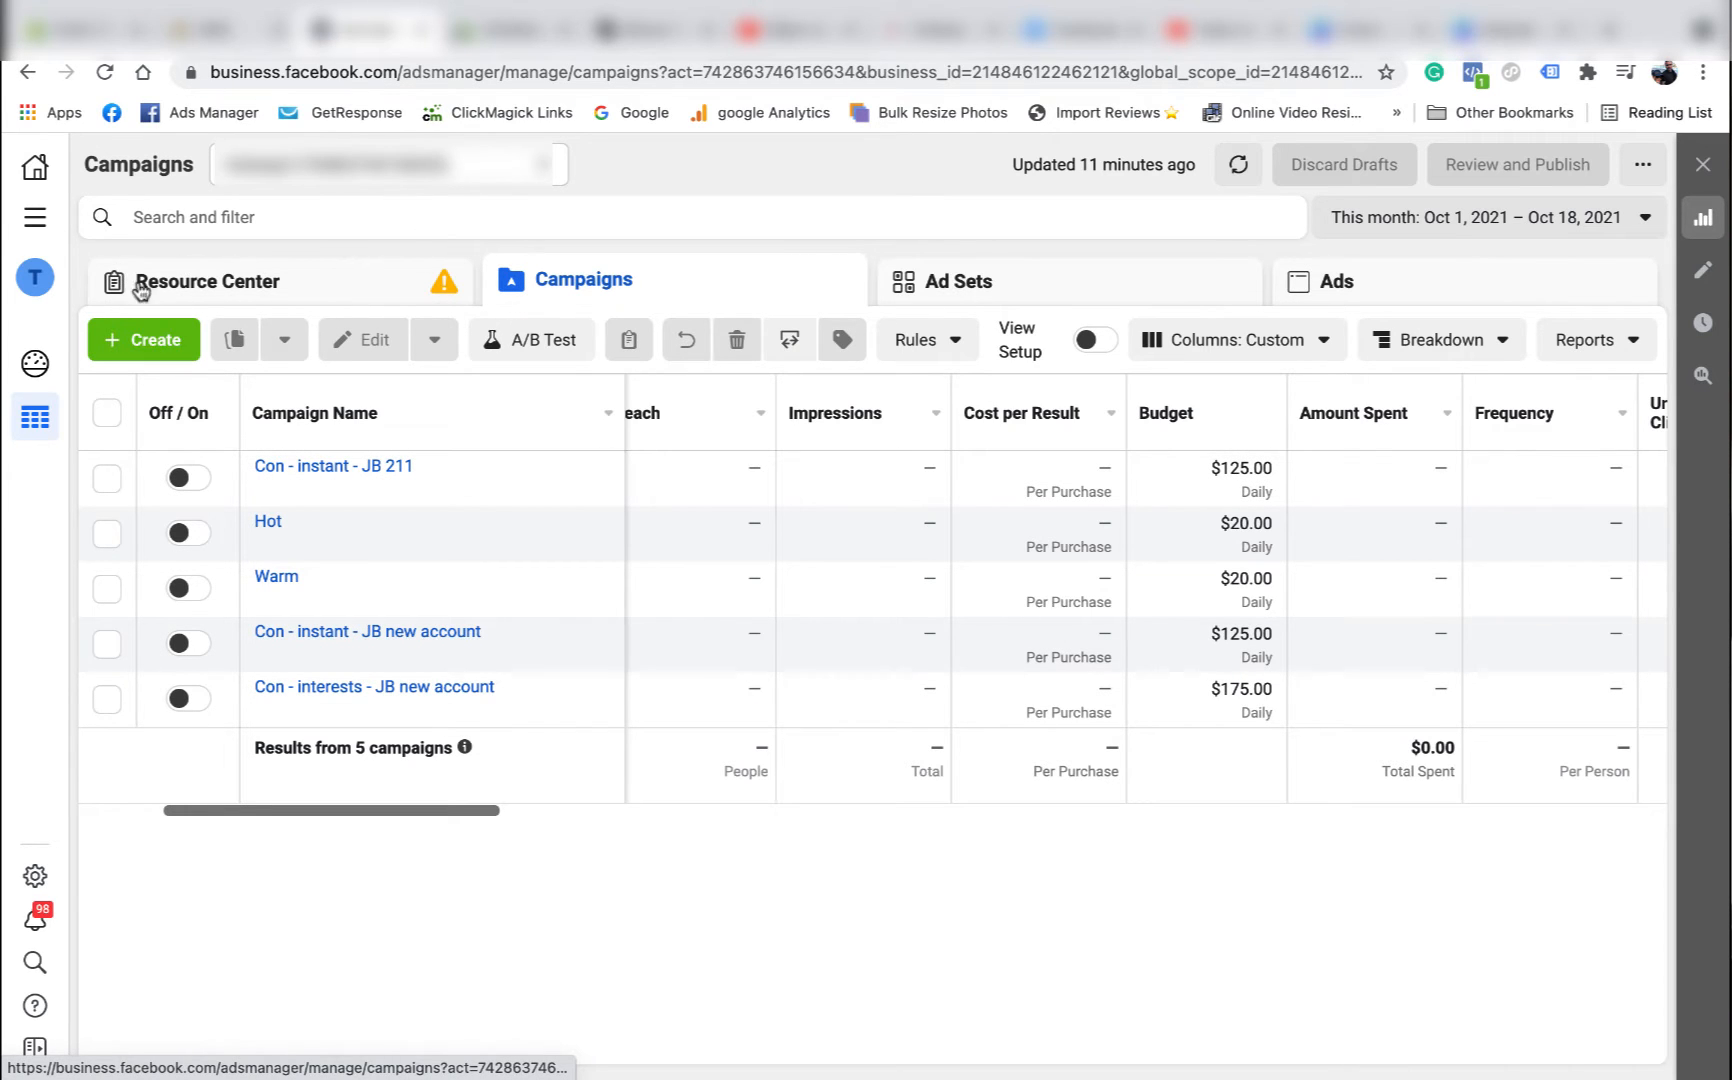
- Open the iOS 14 Resource Center: two of three tasks done, event prioritization pending
{"action": "left_click", "coordinate": [205, 280]}
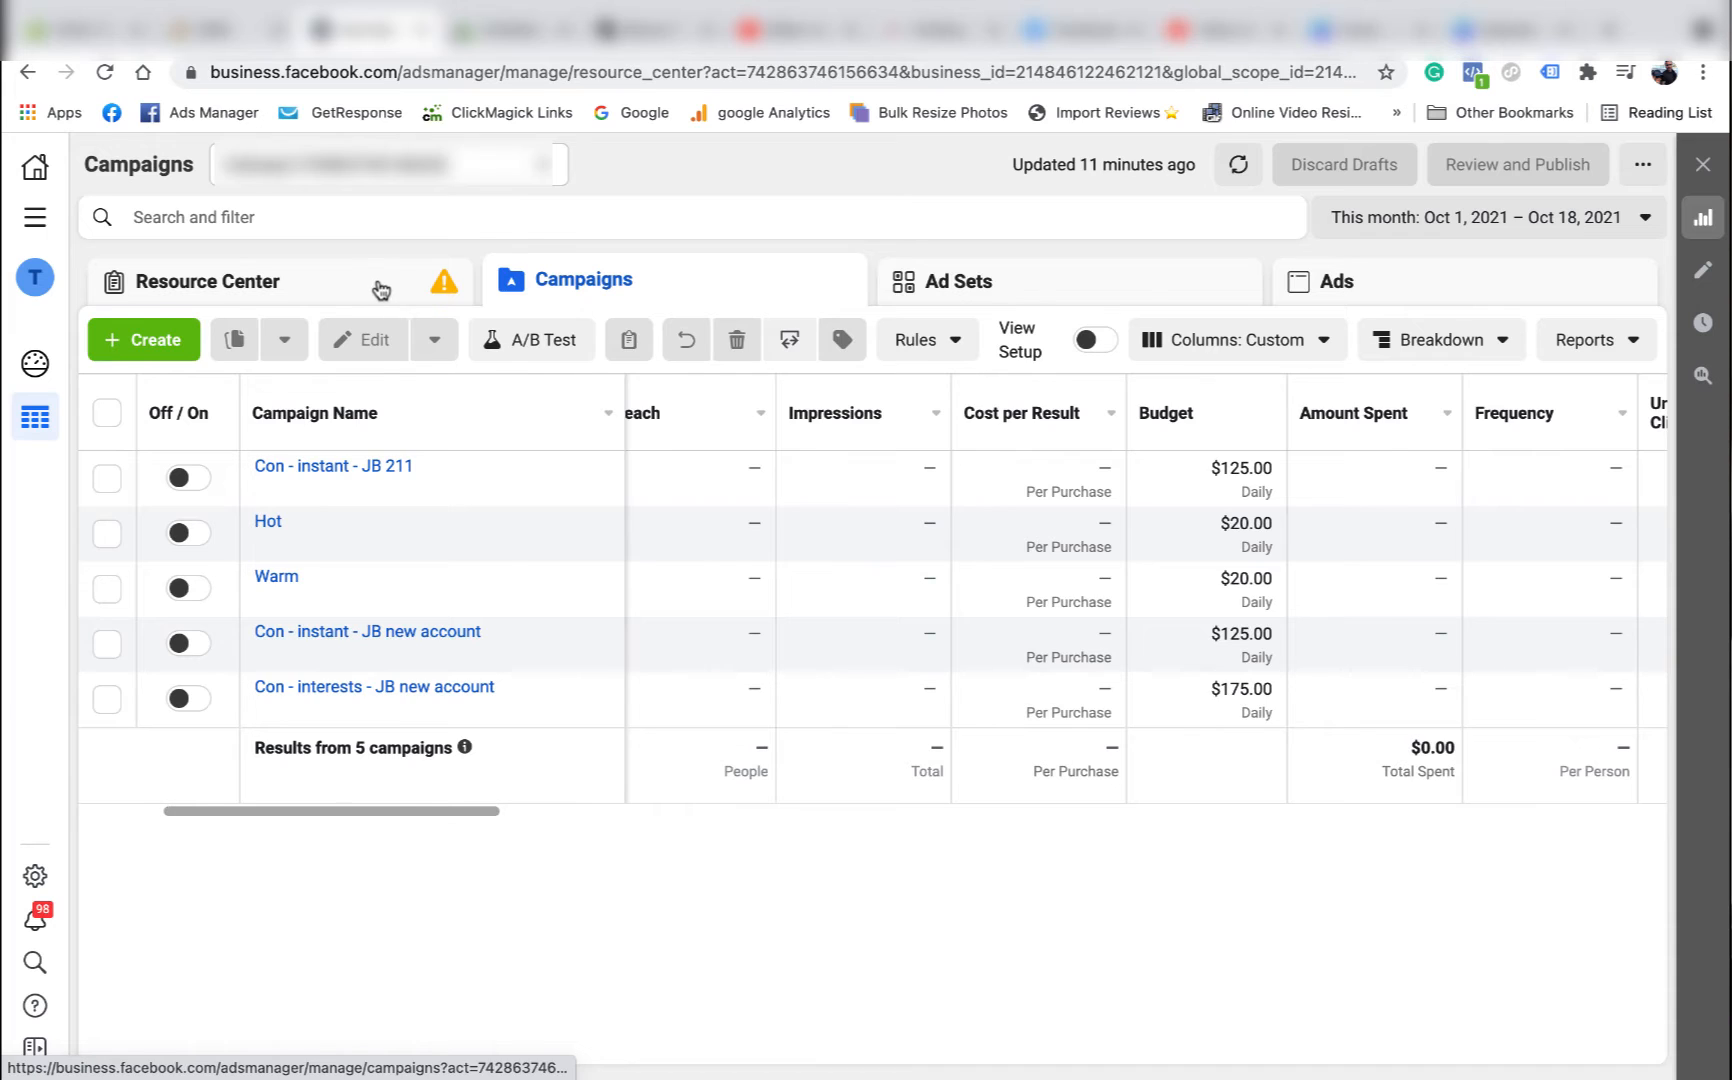
{"action": "left_click", "coordinate": [204, 279]}
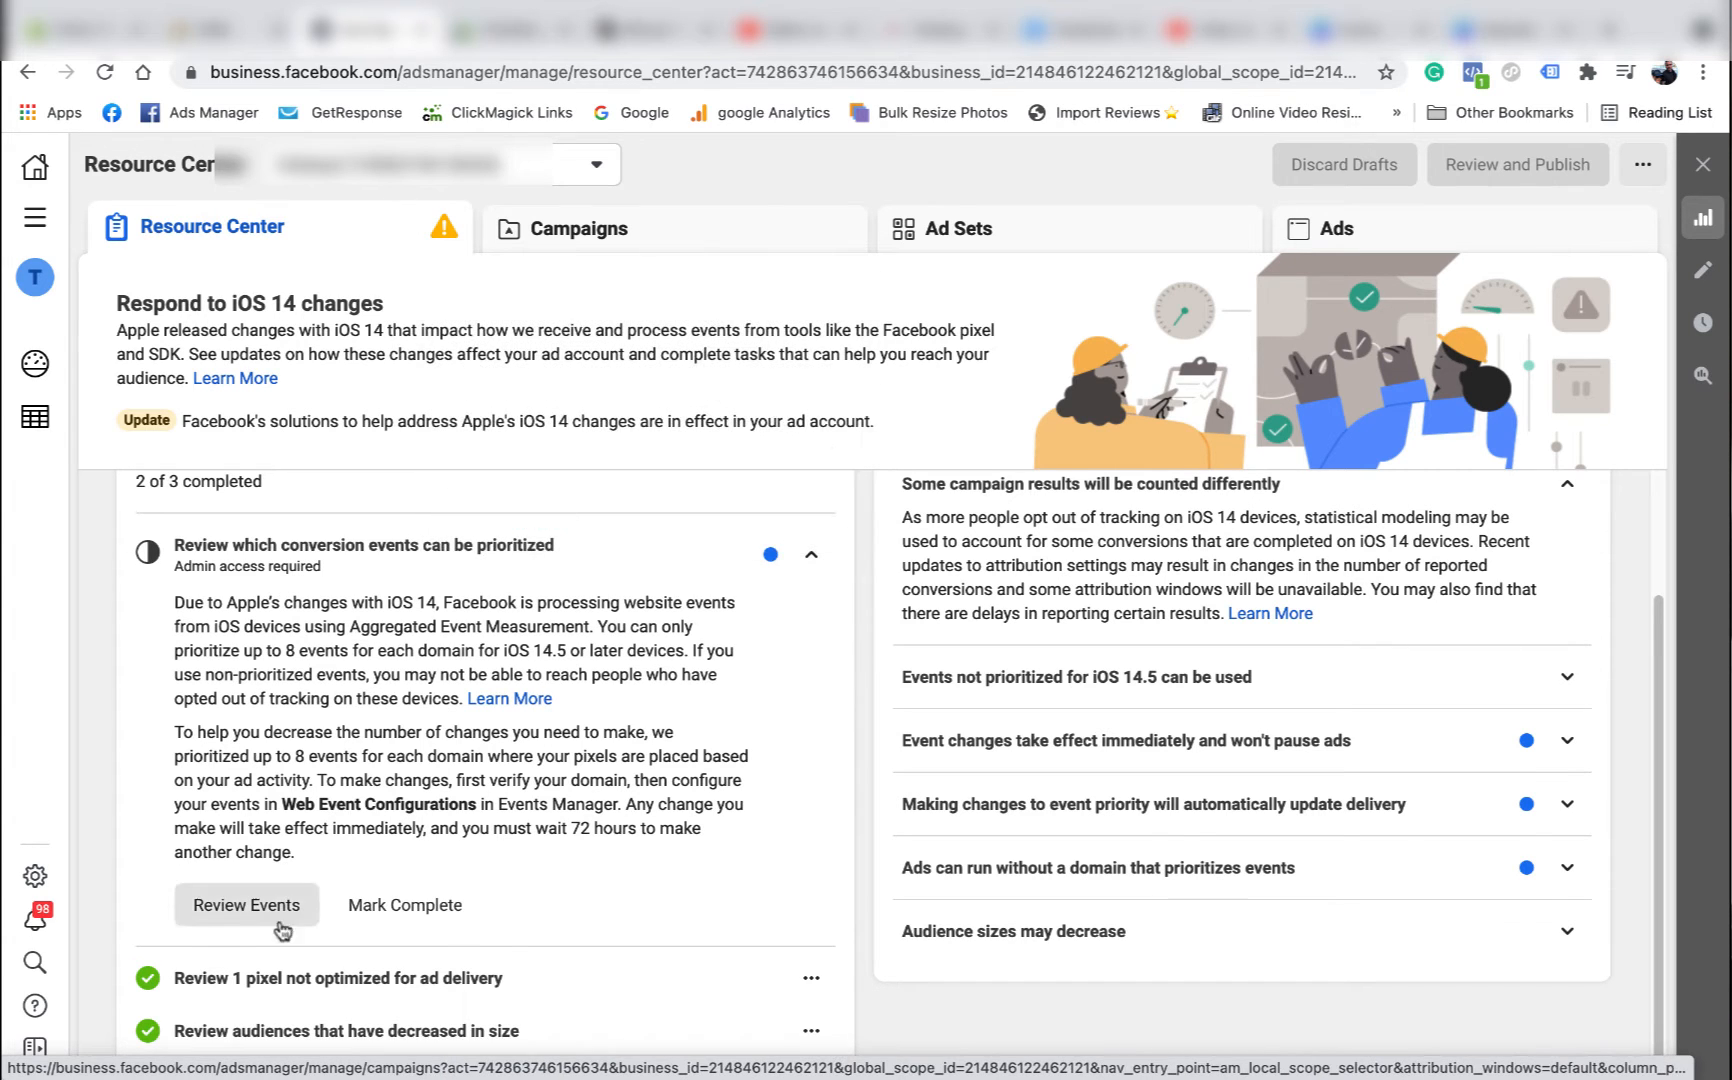
{"action": "left_click", "coordinate": [245, 904]}
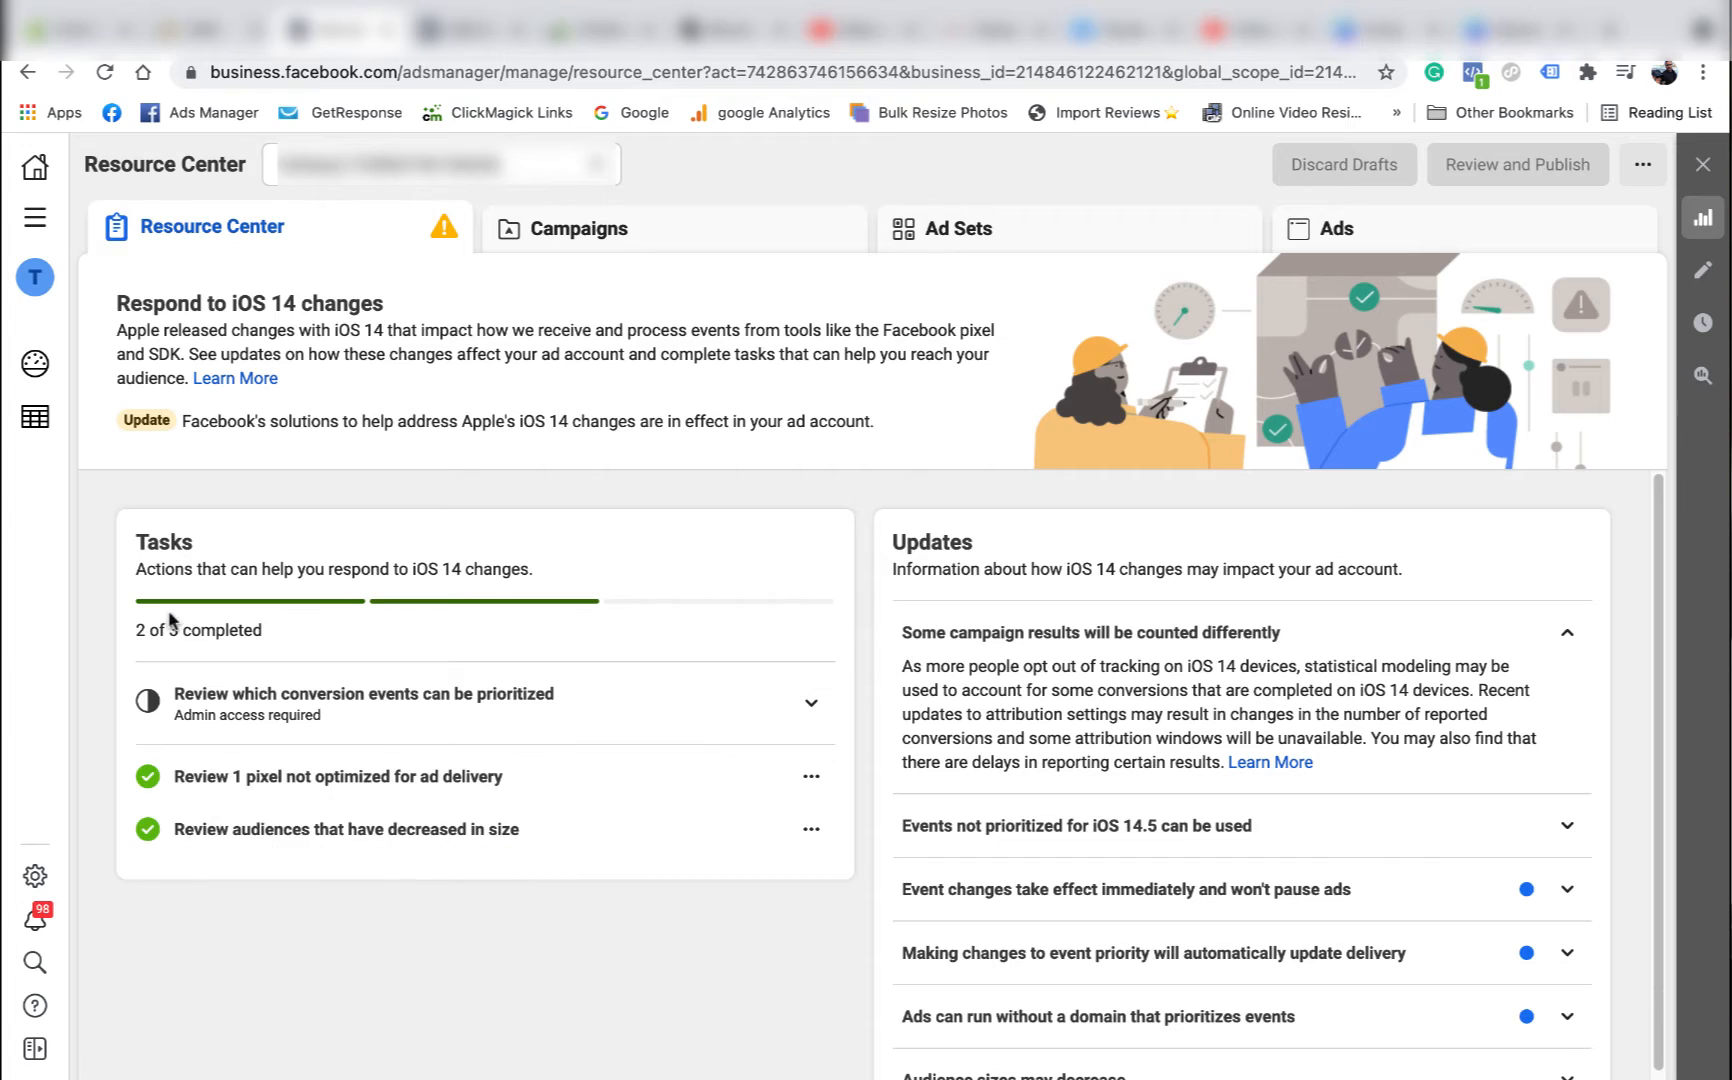
{"action": "mouse_move", "coordinate": [359, 319]}
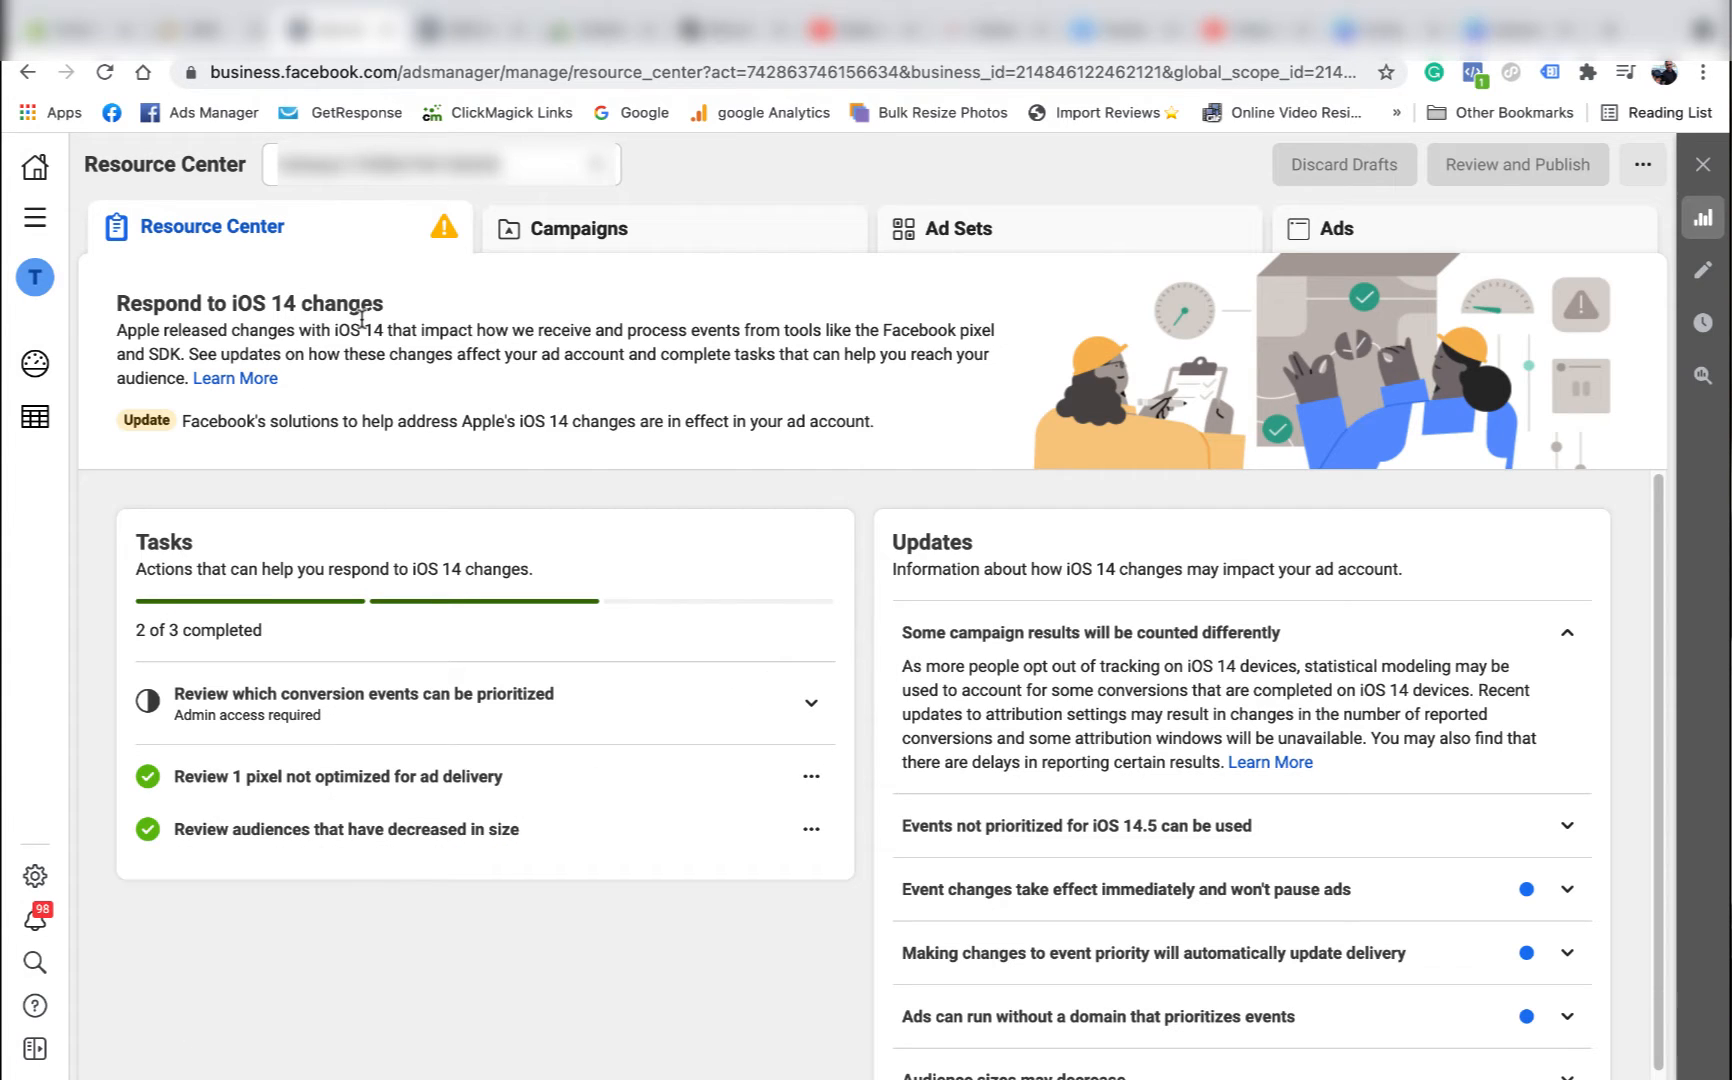
{"action": "mouse_move", "coordinate": [435, 337]}
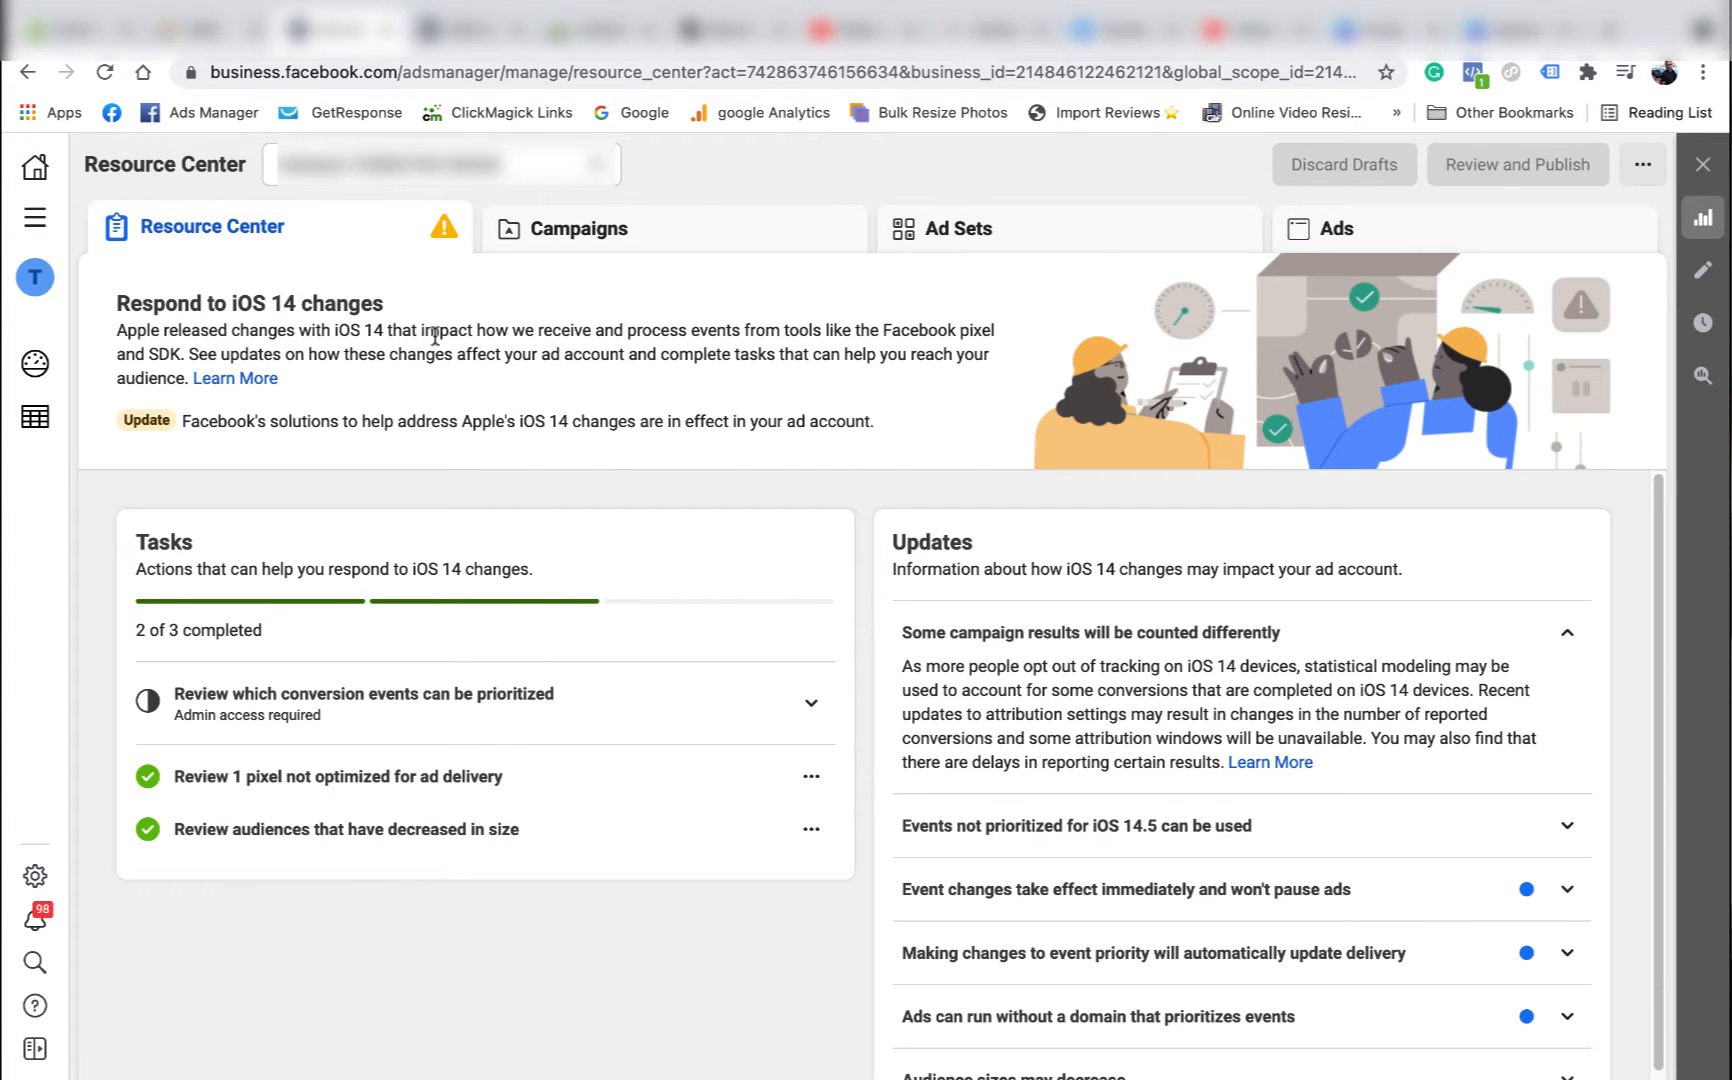
- Open Events Manager's Aggregated Event Measurement web event configurations for the three primary domains
{"action": "left_click", "coordinate": [34, 216]}
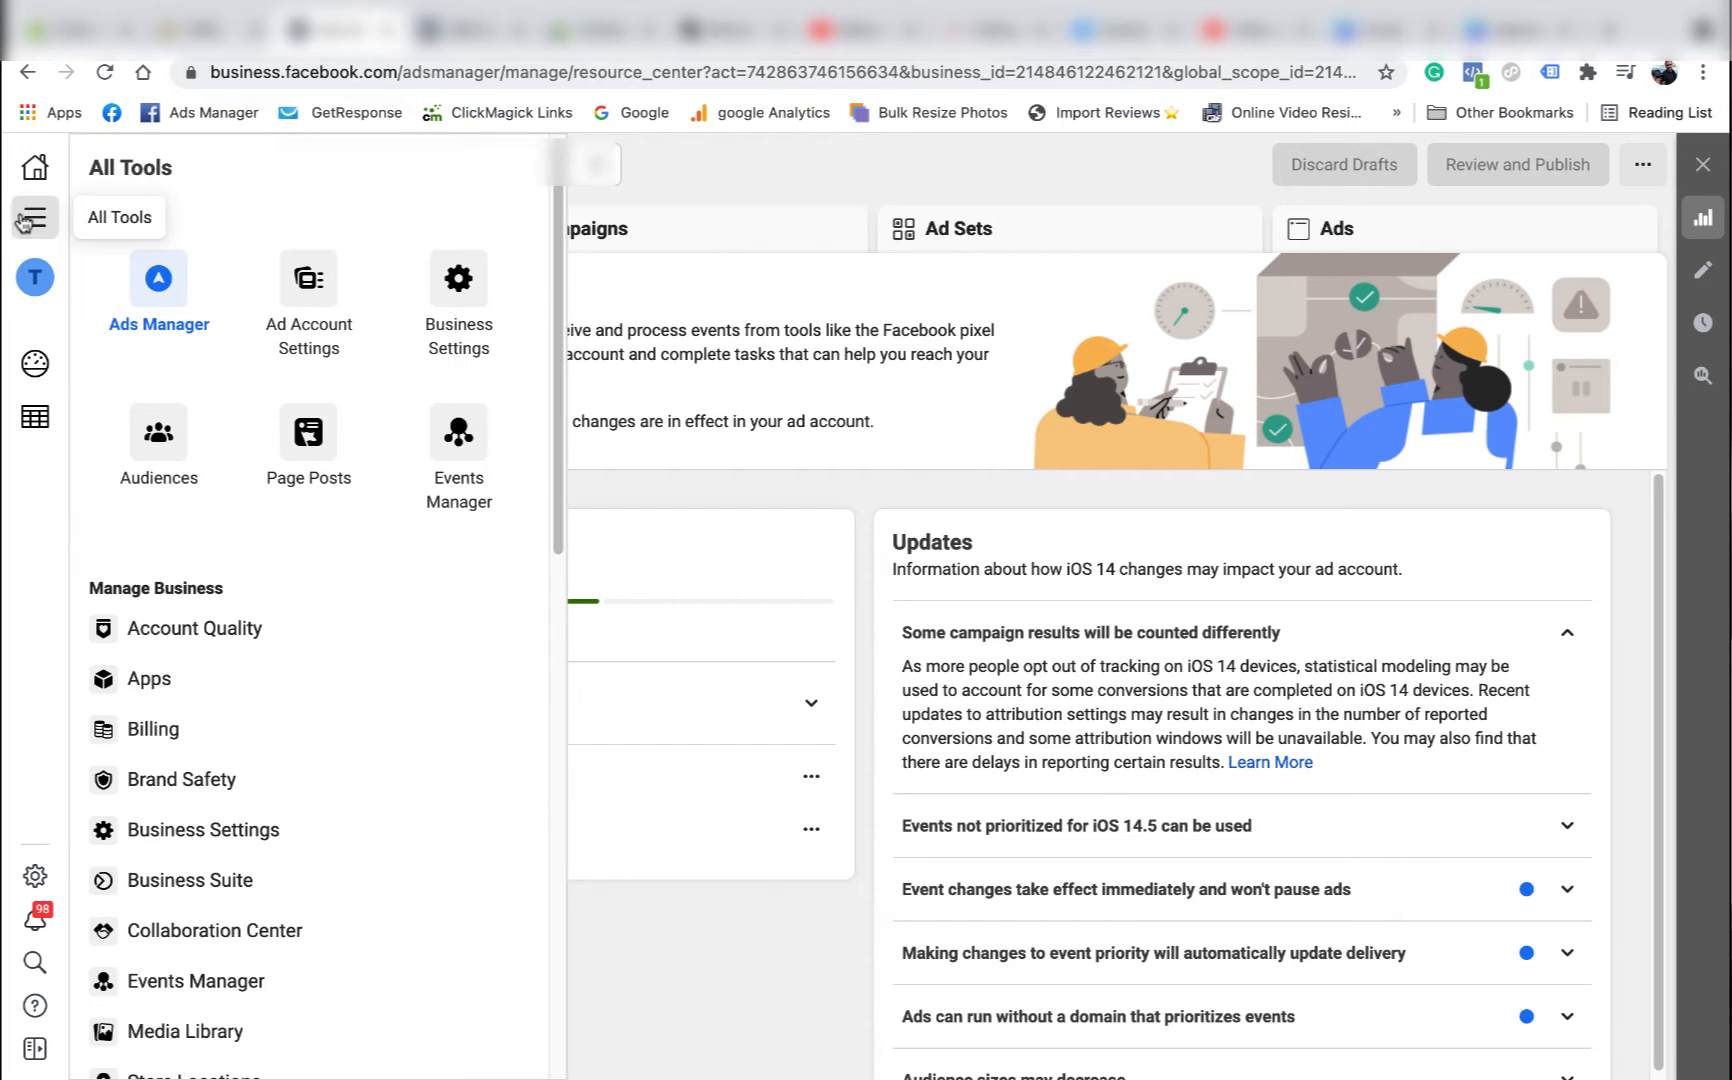
{"action": "left_click", "coordinate": [458, 442]}
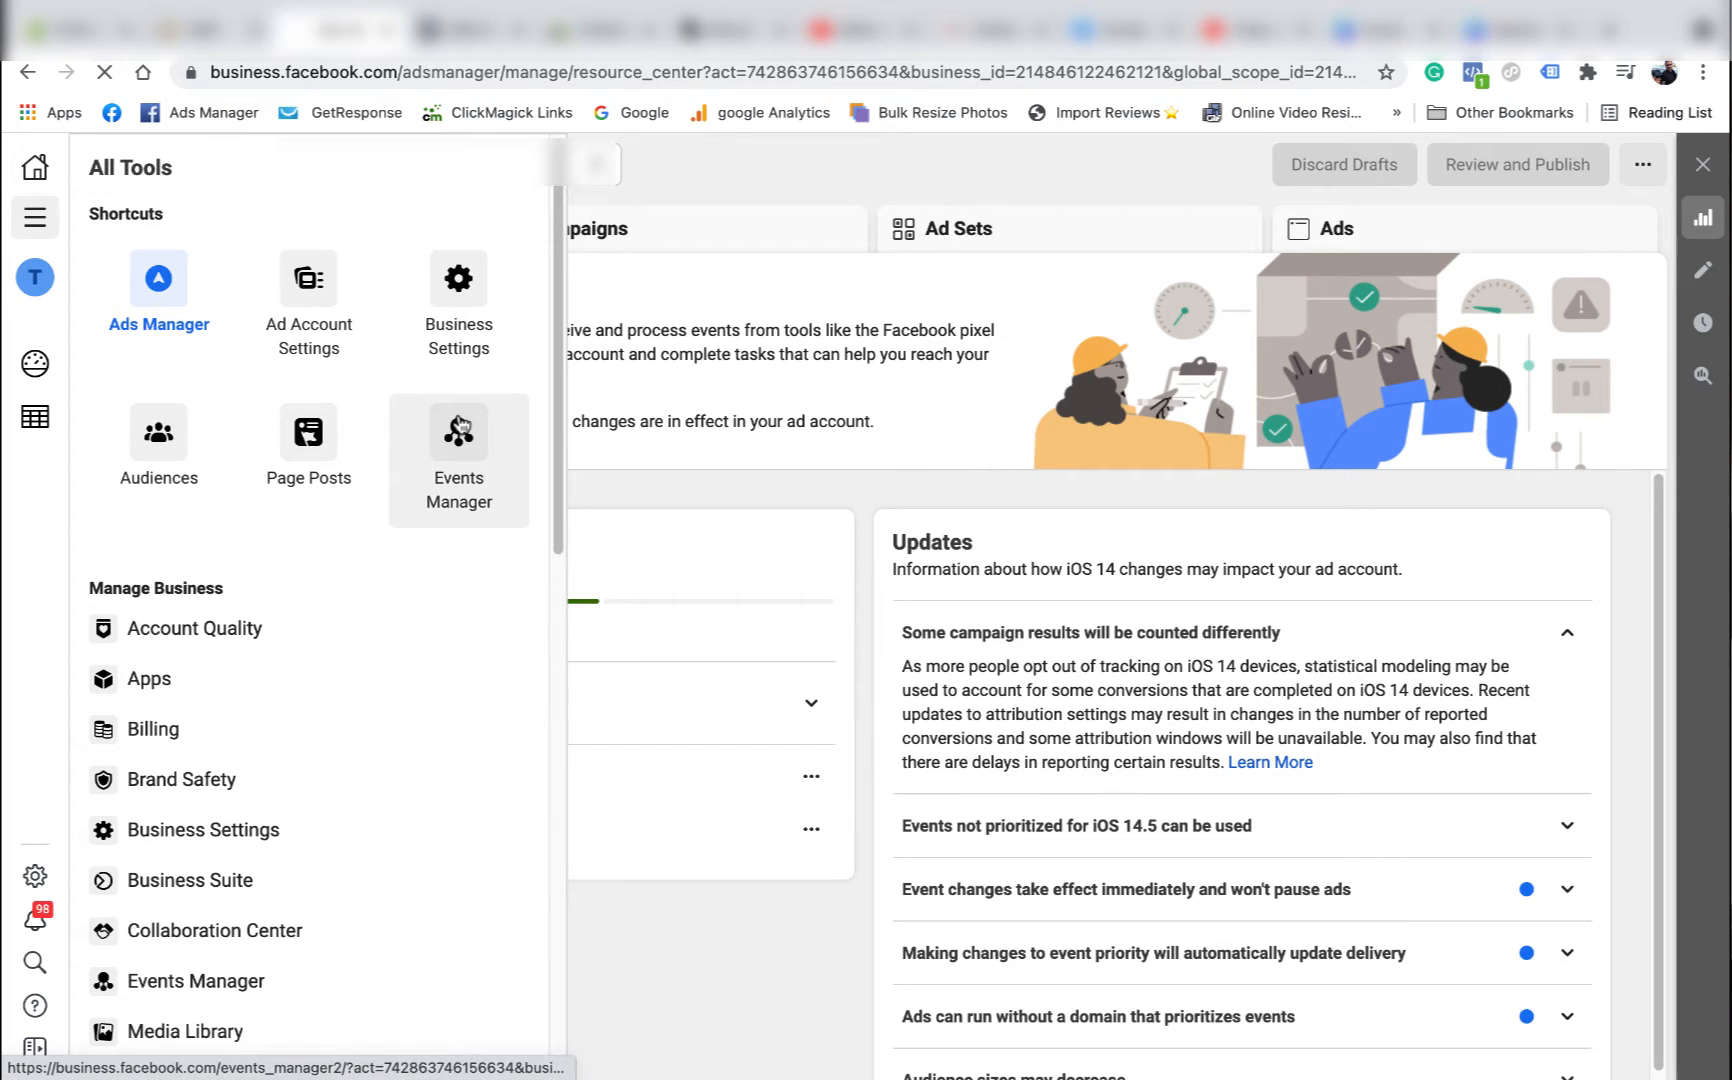
{"action": "left_click", "coordinate": [457, 447]}
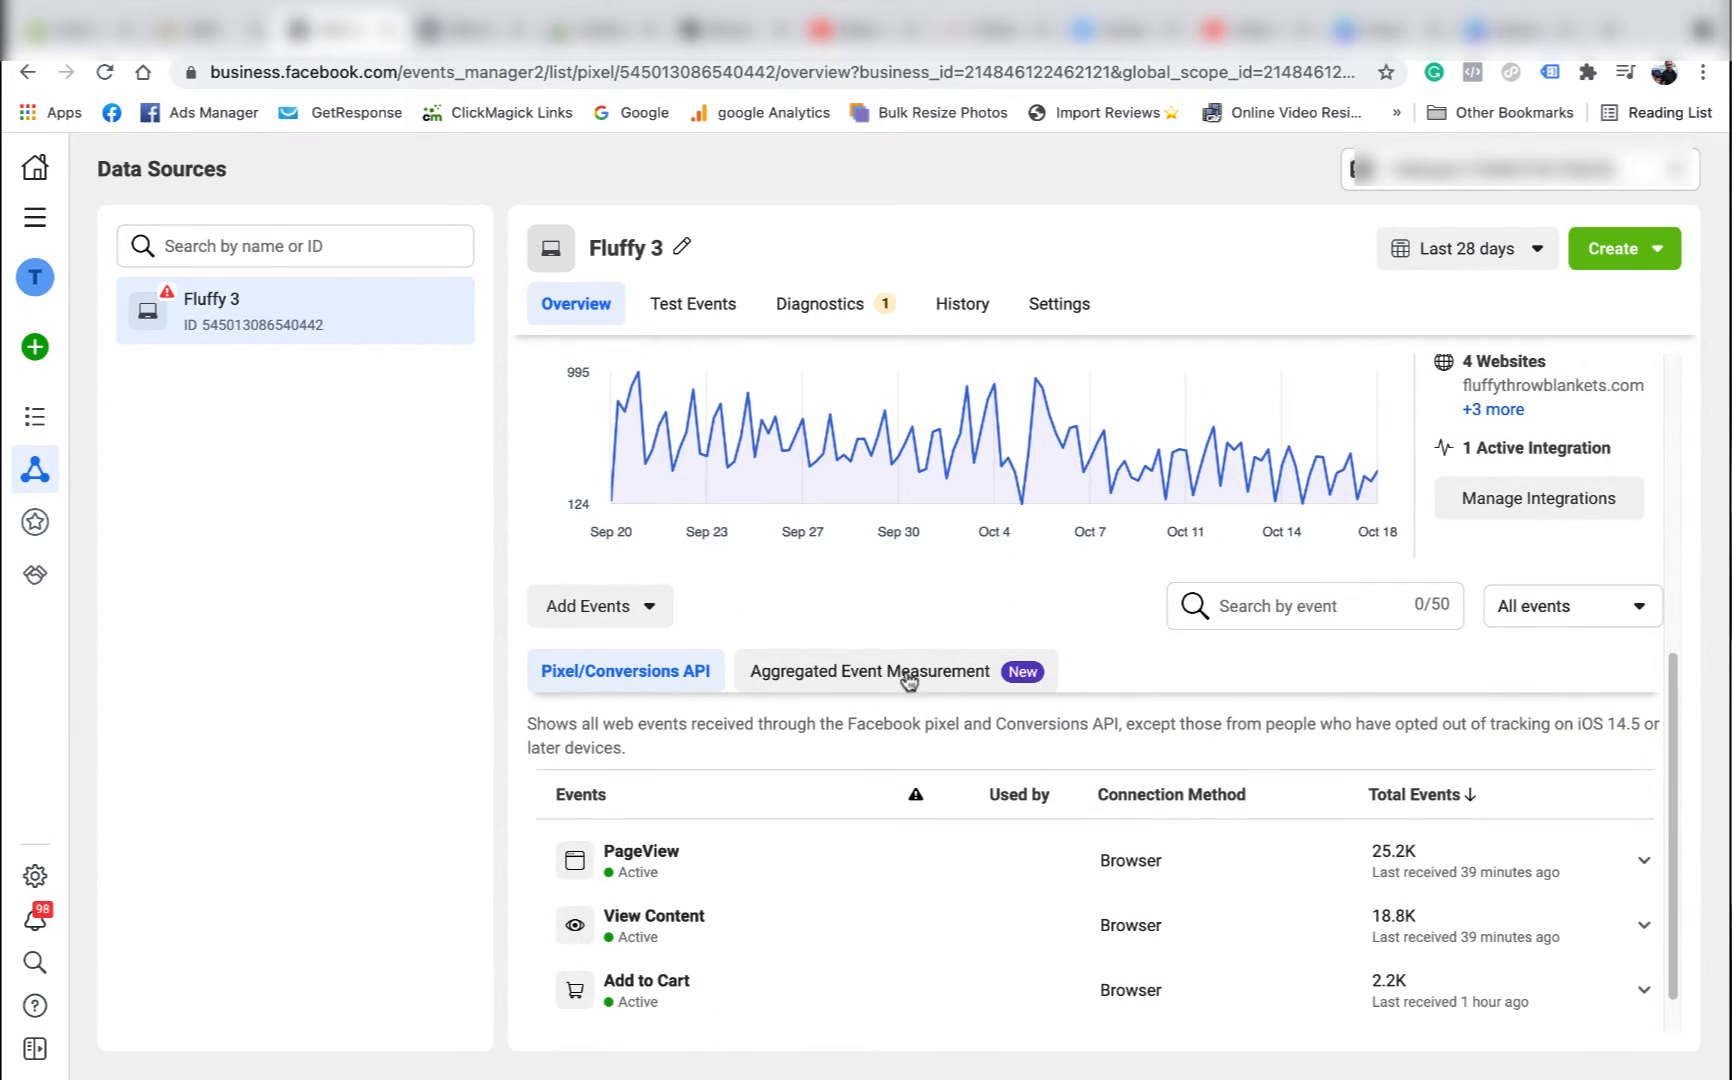
{"action": "left_click", "coordinate": [868, 670]}
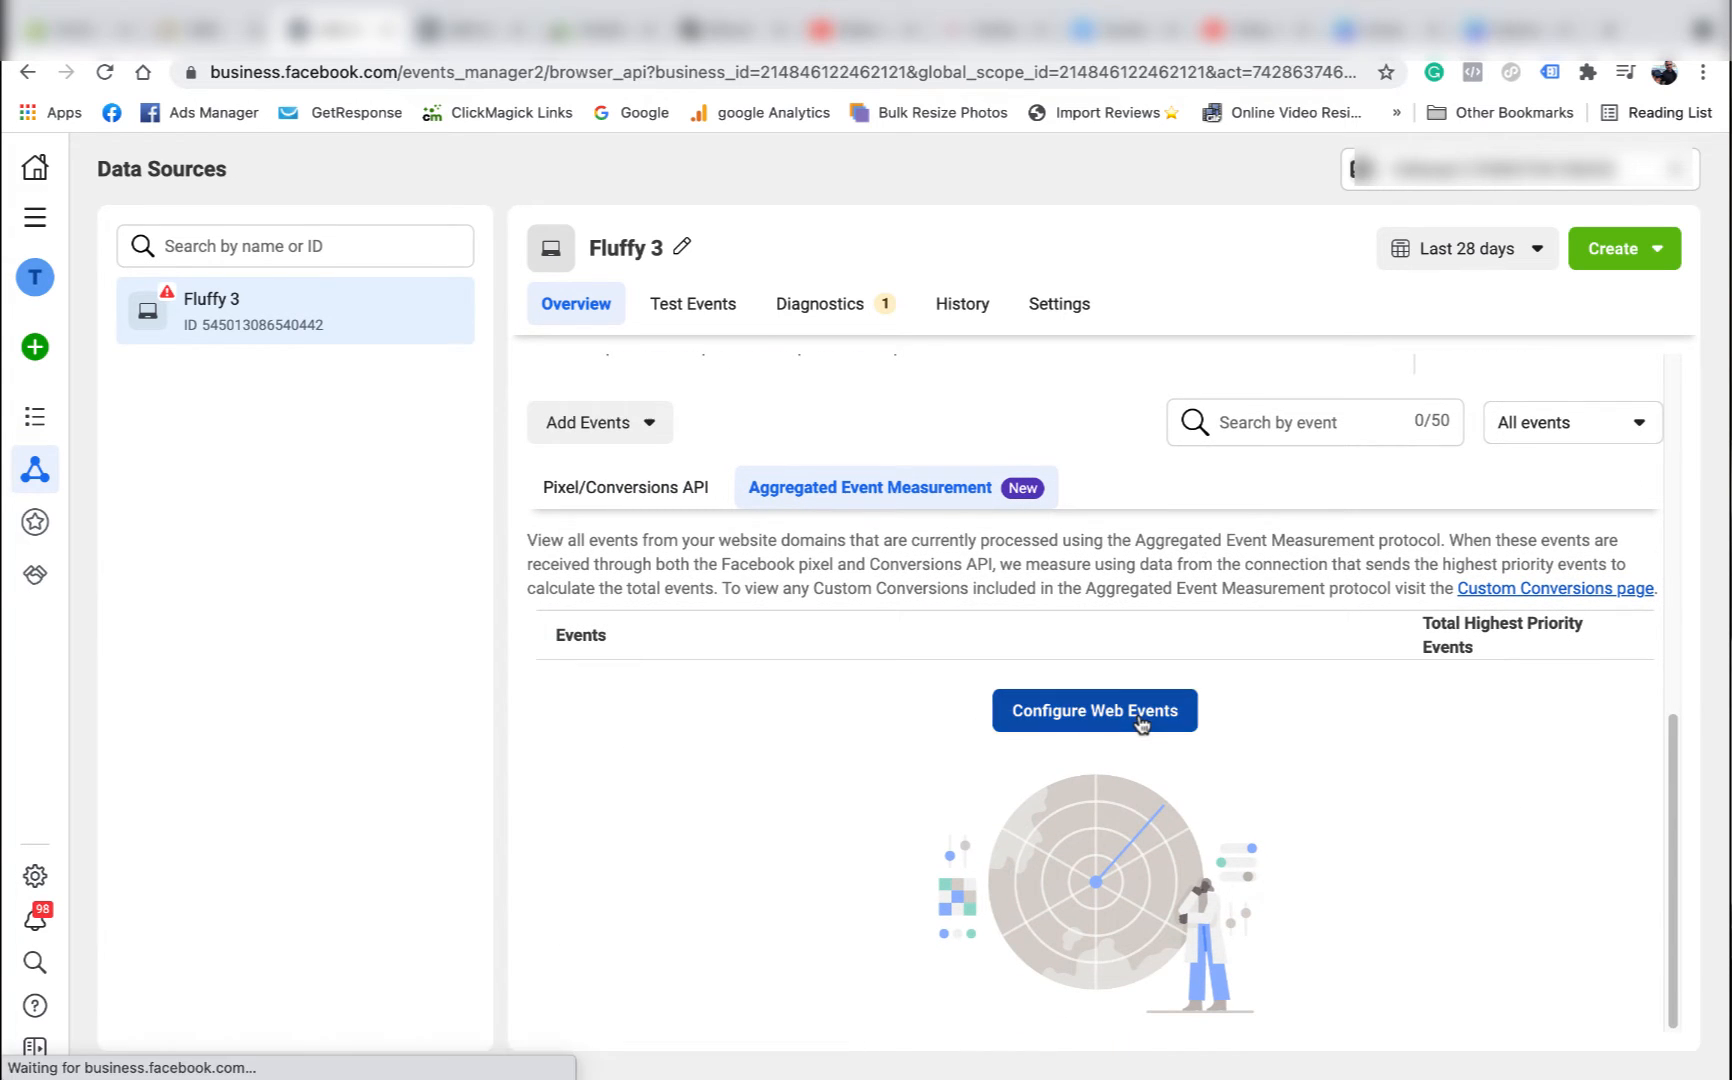
{"action": "left_click", "coordinate": [1095, 710]}
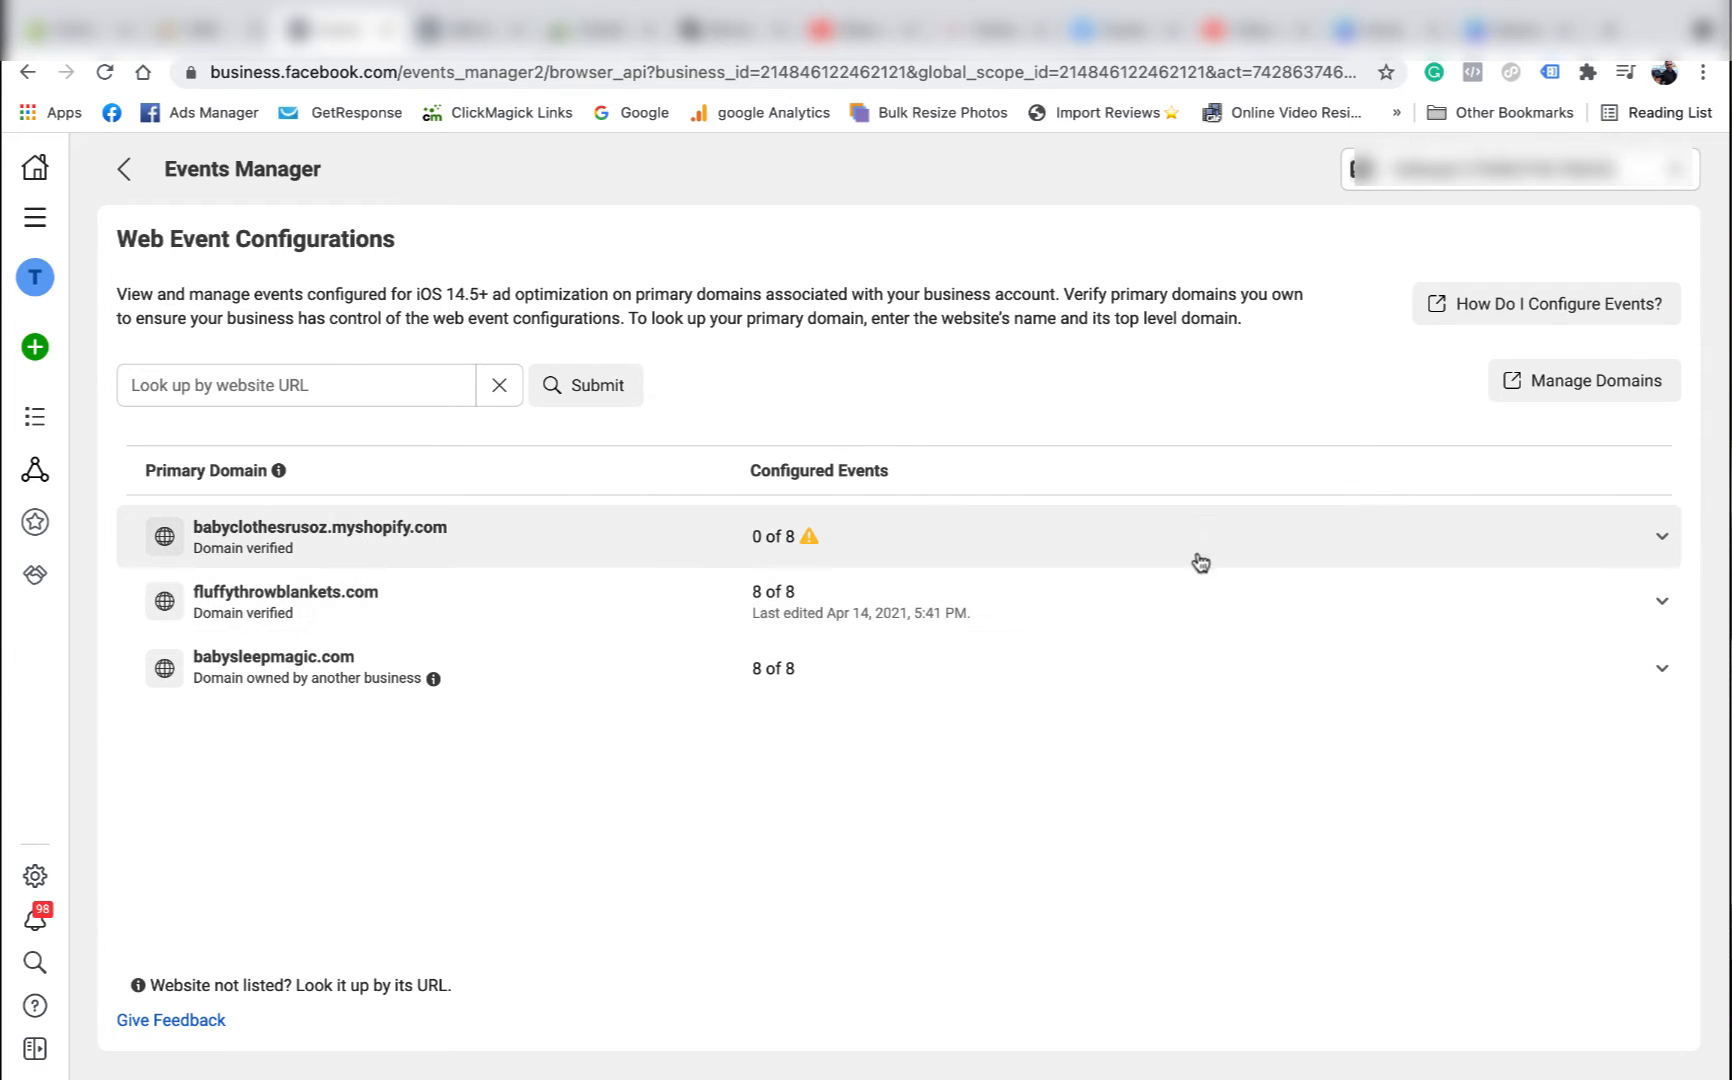
{"action": "mouse_move", "coordinate": [560, 574]}
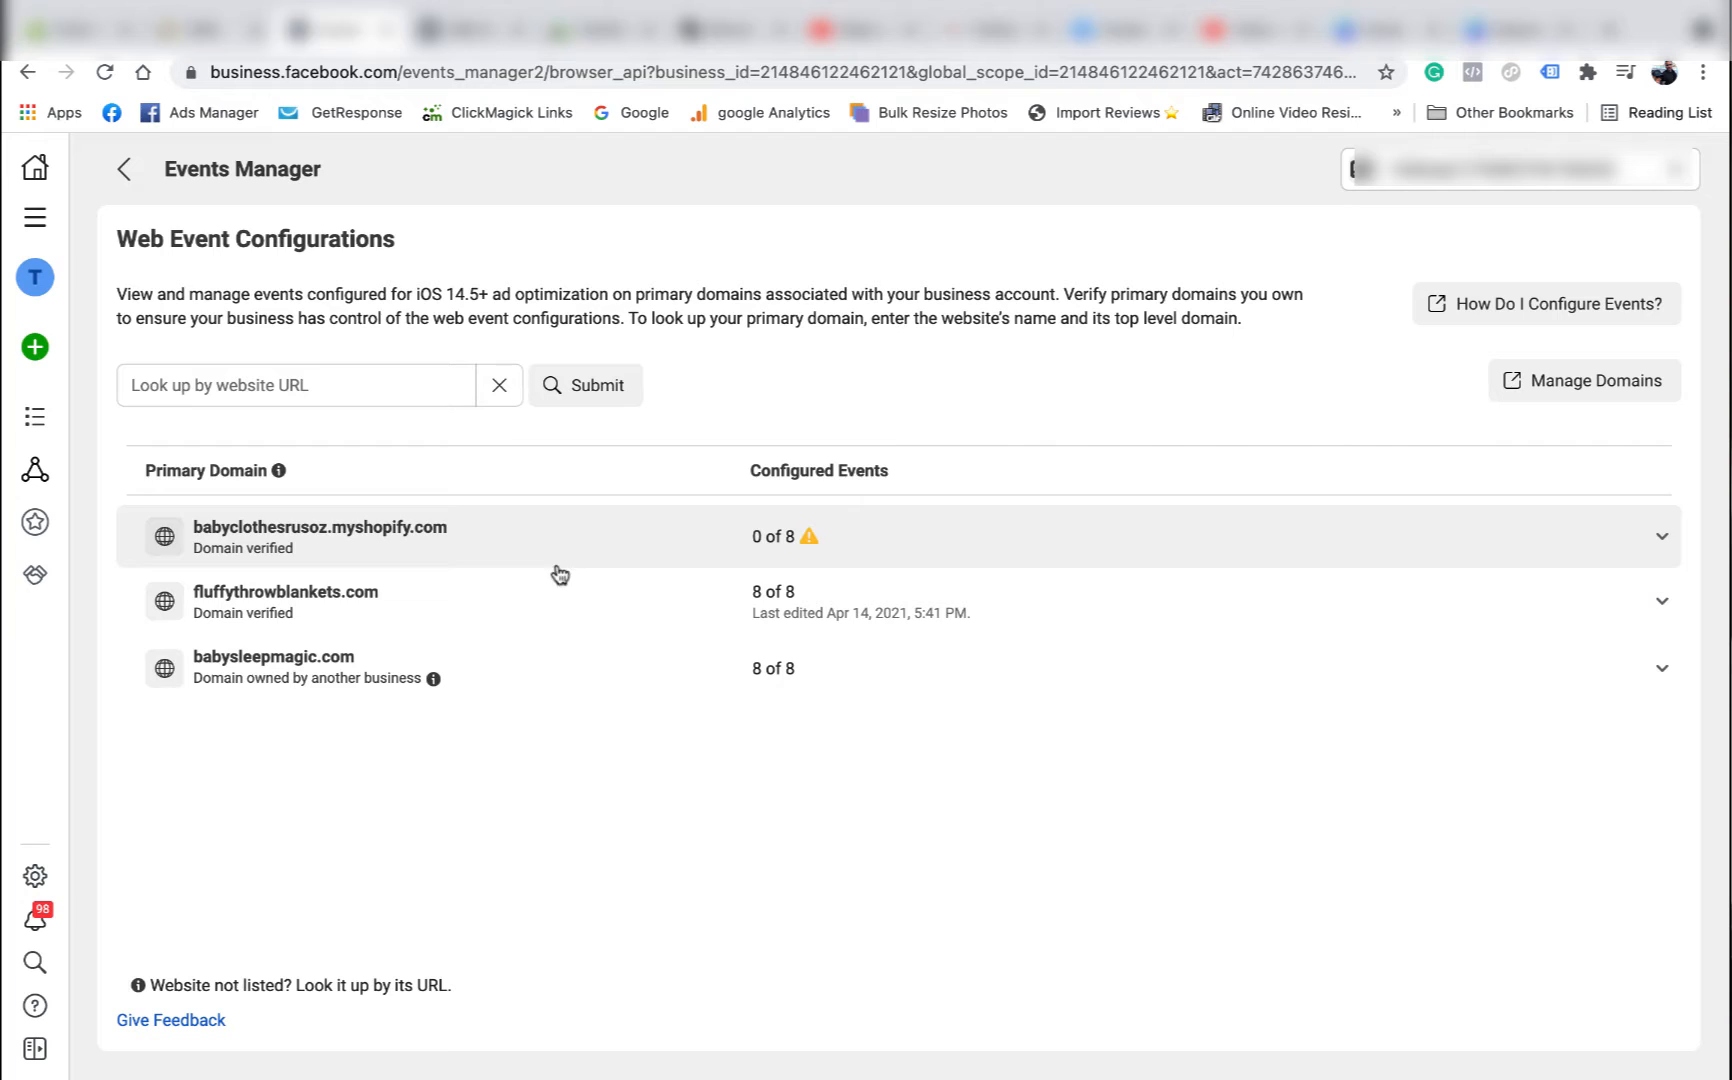
- Start editing events for babyclothesrusoz.myshopify.com, confirming the edit warning
{"action": "left_click", "coordinate": [1660, 537]}
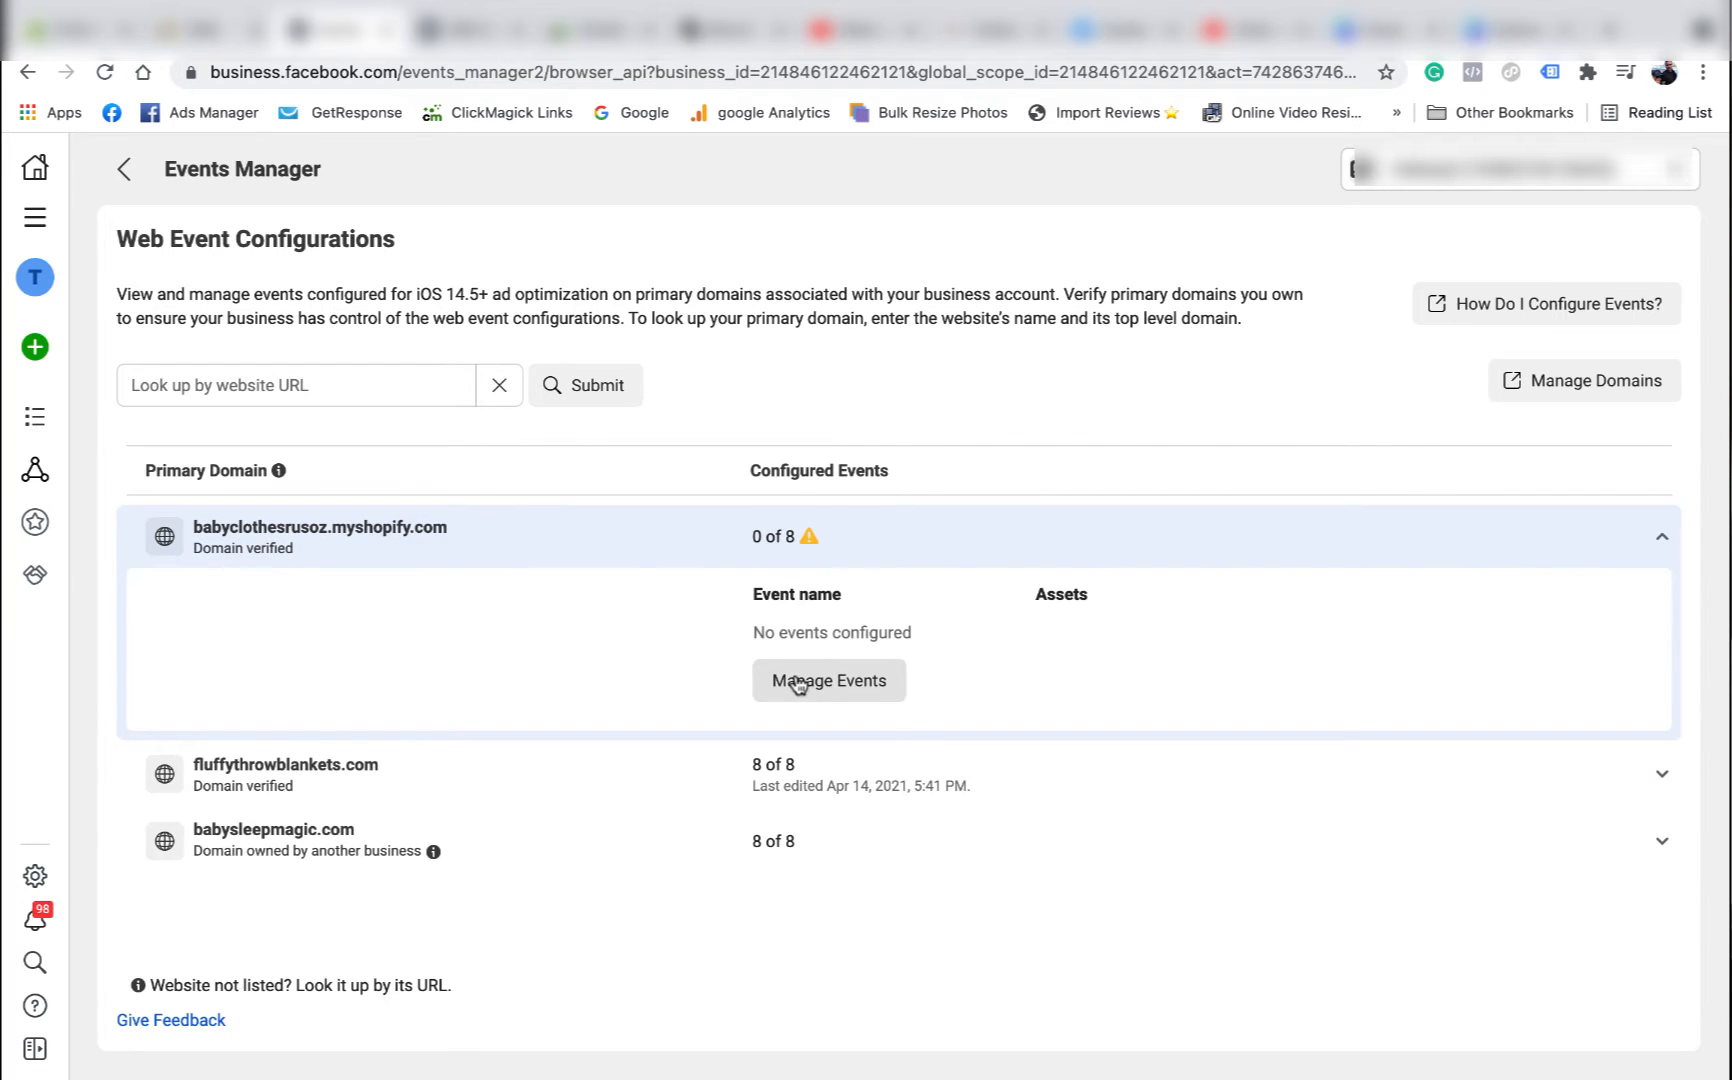
{"action": "left_click", "coordinate": [828, 680]}
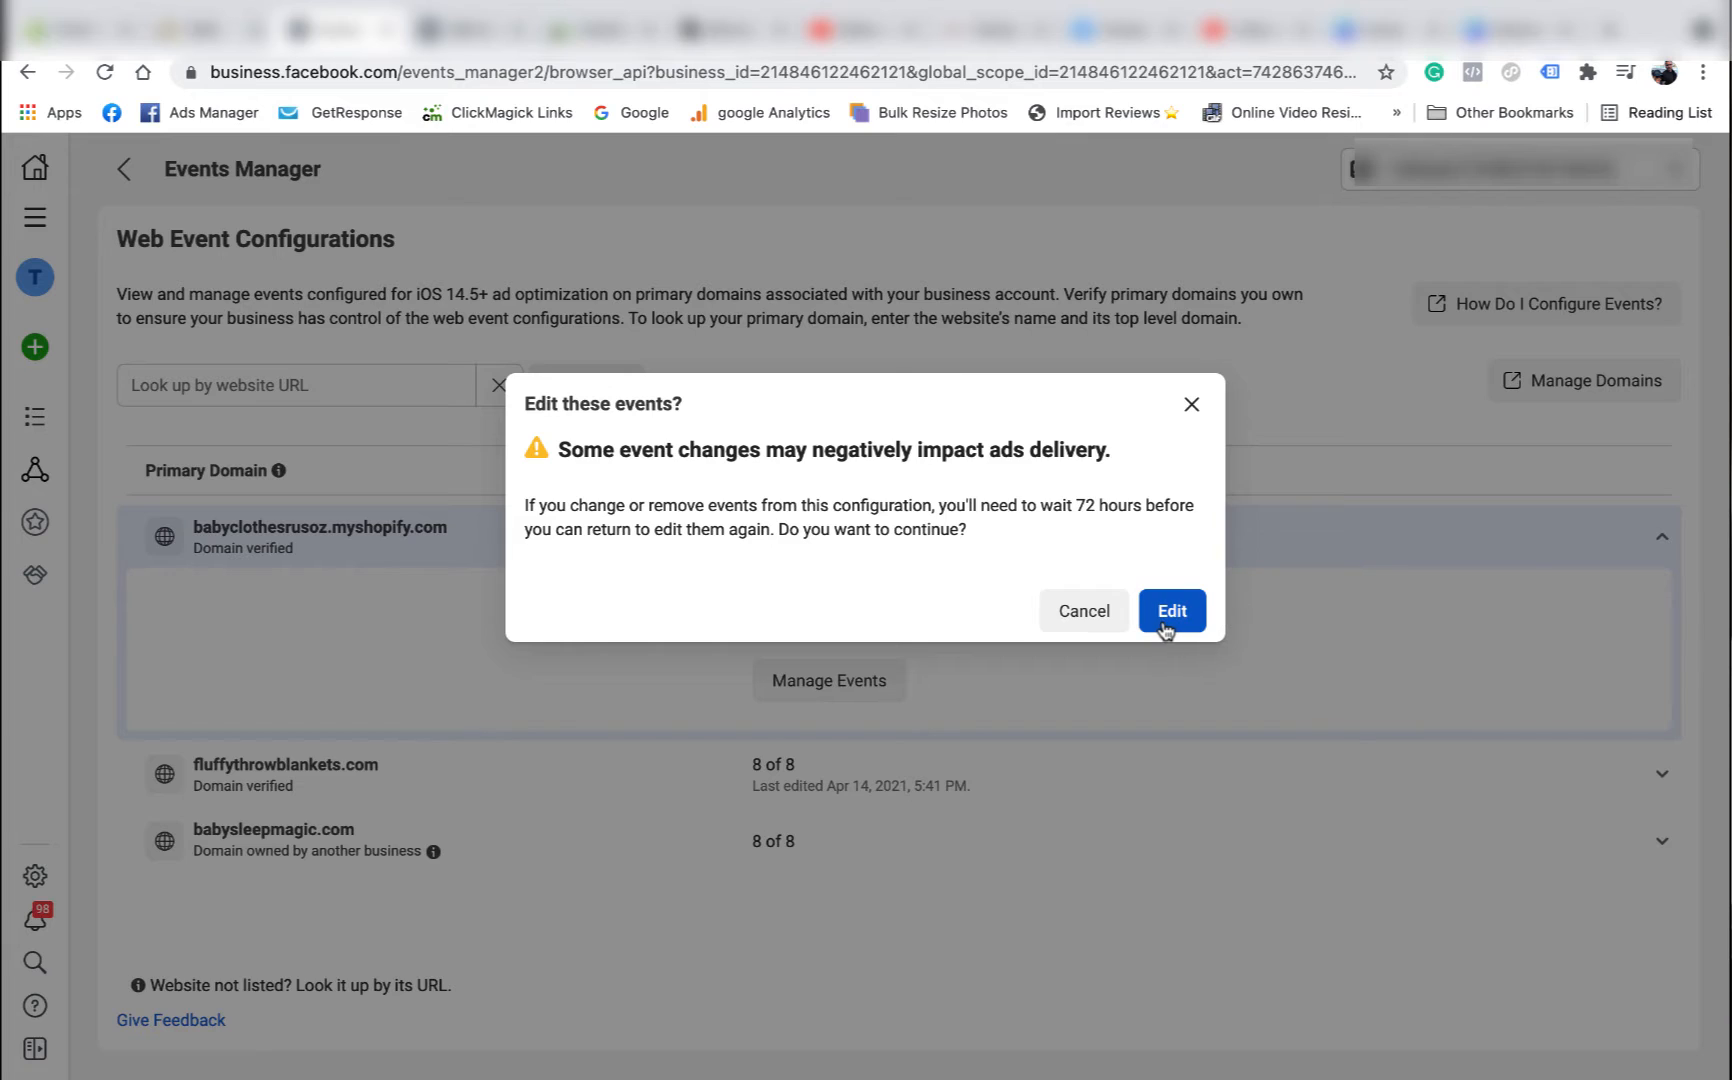
{"action": "left_click", "coordinate": [1171, 611]}
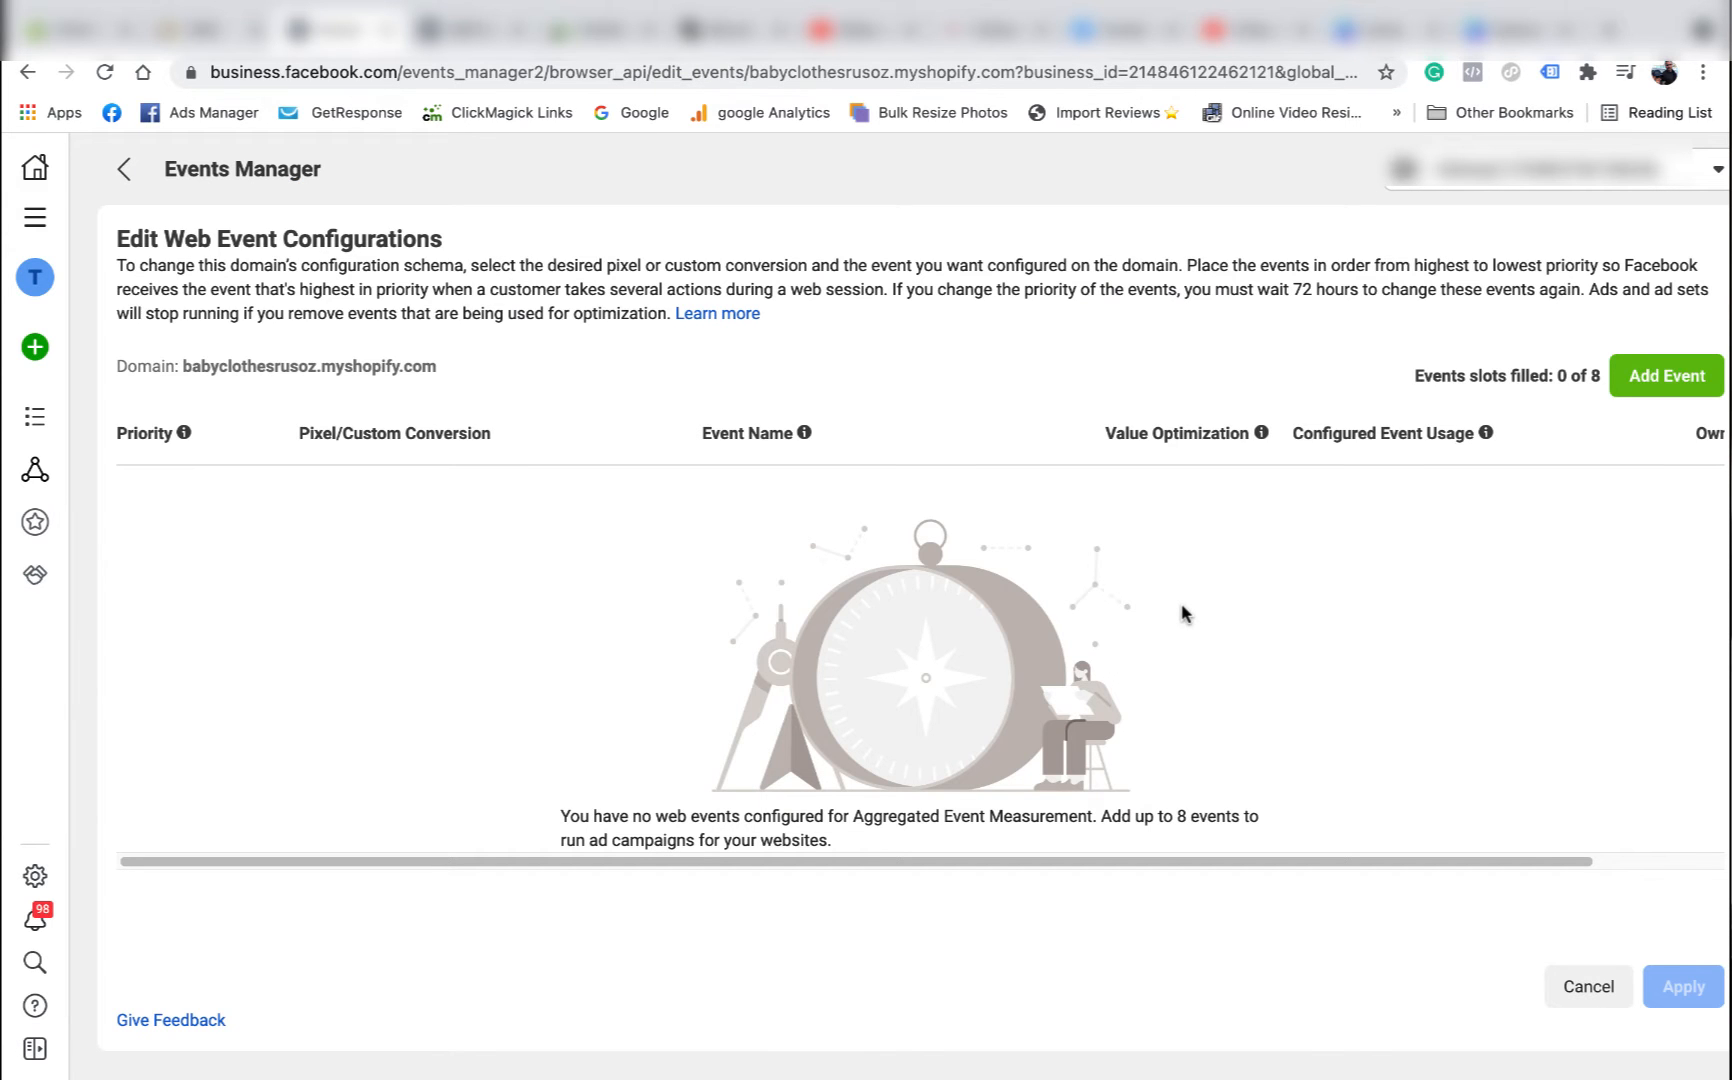
{"action": "mouse_move", "coordinate": [1200, 602]}
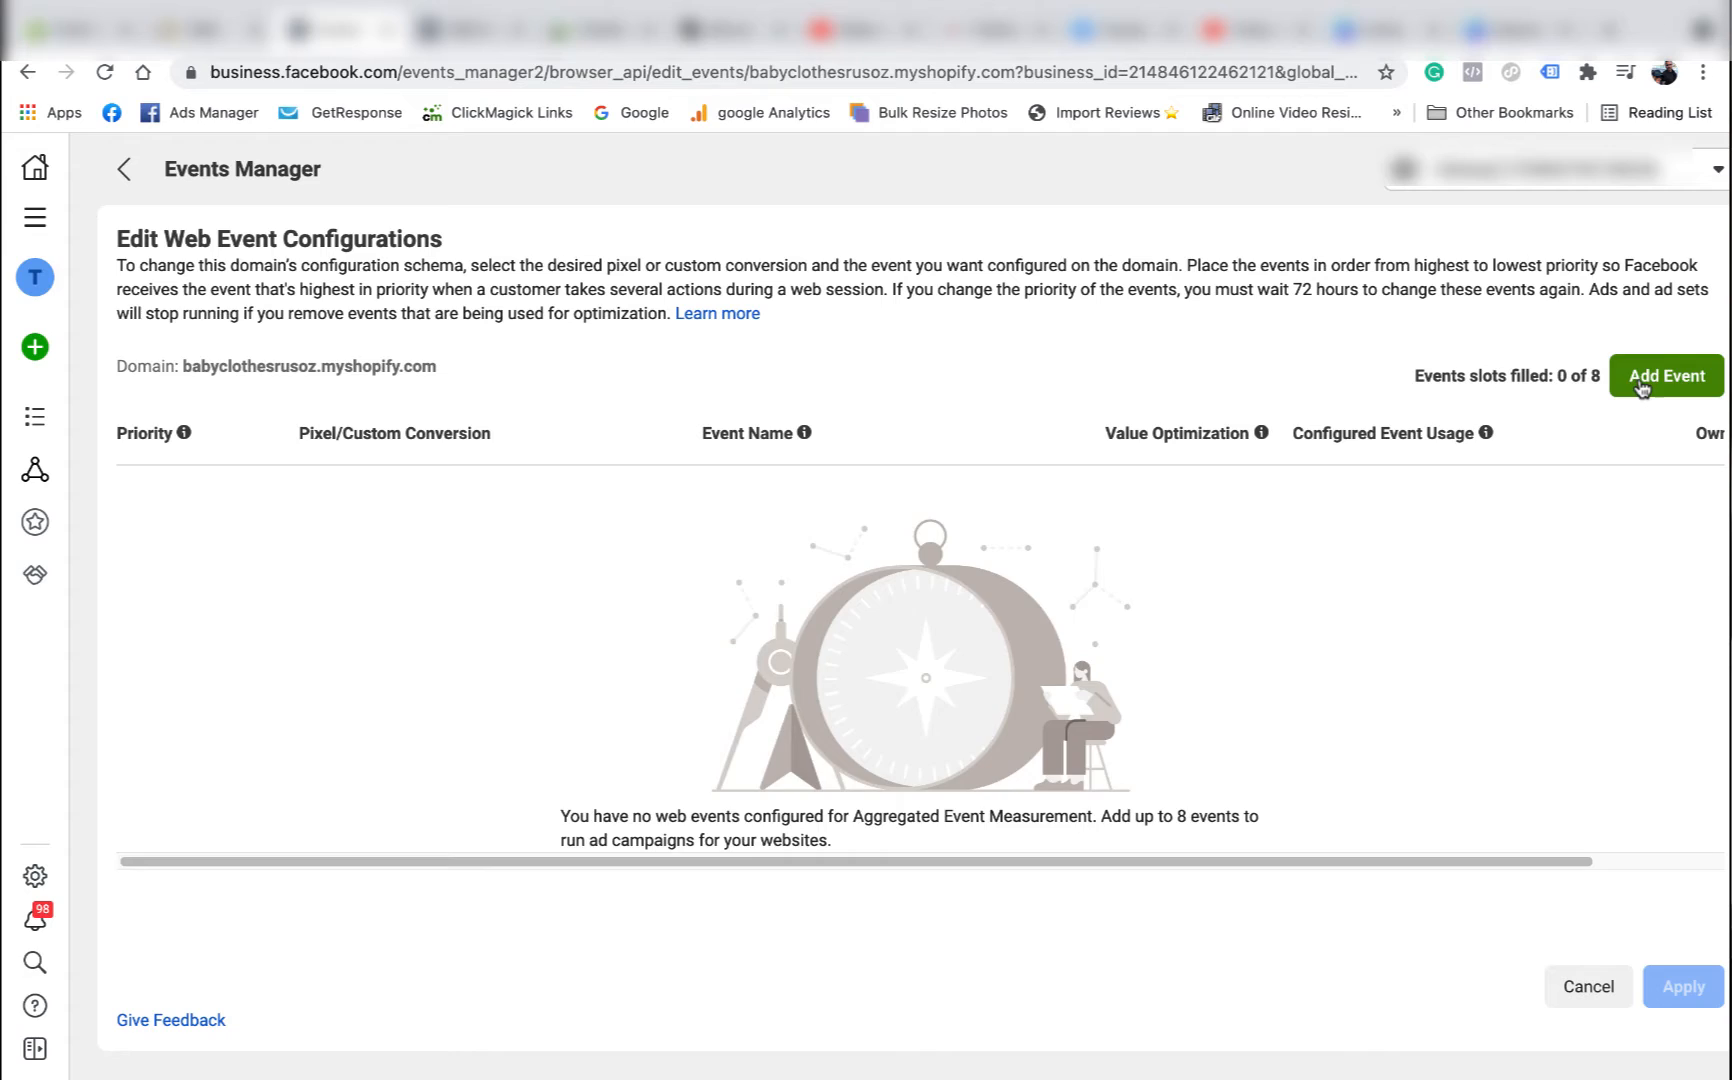
- Add a Fluffy 3 Purchase event with value optimization on, plus a second Fluffy 3 event row
{"action": "left_click", "coordinate": [1666, 375]}
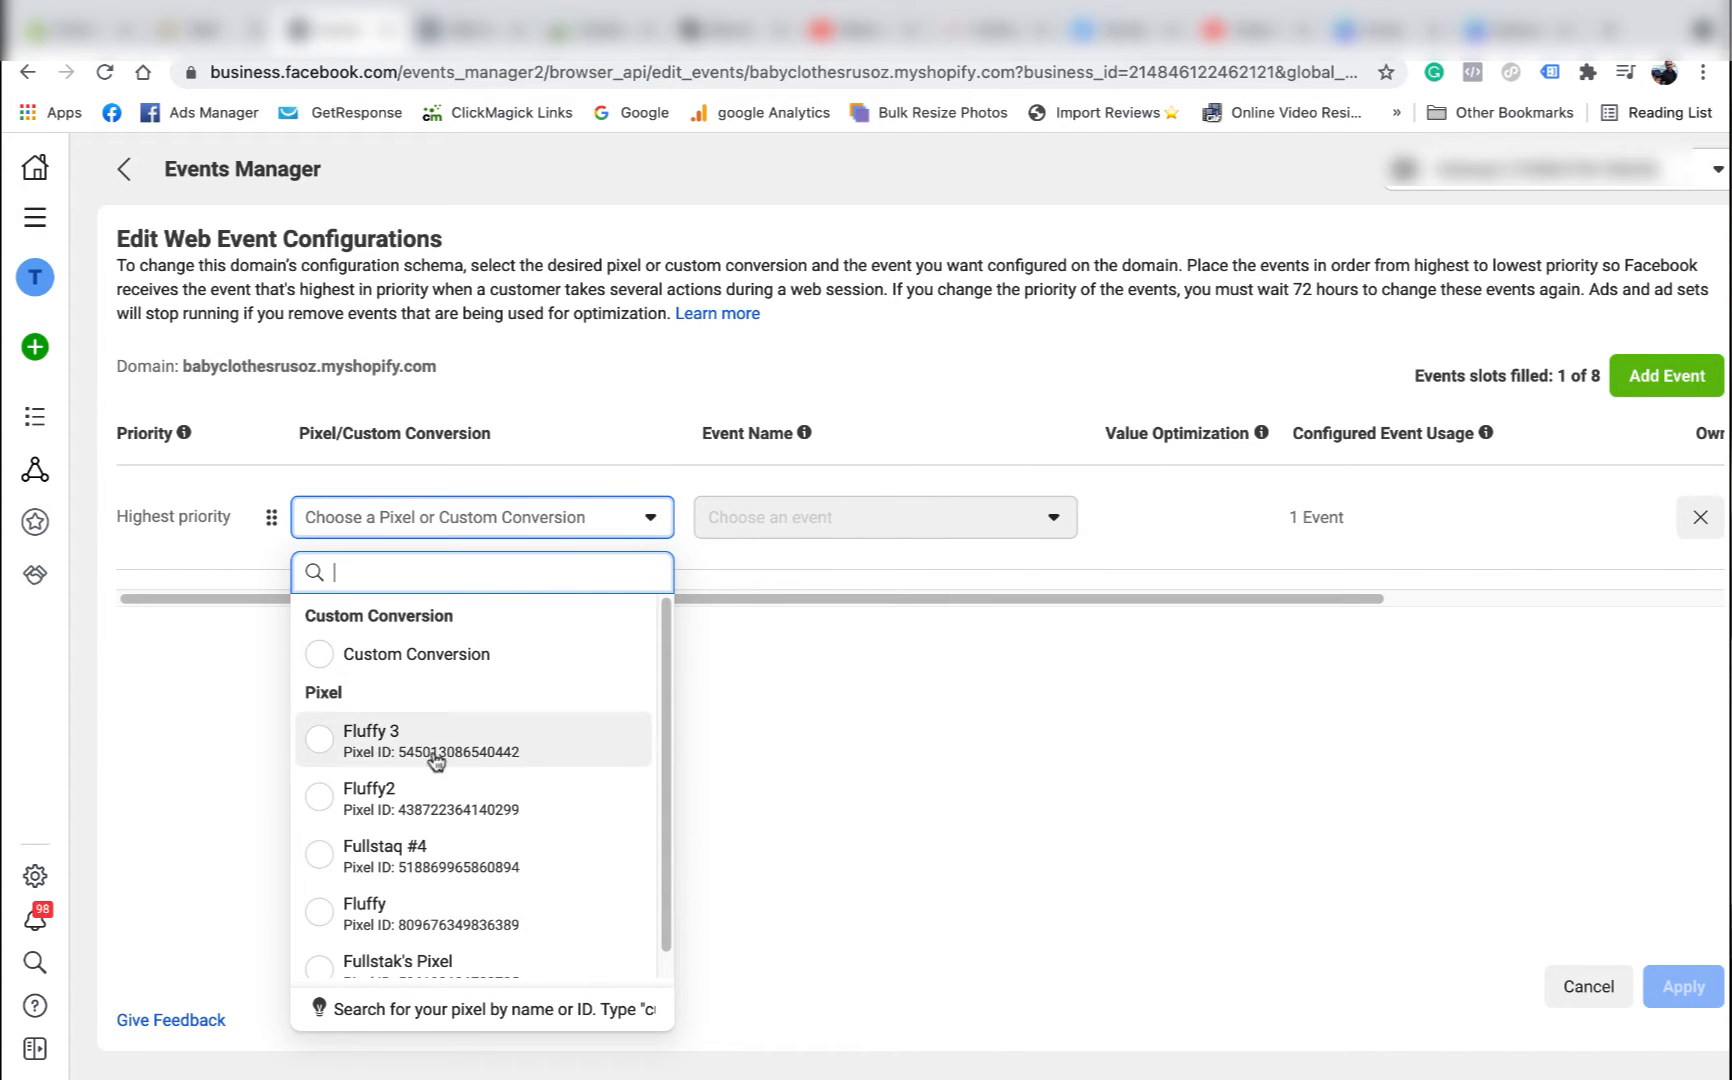
{"action": "left_click", "coordinate": [371, 740]}
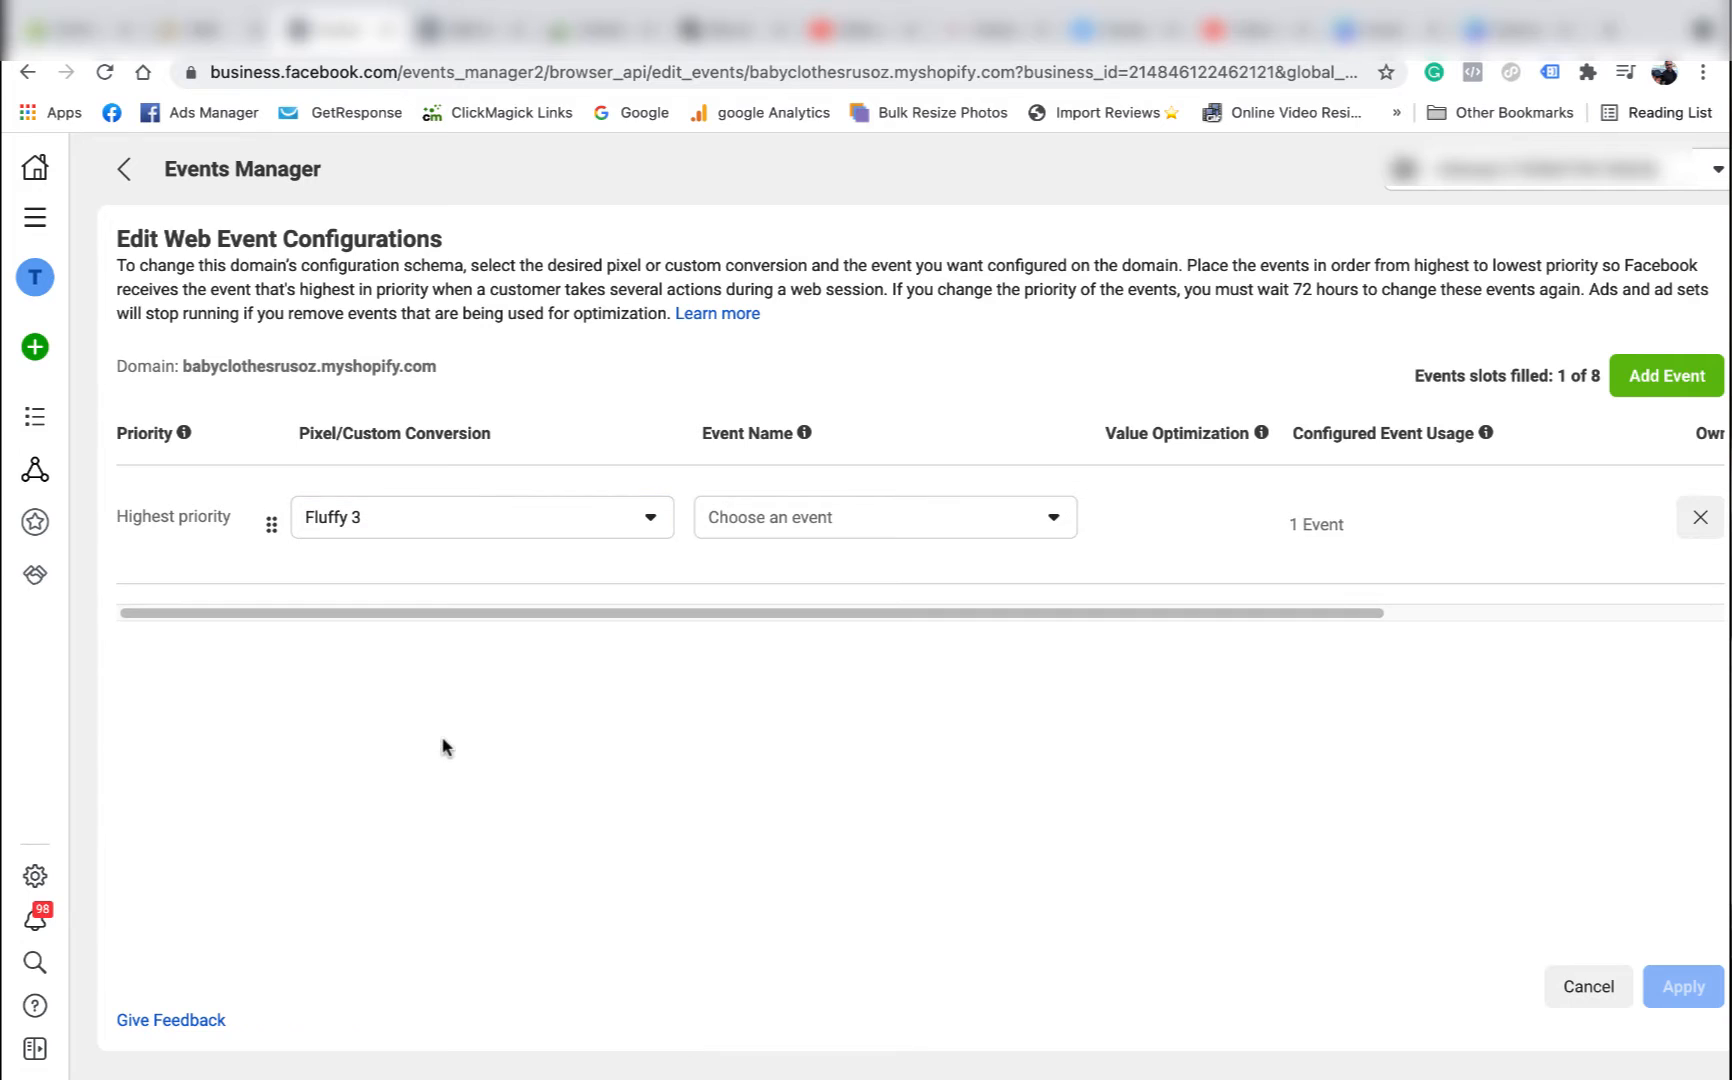
{"action": "left_click", "coordinate": [883, 517]}
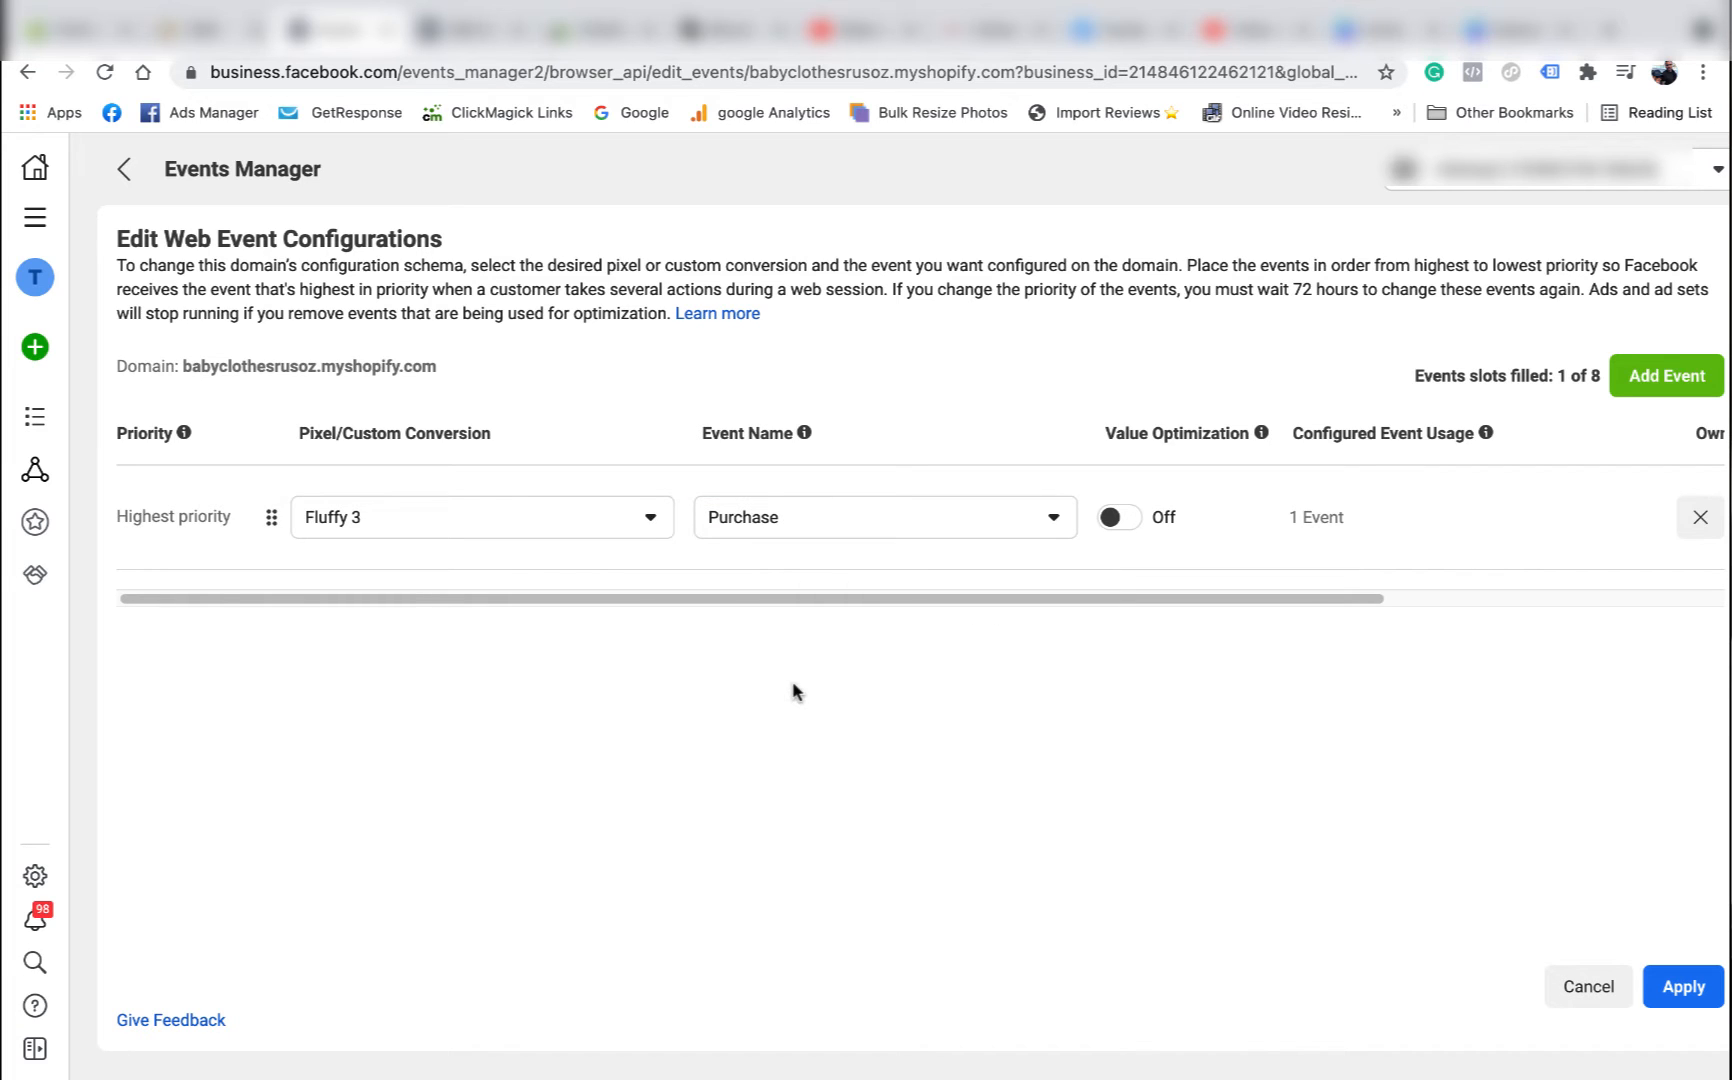
{"action": "left_click", "coordinate": [1119, 517]}
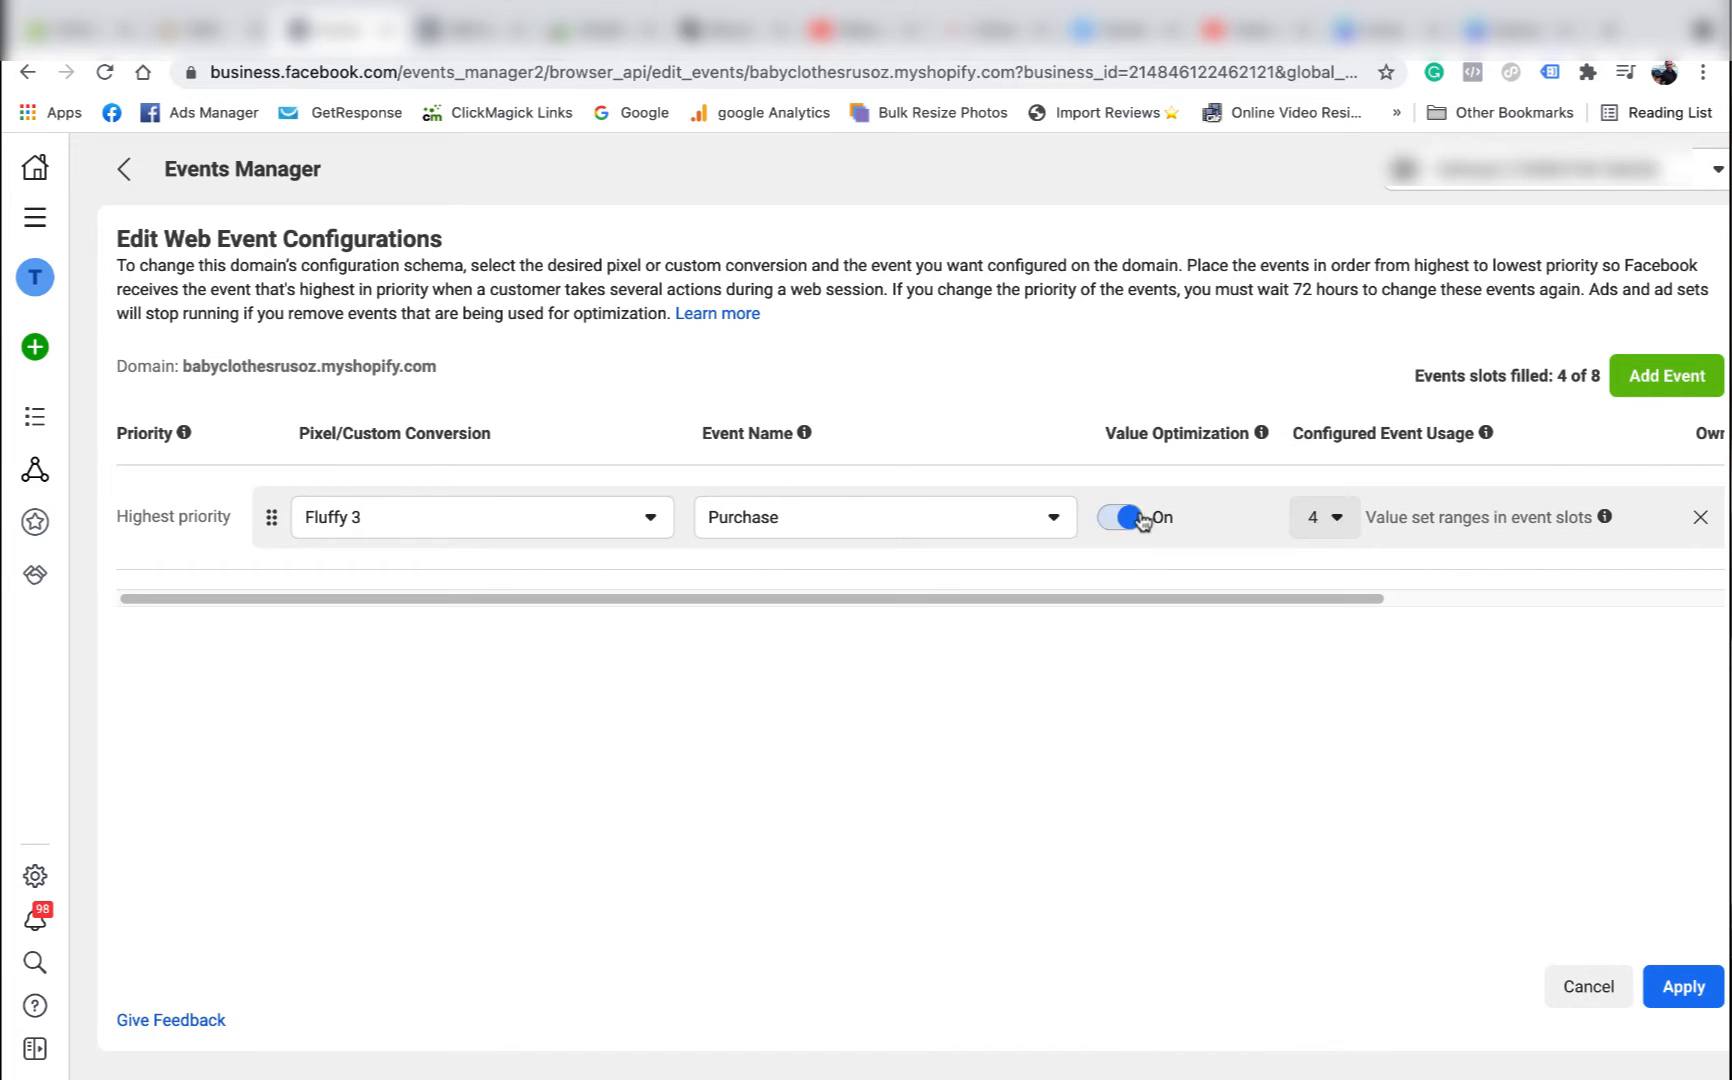
{"action": "left_click", "coordinate": [1666, 375]}
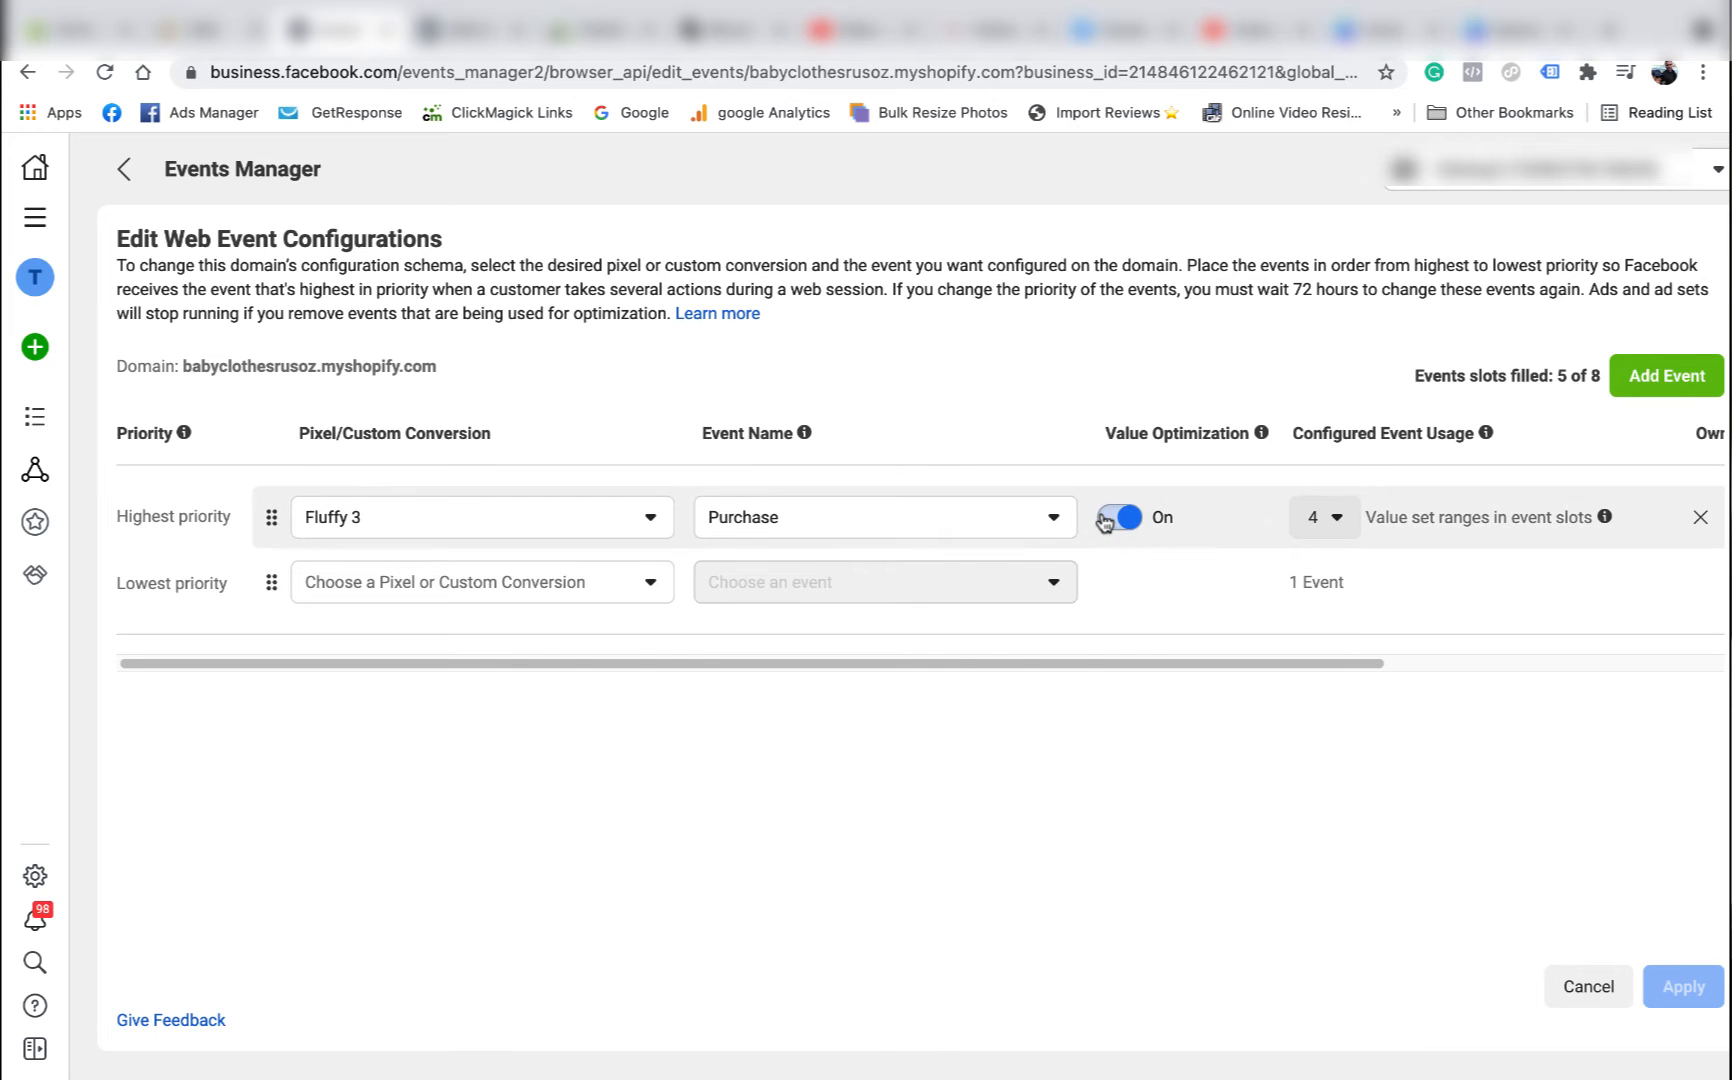
{"action": "left_click", "coordinate": [1118, 517]}
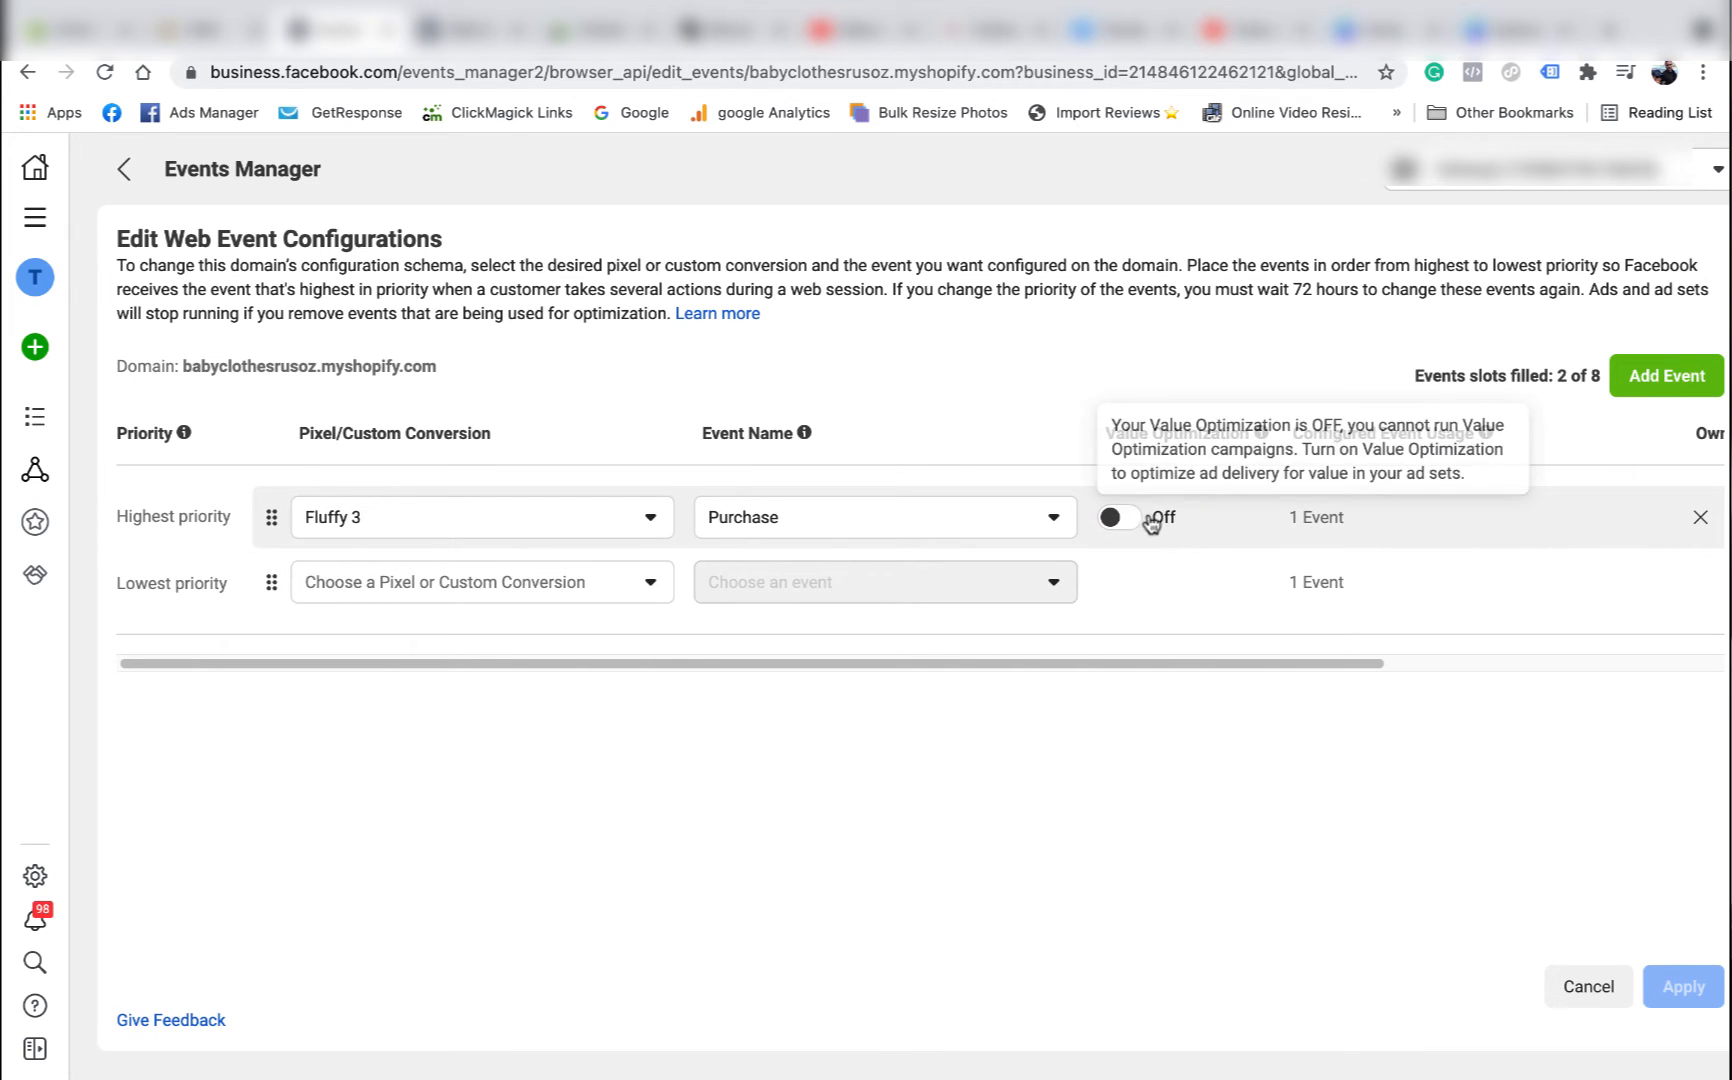
{"action": "mouse_move", "coordinate": [1195, 490]}
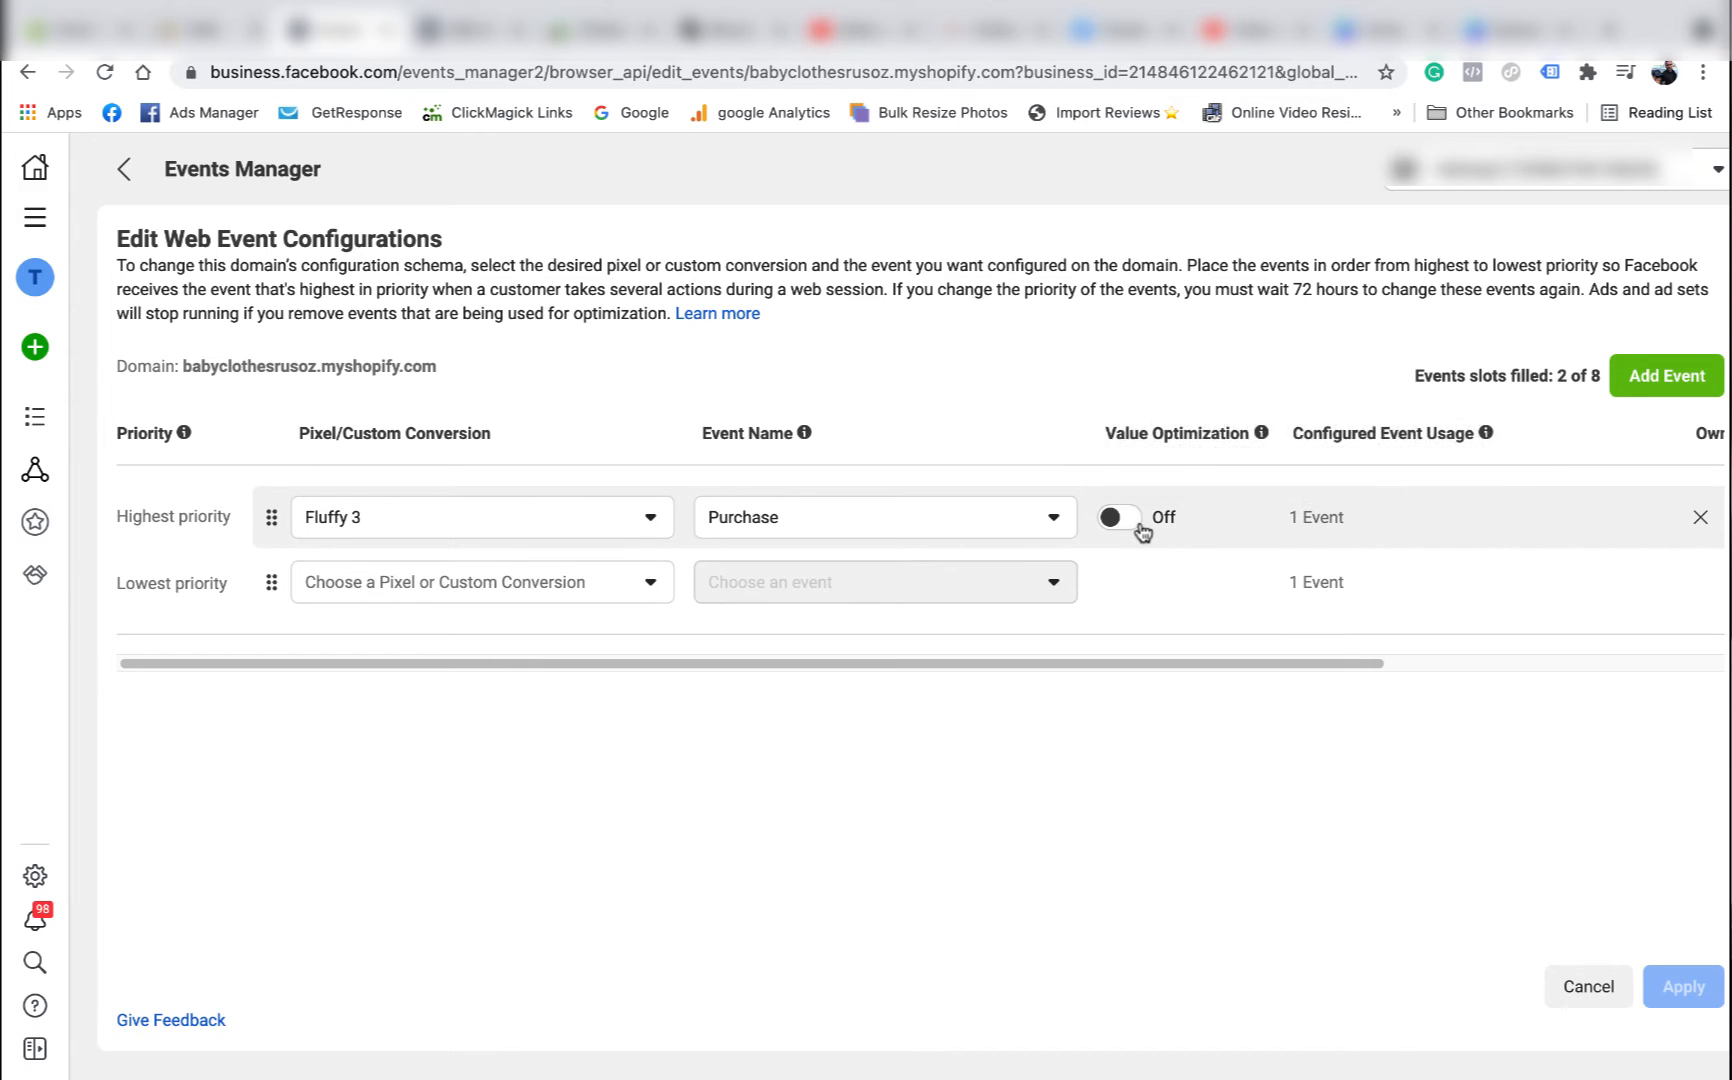
{"action": "left_click", "coordinate": [1117, 517]}
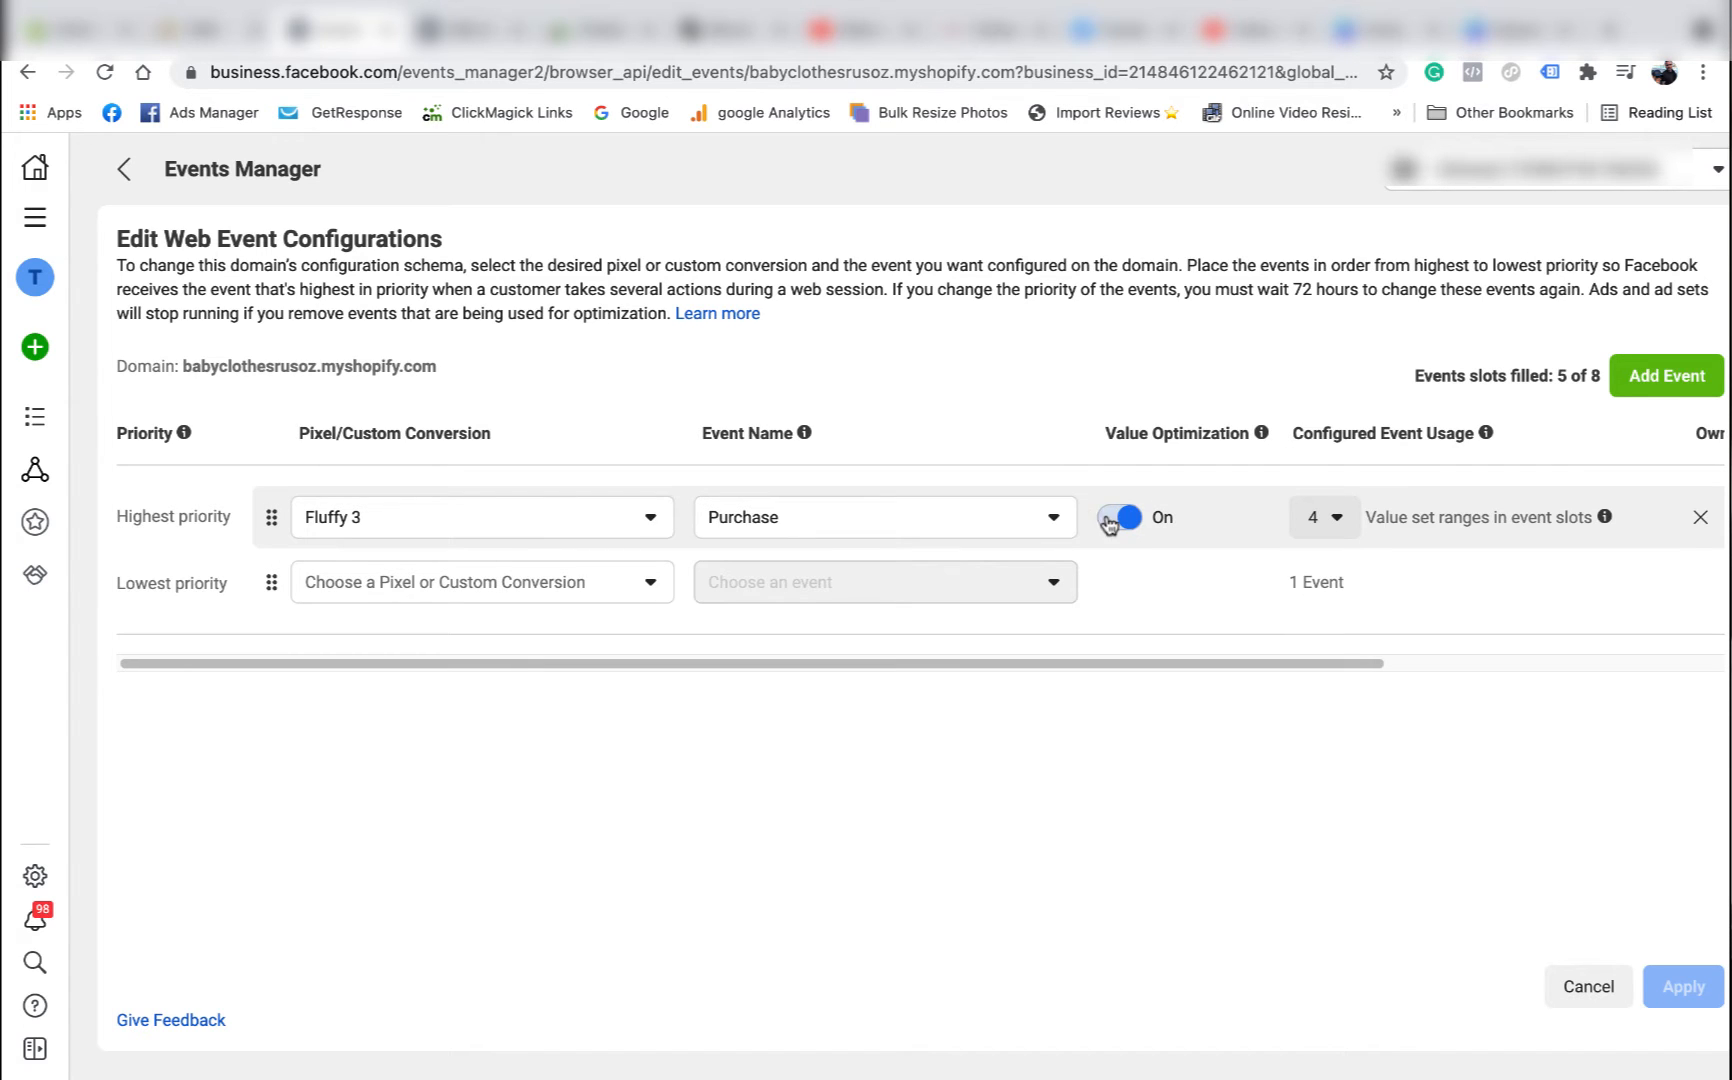
{"action": "left_click", "coordinate": [480, 582]}
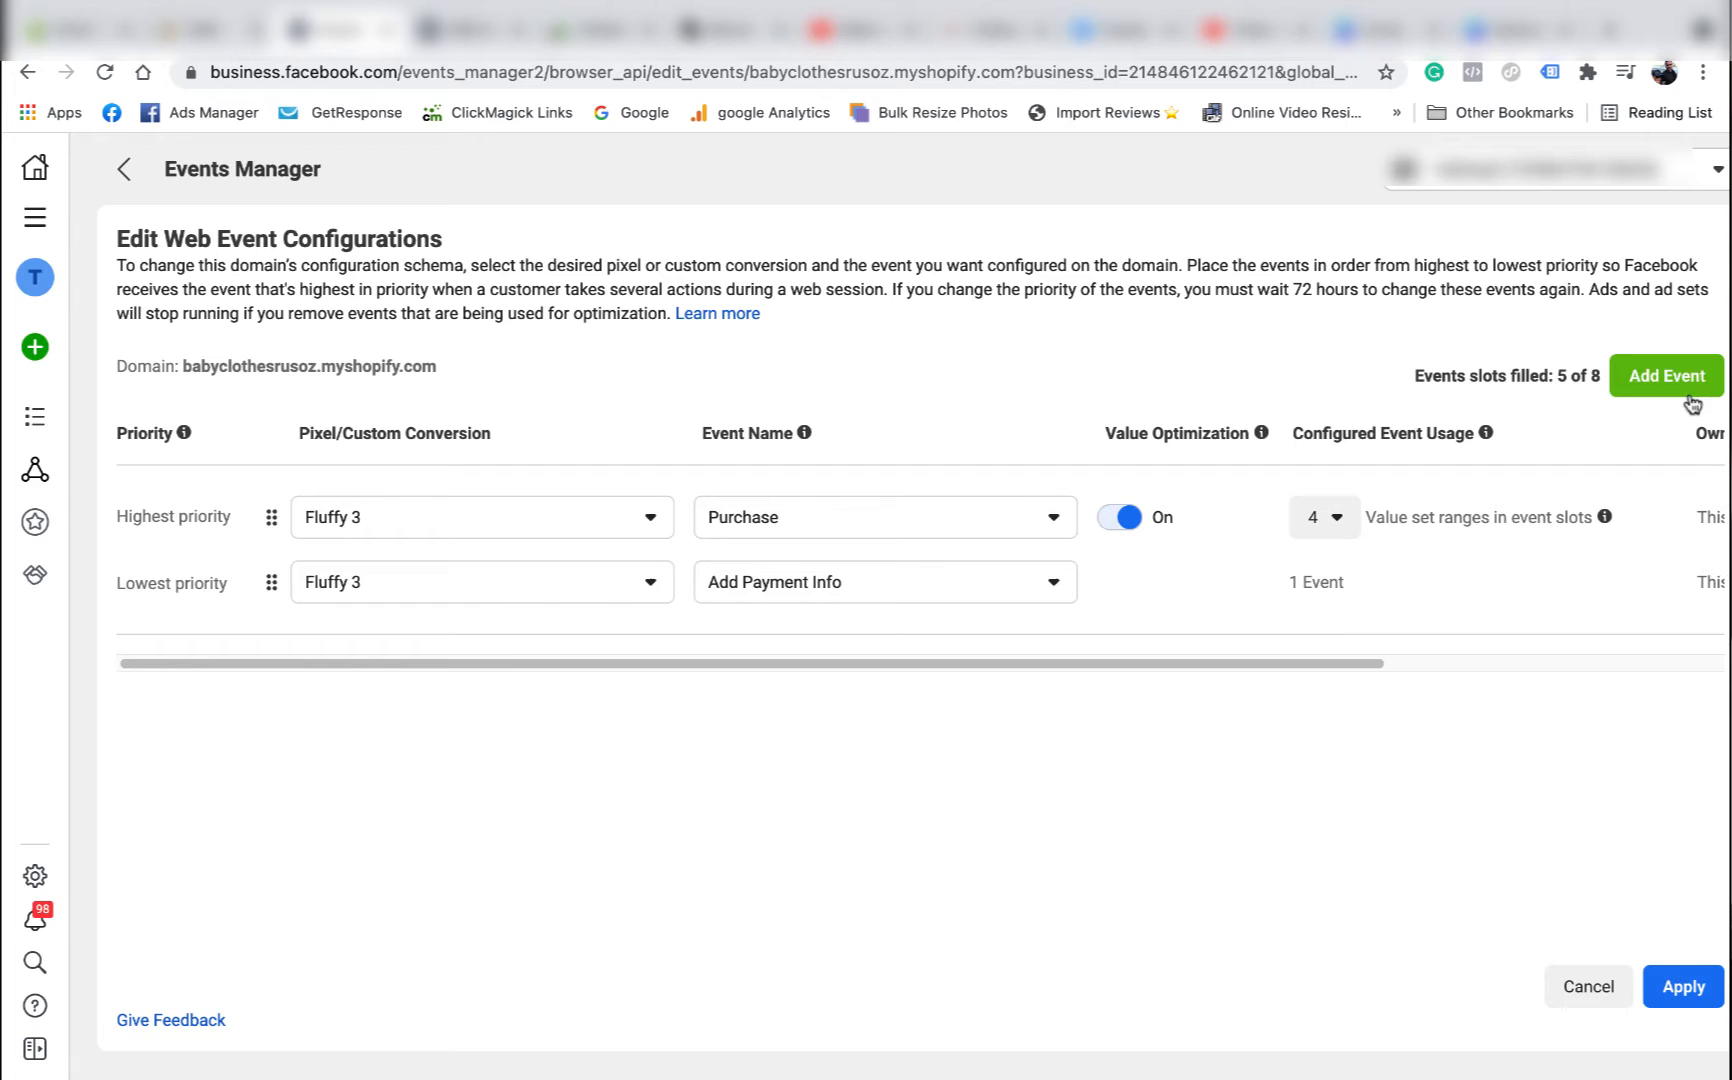
- Add a third Fluffy 3 event set to Initiate Checkout
{"action": "left_click", "coordinate": [1666, 375]}
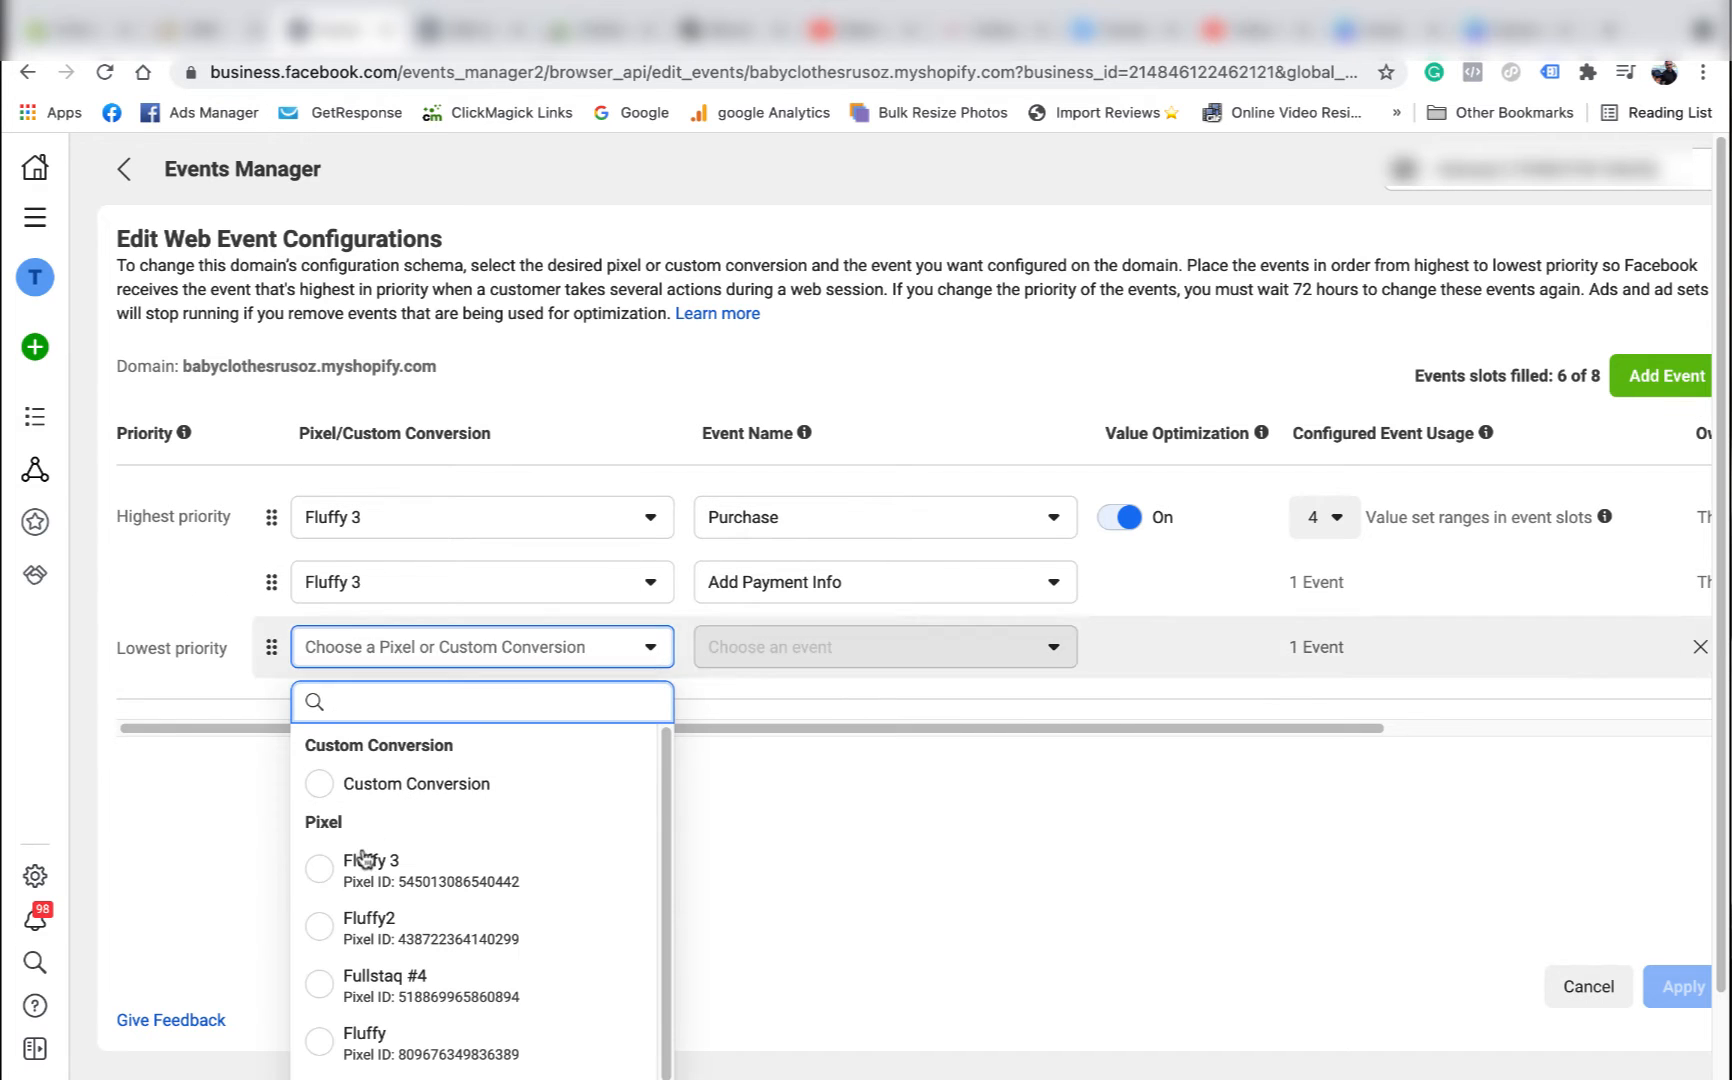
{"action": "left_click", "coordinate": [371, 869]}
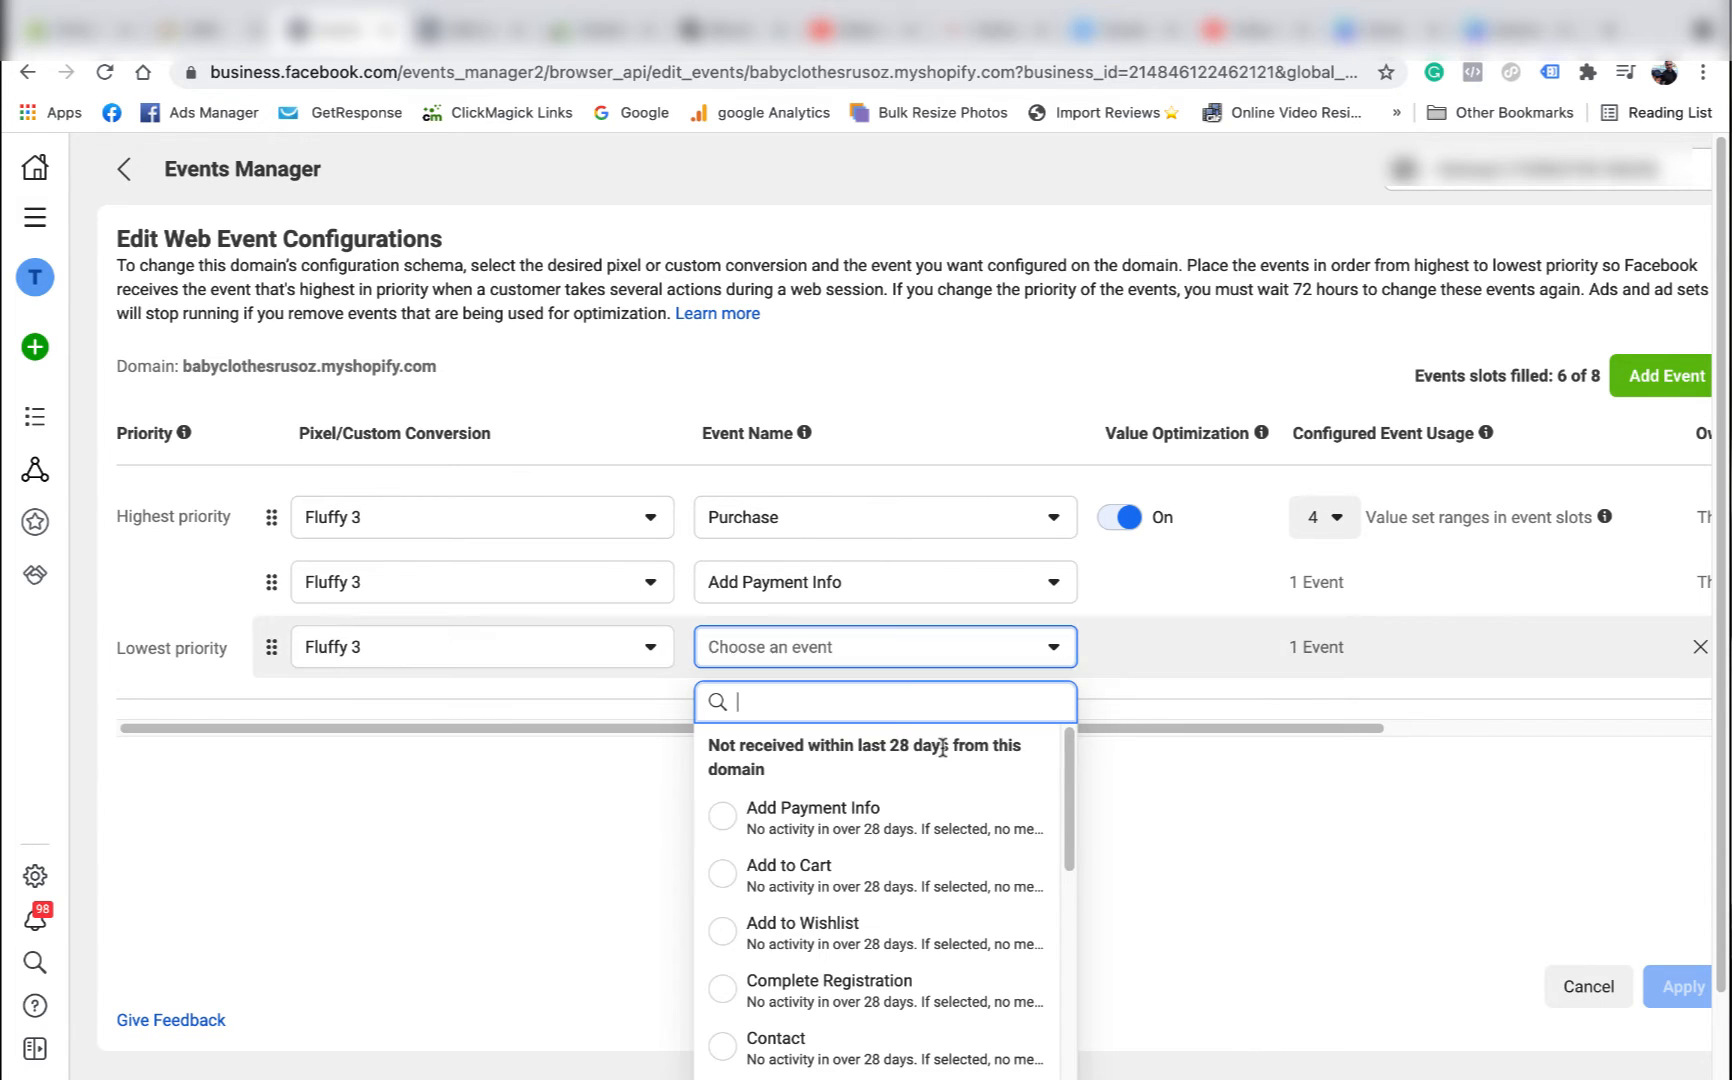
{"action": "scroll", "scroll_direction": "down", "scroll_amount": 3}
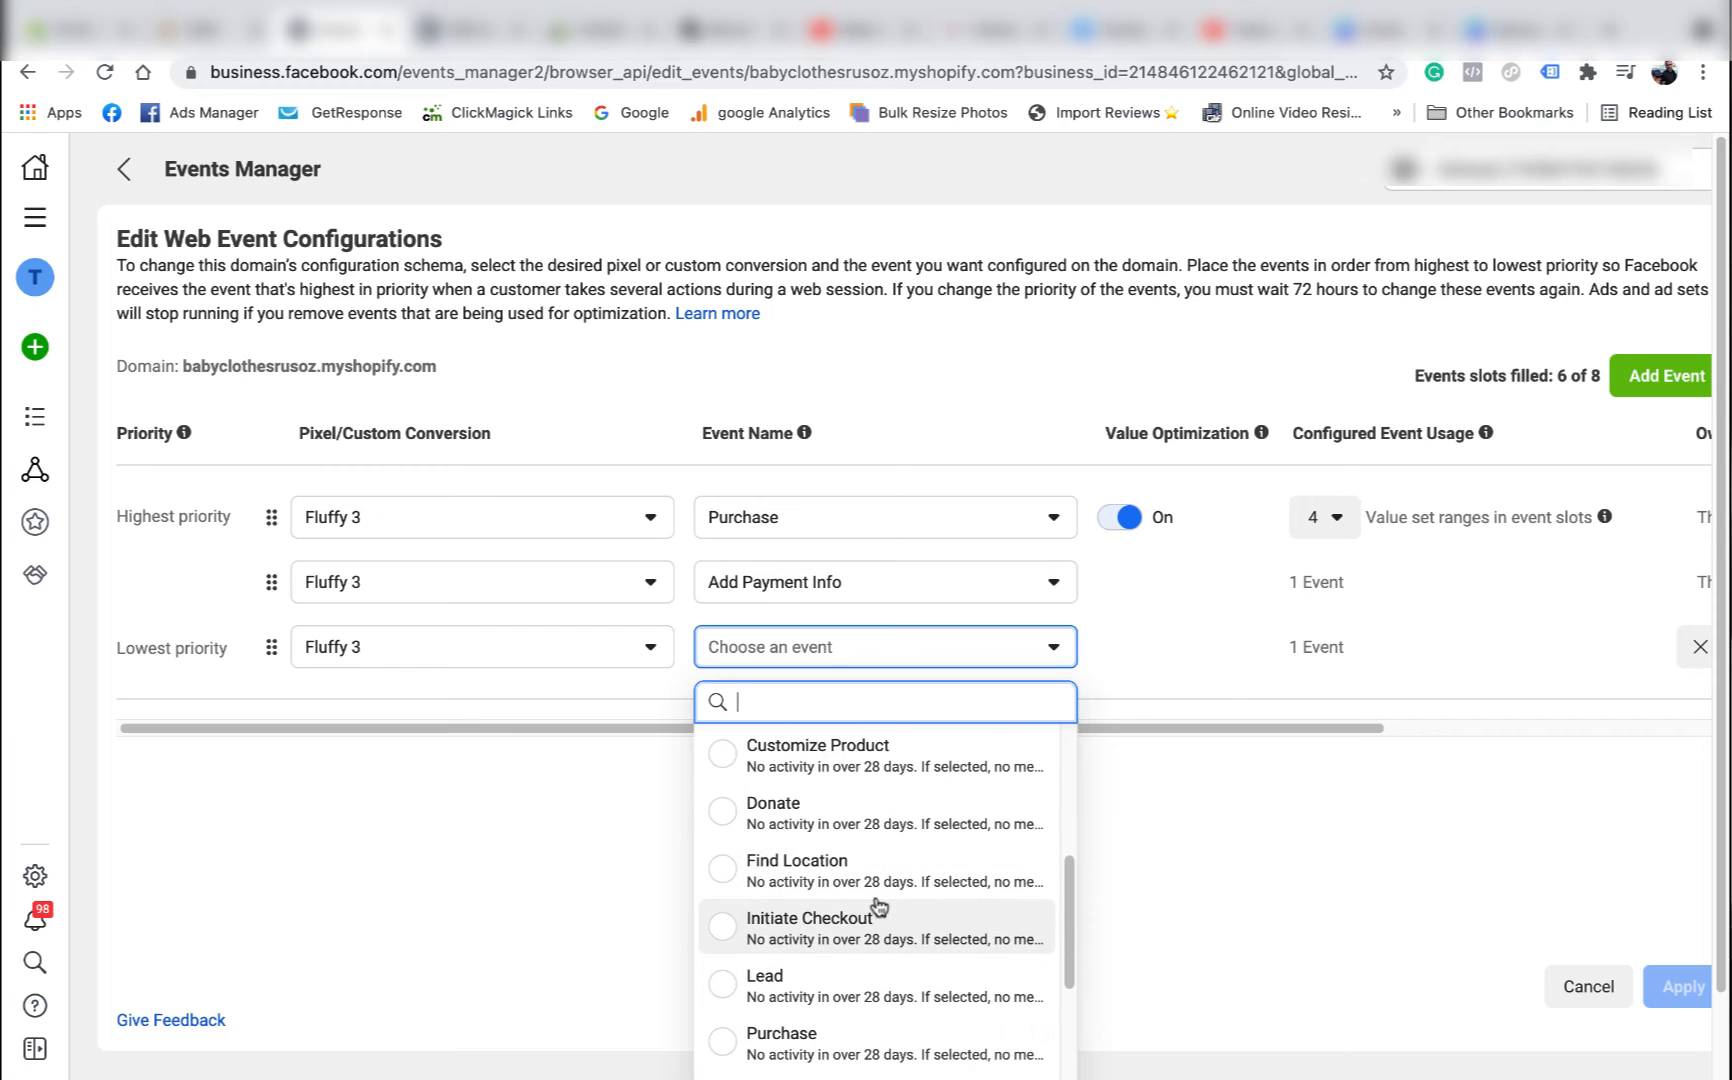
{"action": "type", "text": "in"}
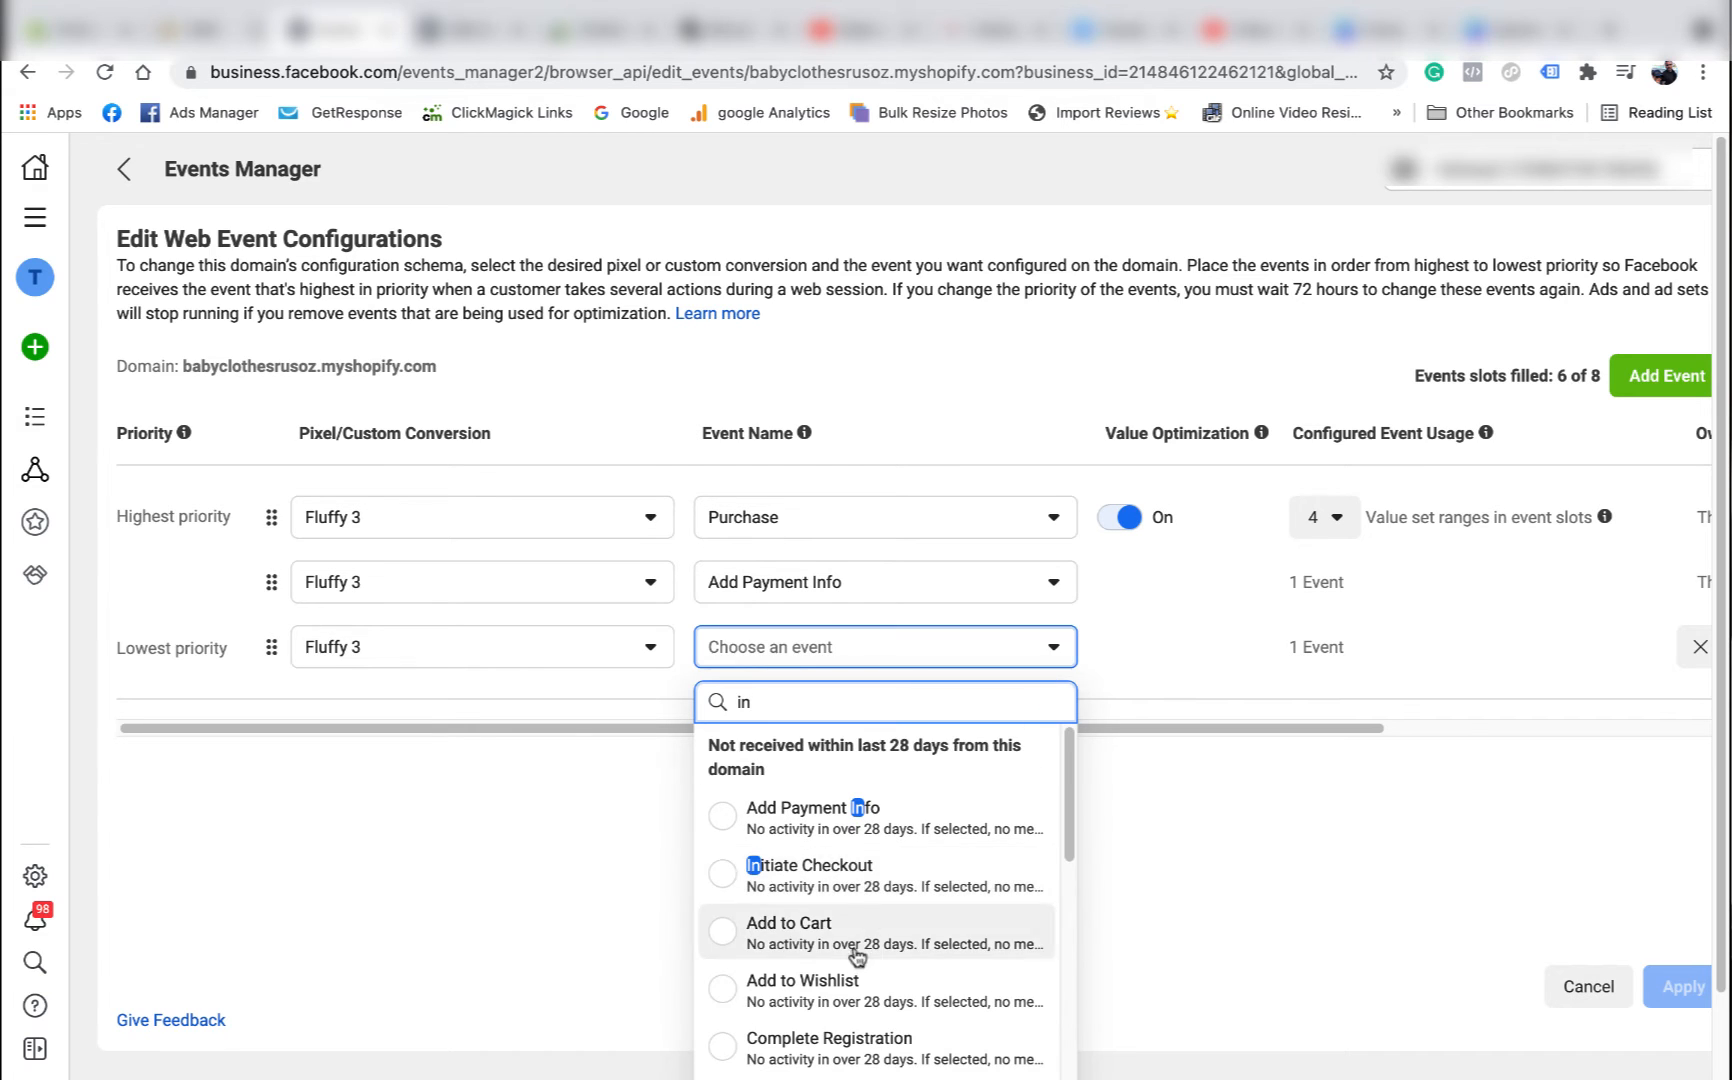
{"action": "left_click", "coordinate": [807, 865]}
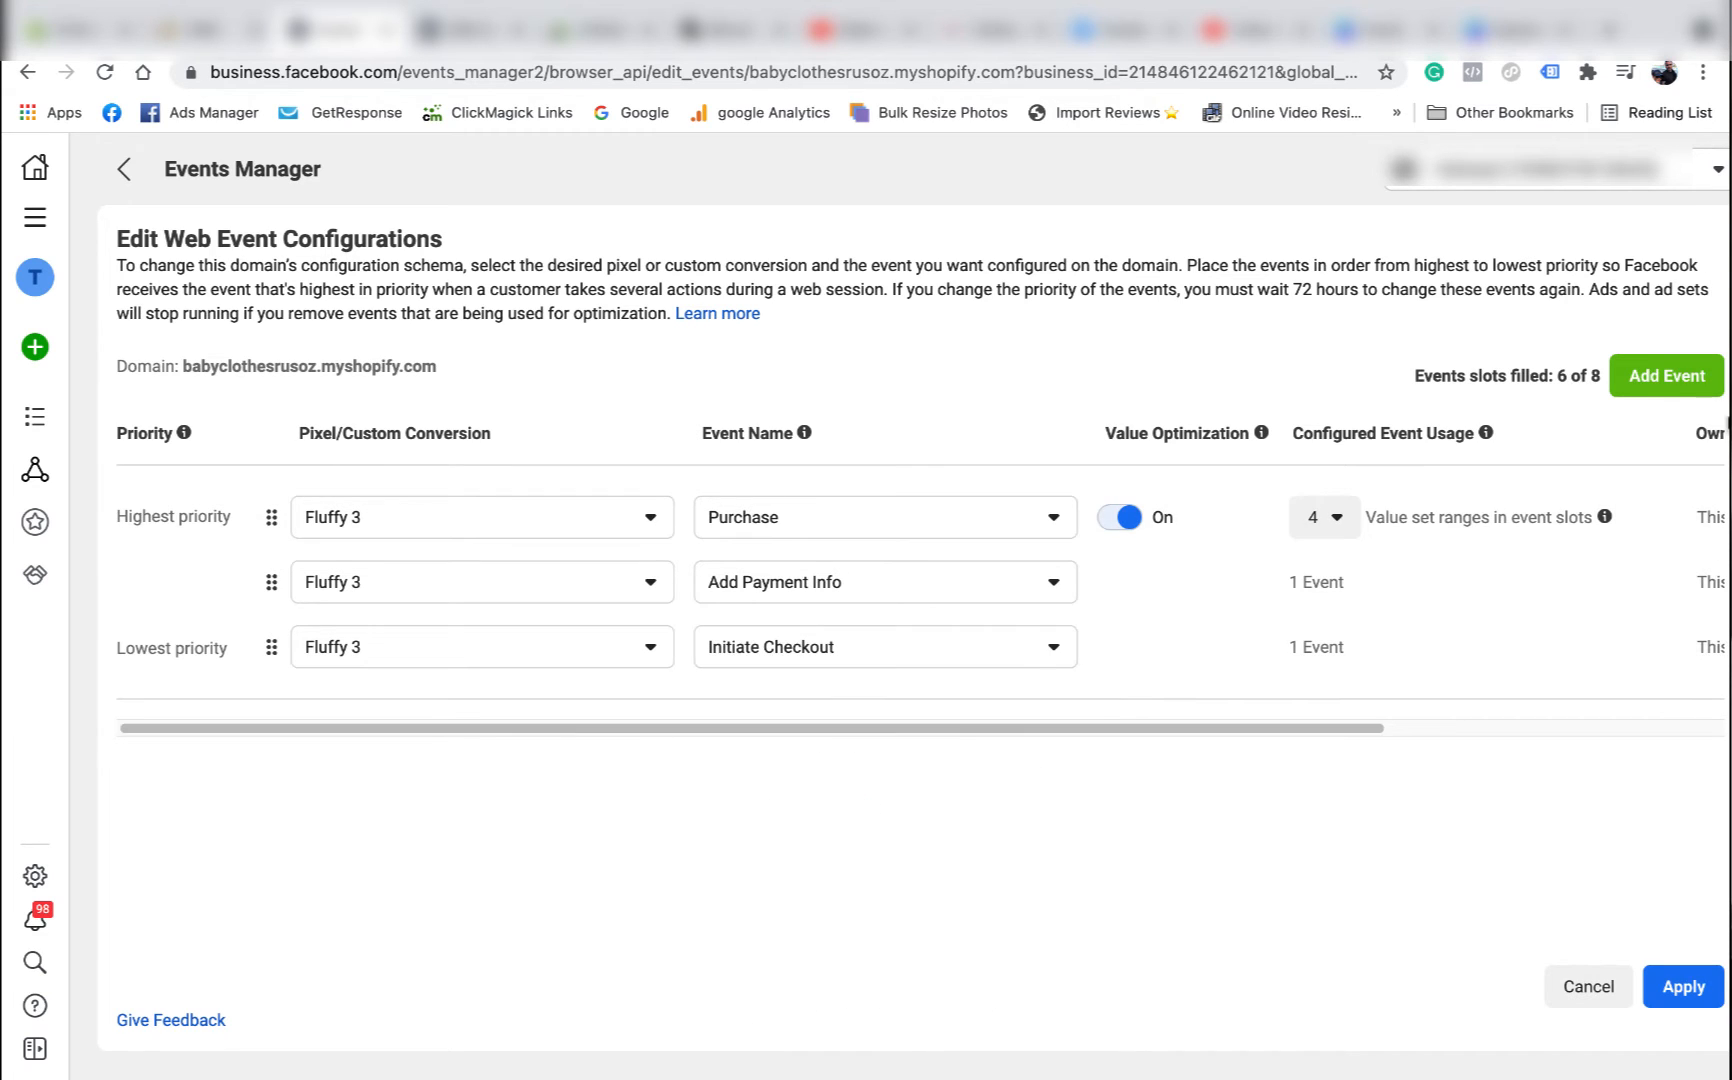
- Add fourth and fifth Fluffy 3 rows, ending with View Content at lowest priority
{"action": "left_click", "coordinate": [1666, 375]}
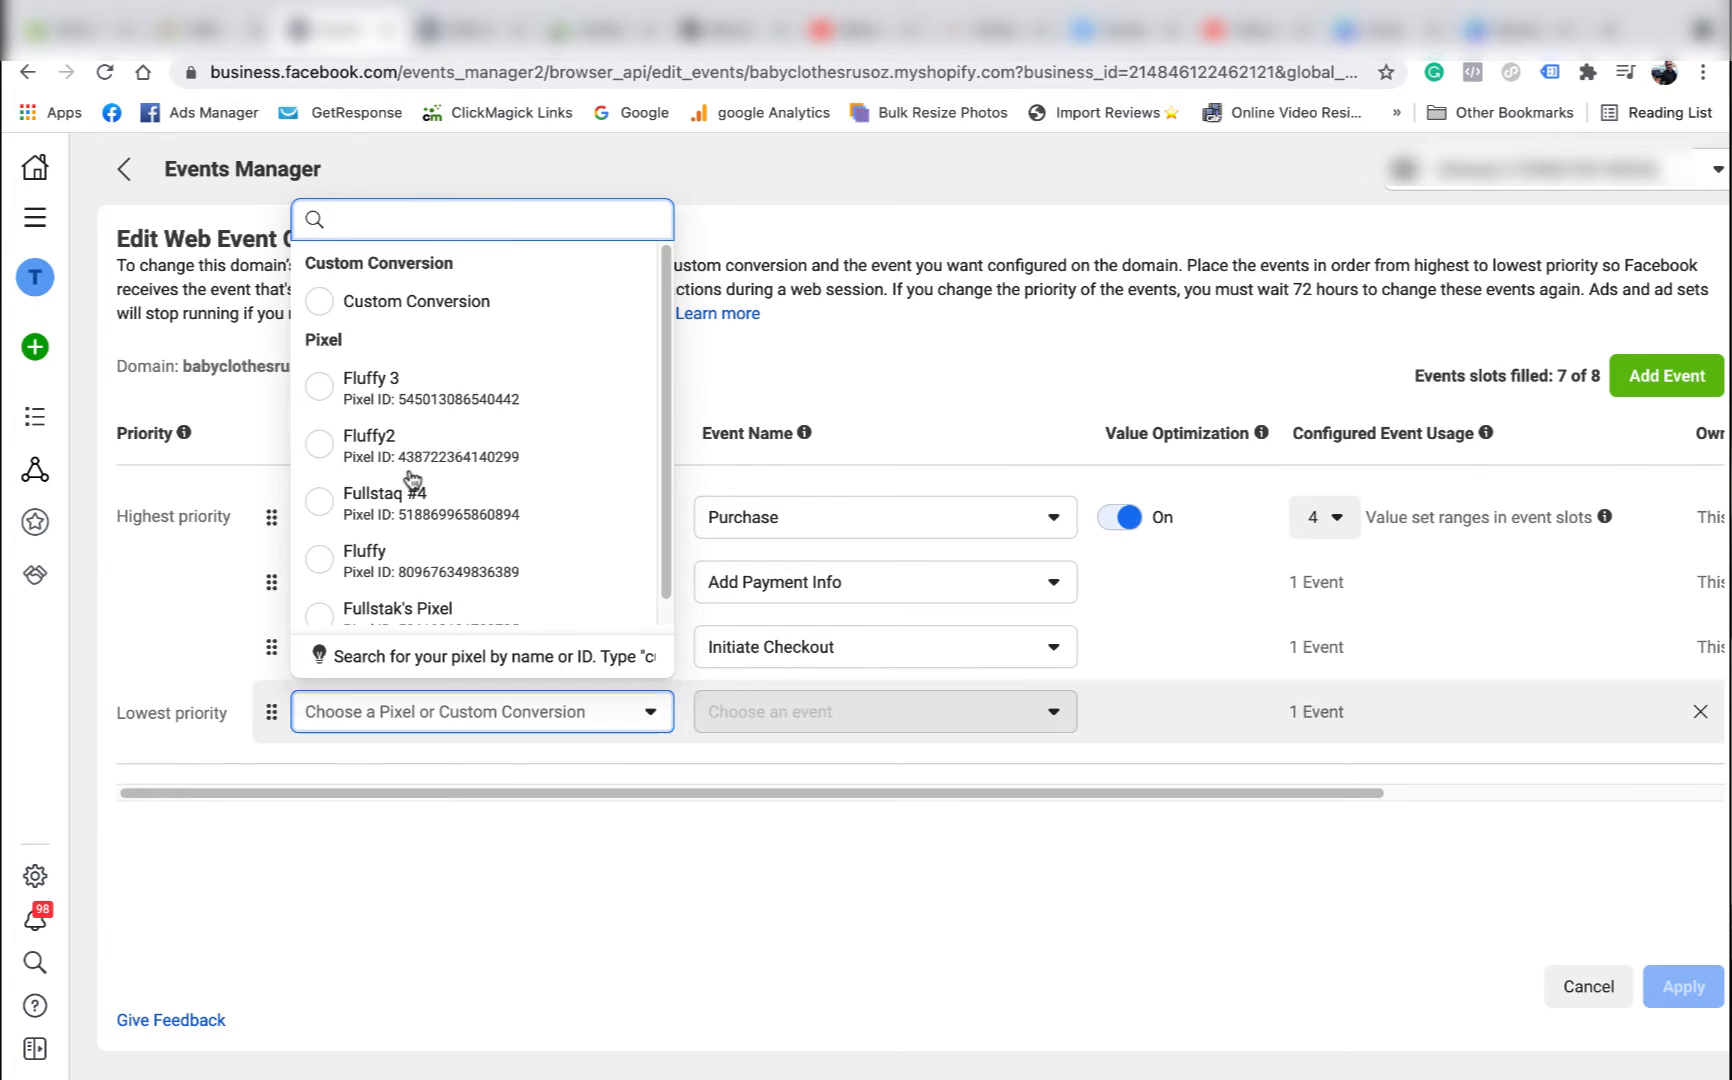
{"action": "left_click", "coordinate": [884, 711]}
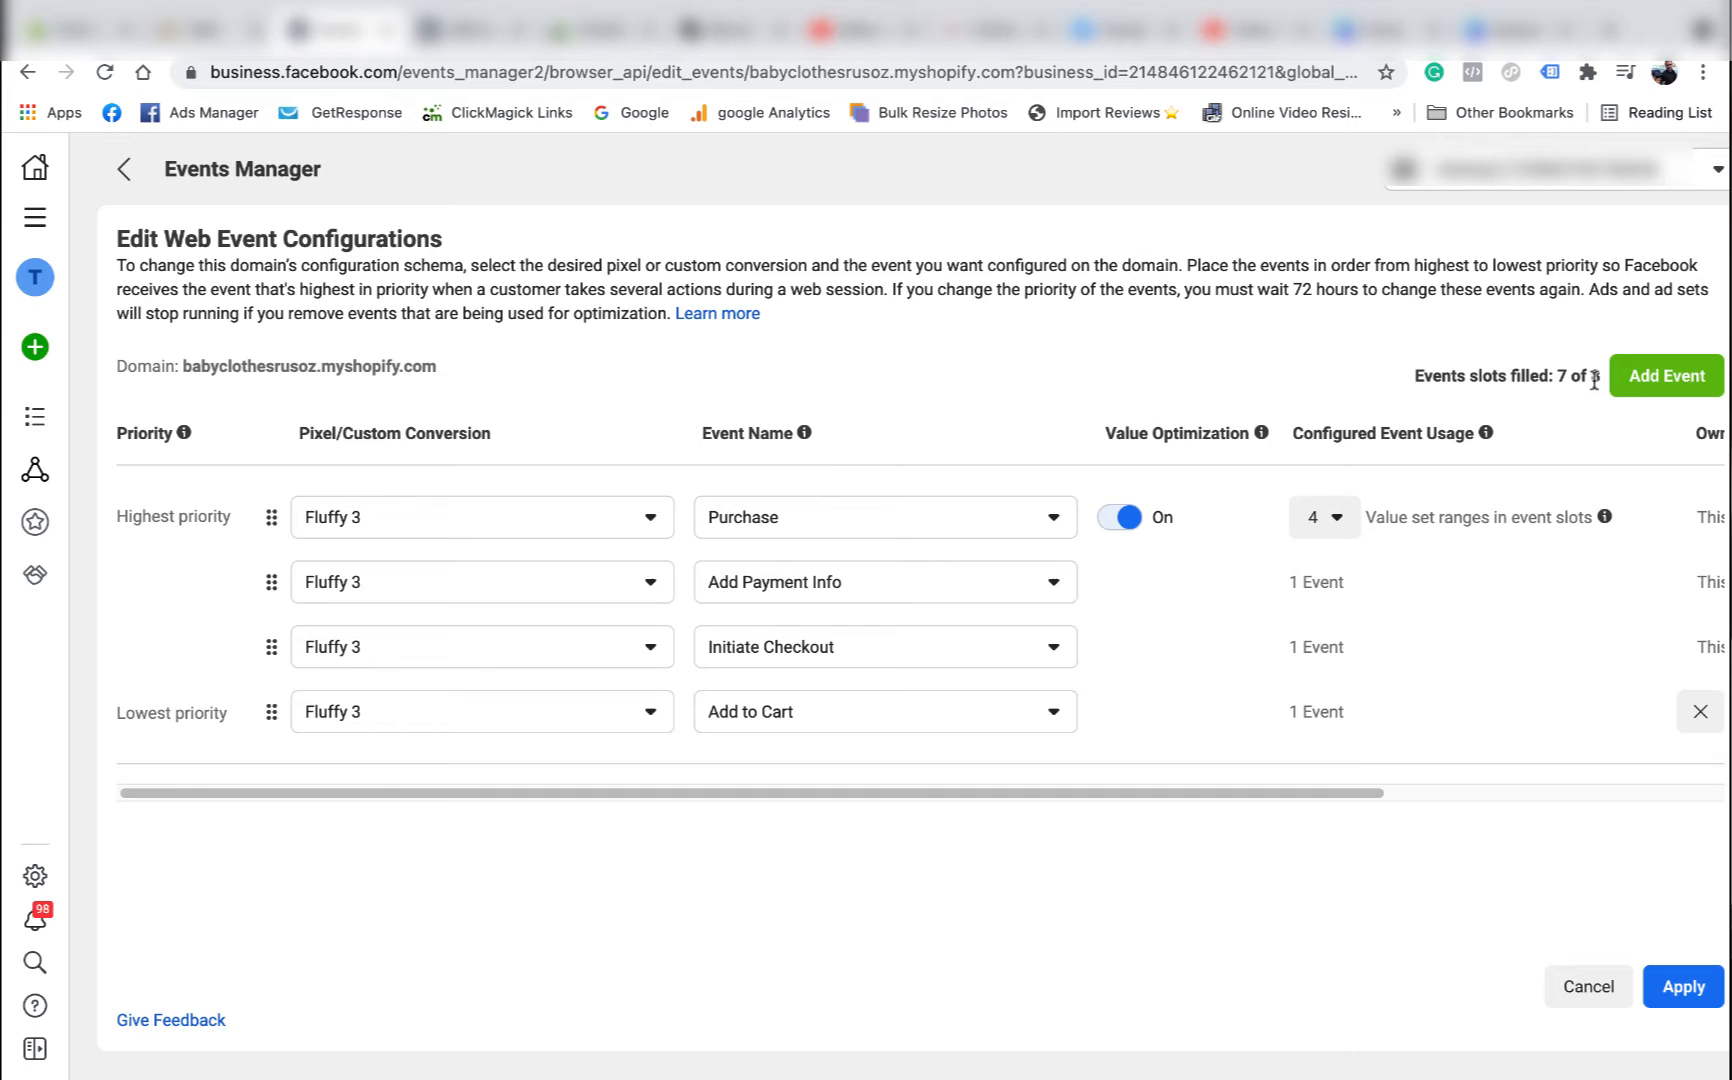
{"action": "left_click", "coordinate": [1666, 375]}
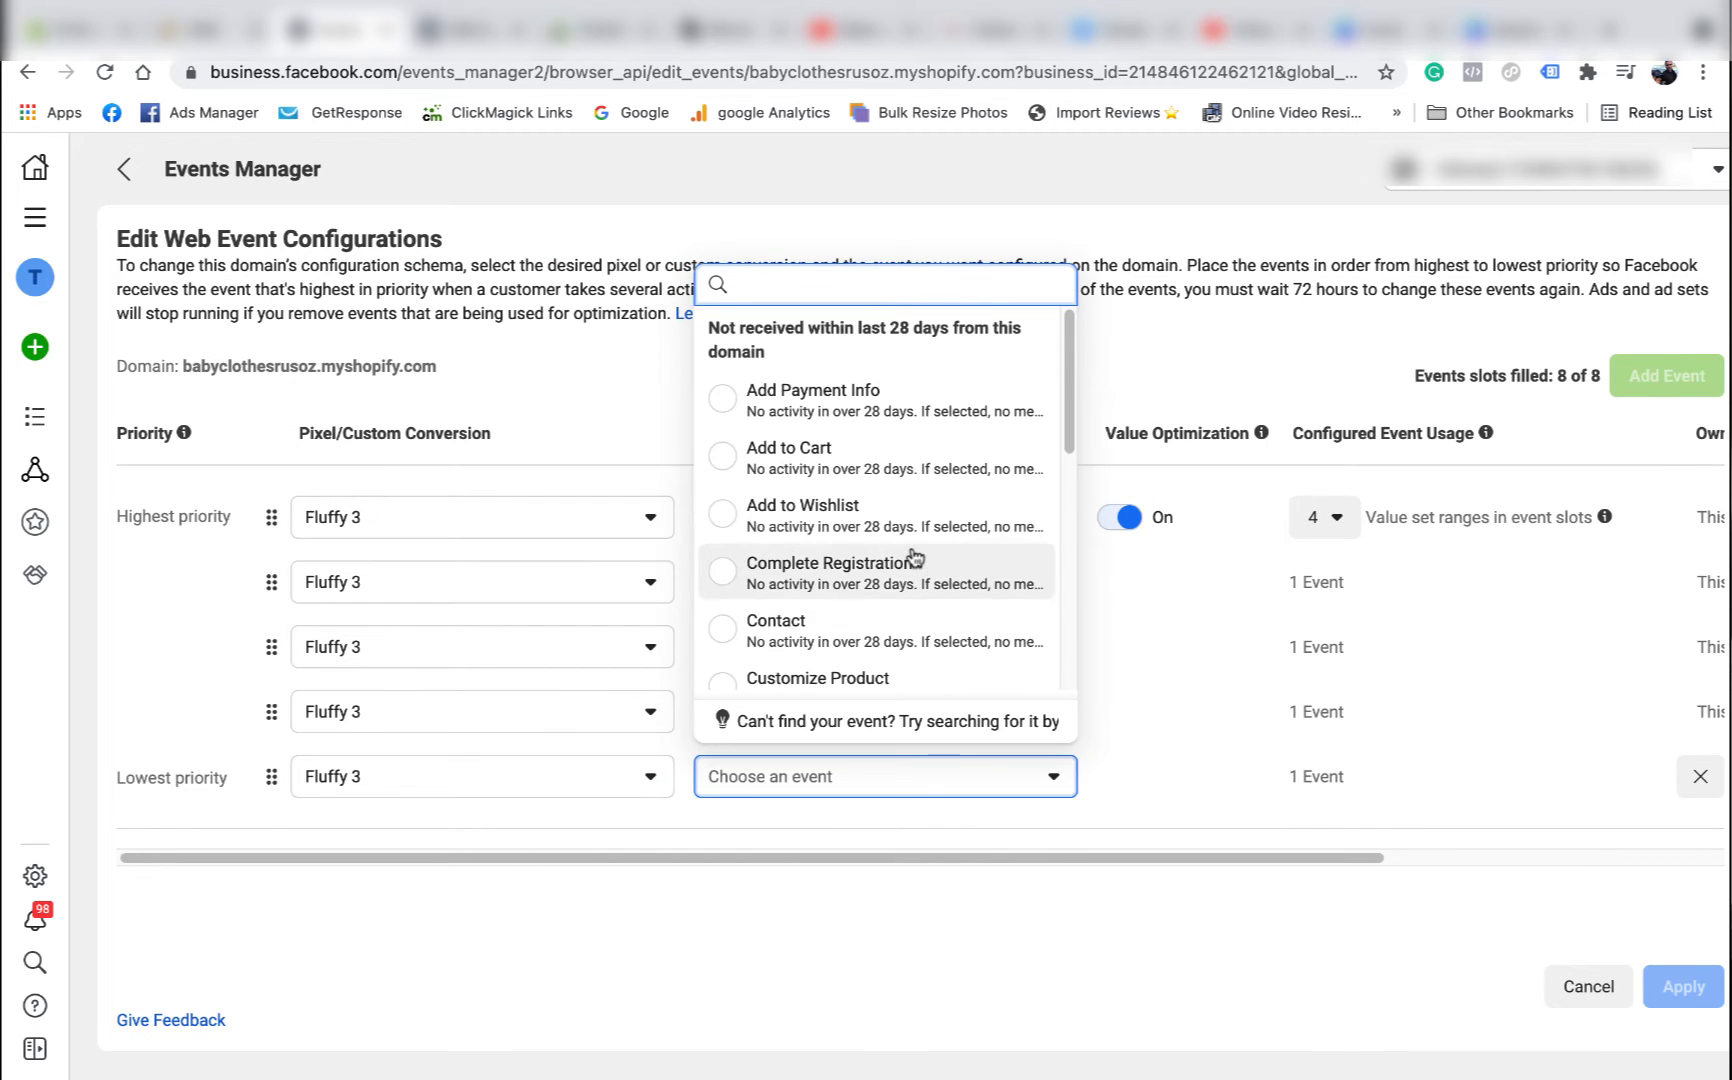
{"action": "type", "text": "vi"}
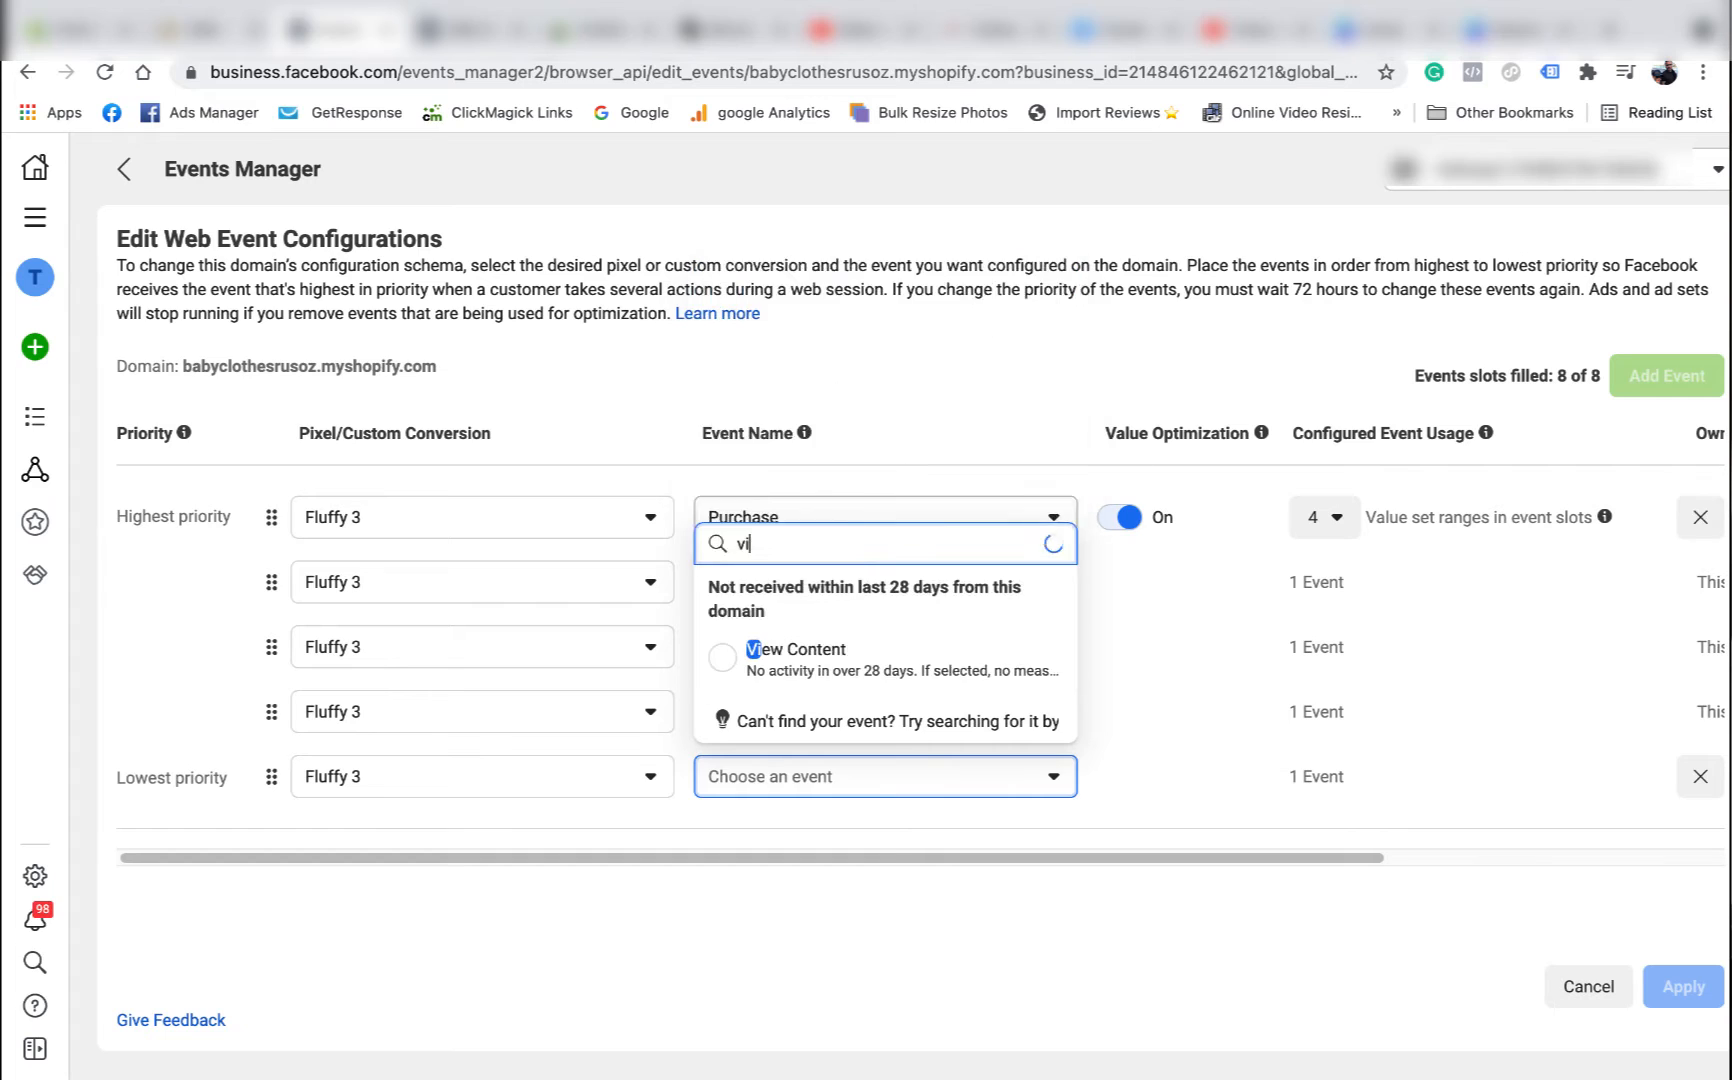
{"action": "left_click", "coordinate": [794, 656]}
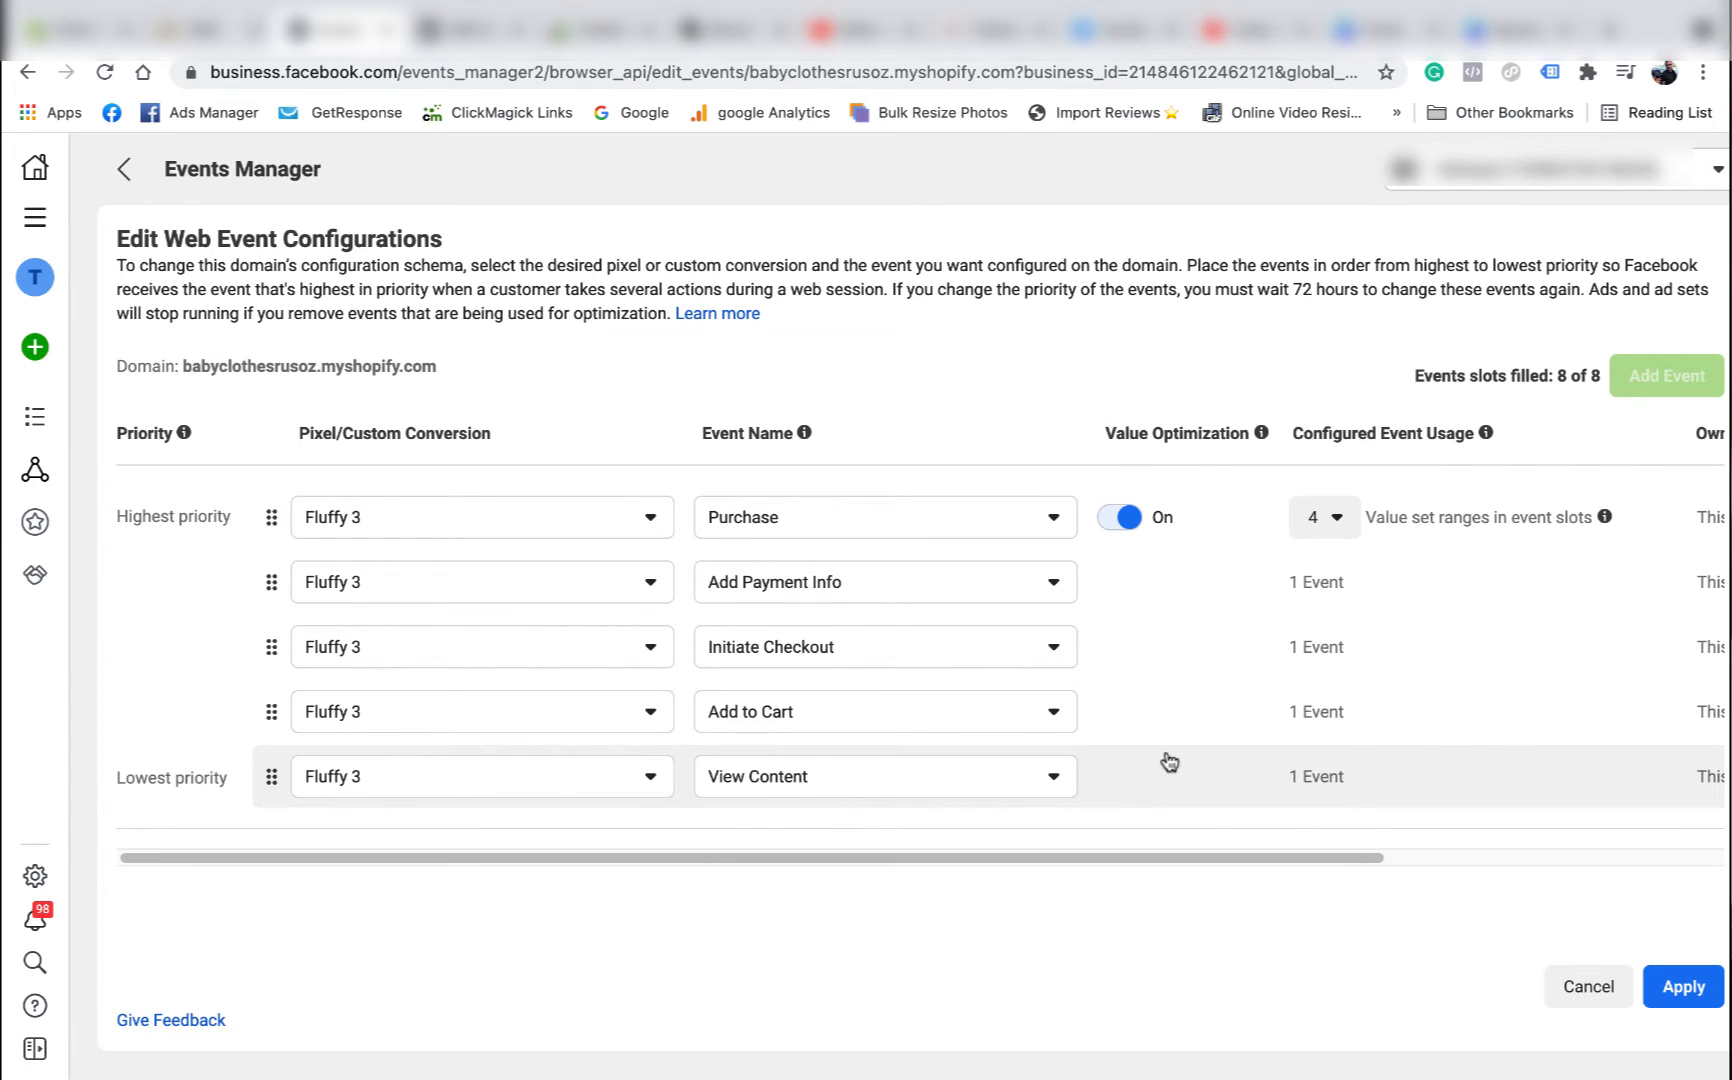
{"action": "mouse_move", "coordinate": [1562, 409]}
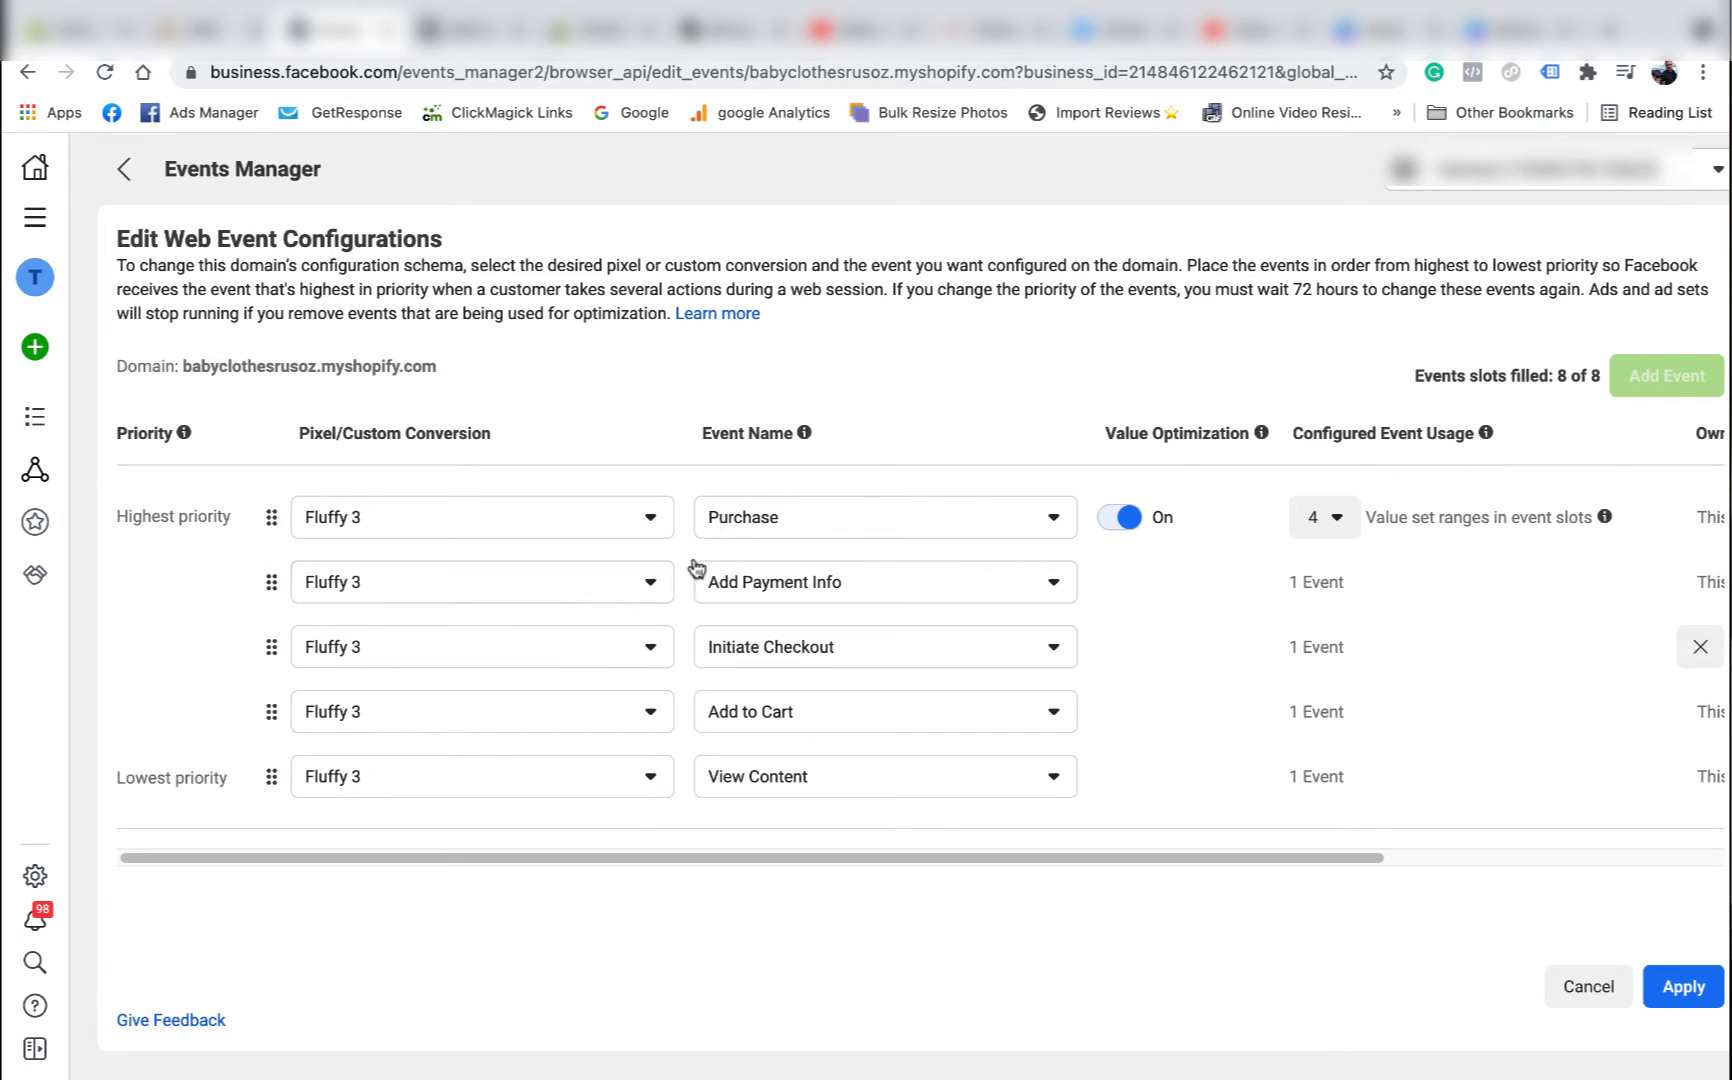
{"action": "left_click", "coordinate": [1322, 517]}
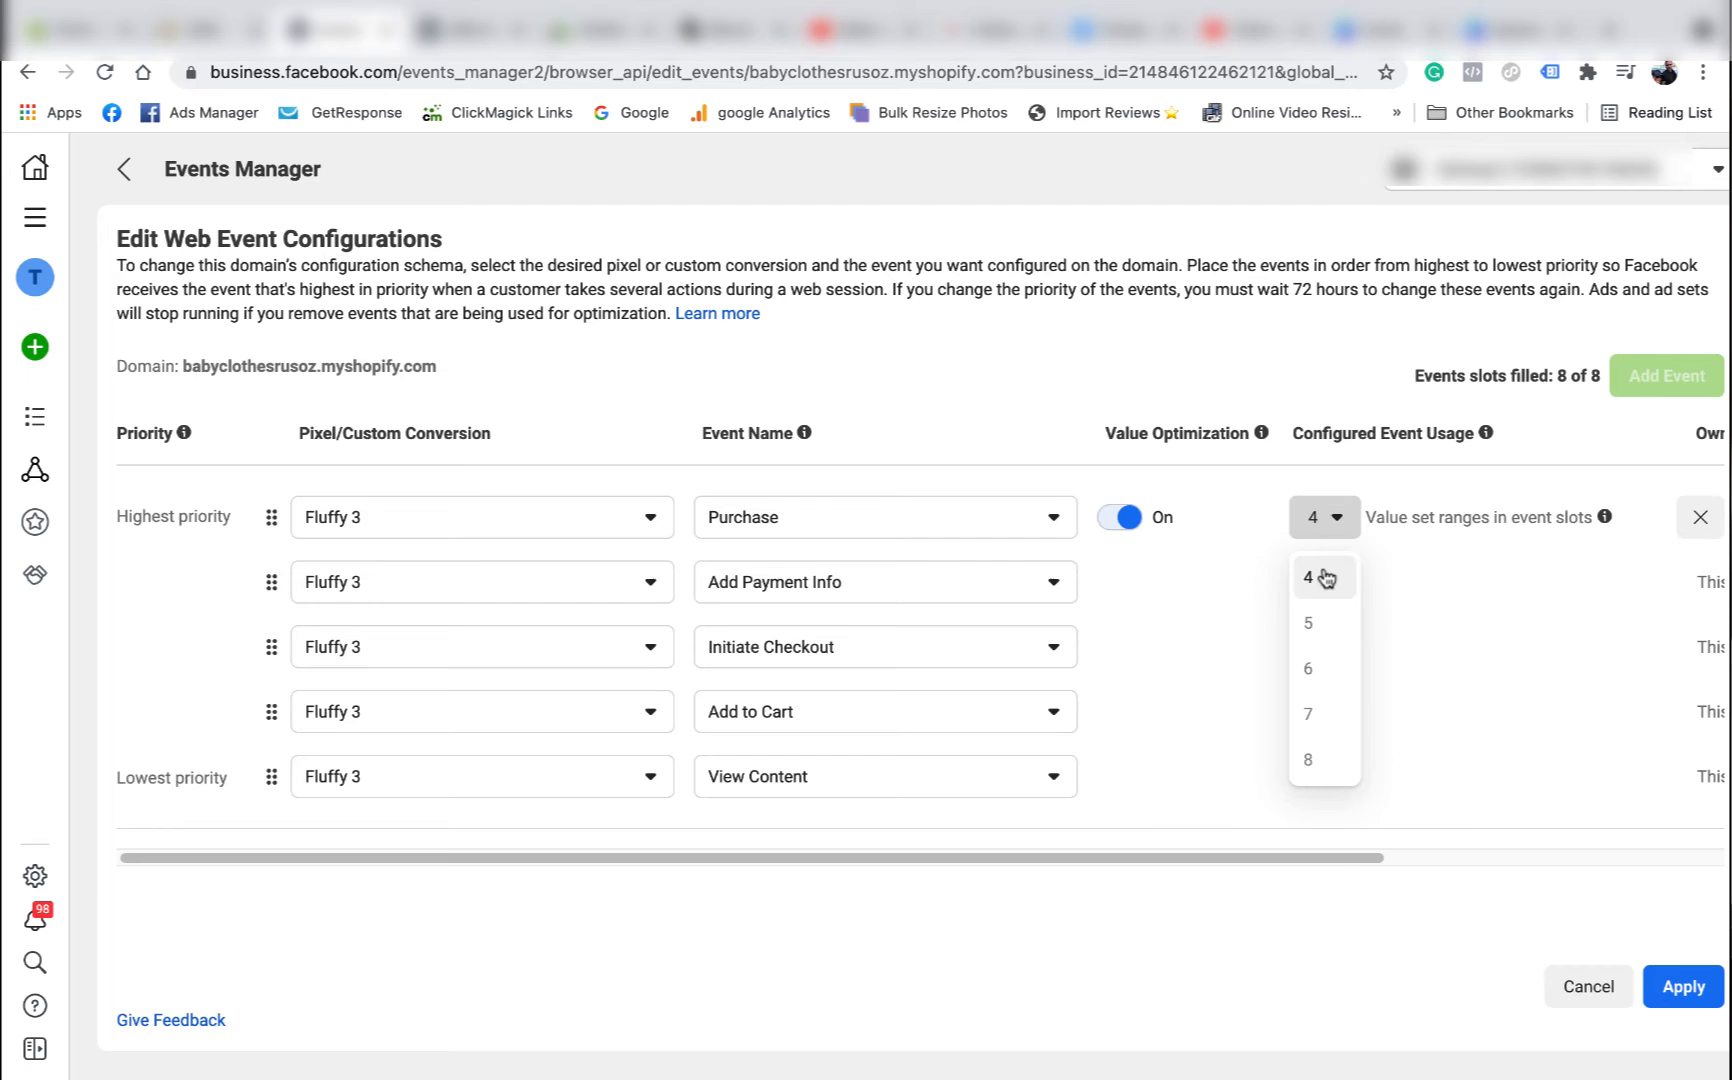
{"action": "mouse_move", "coordinate": [1058, 321]}
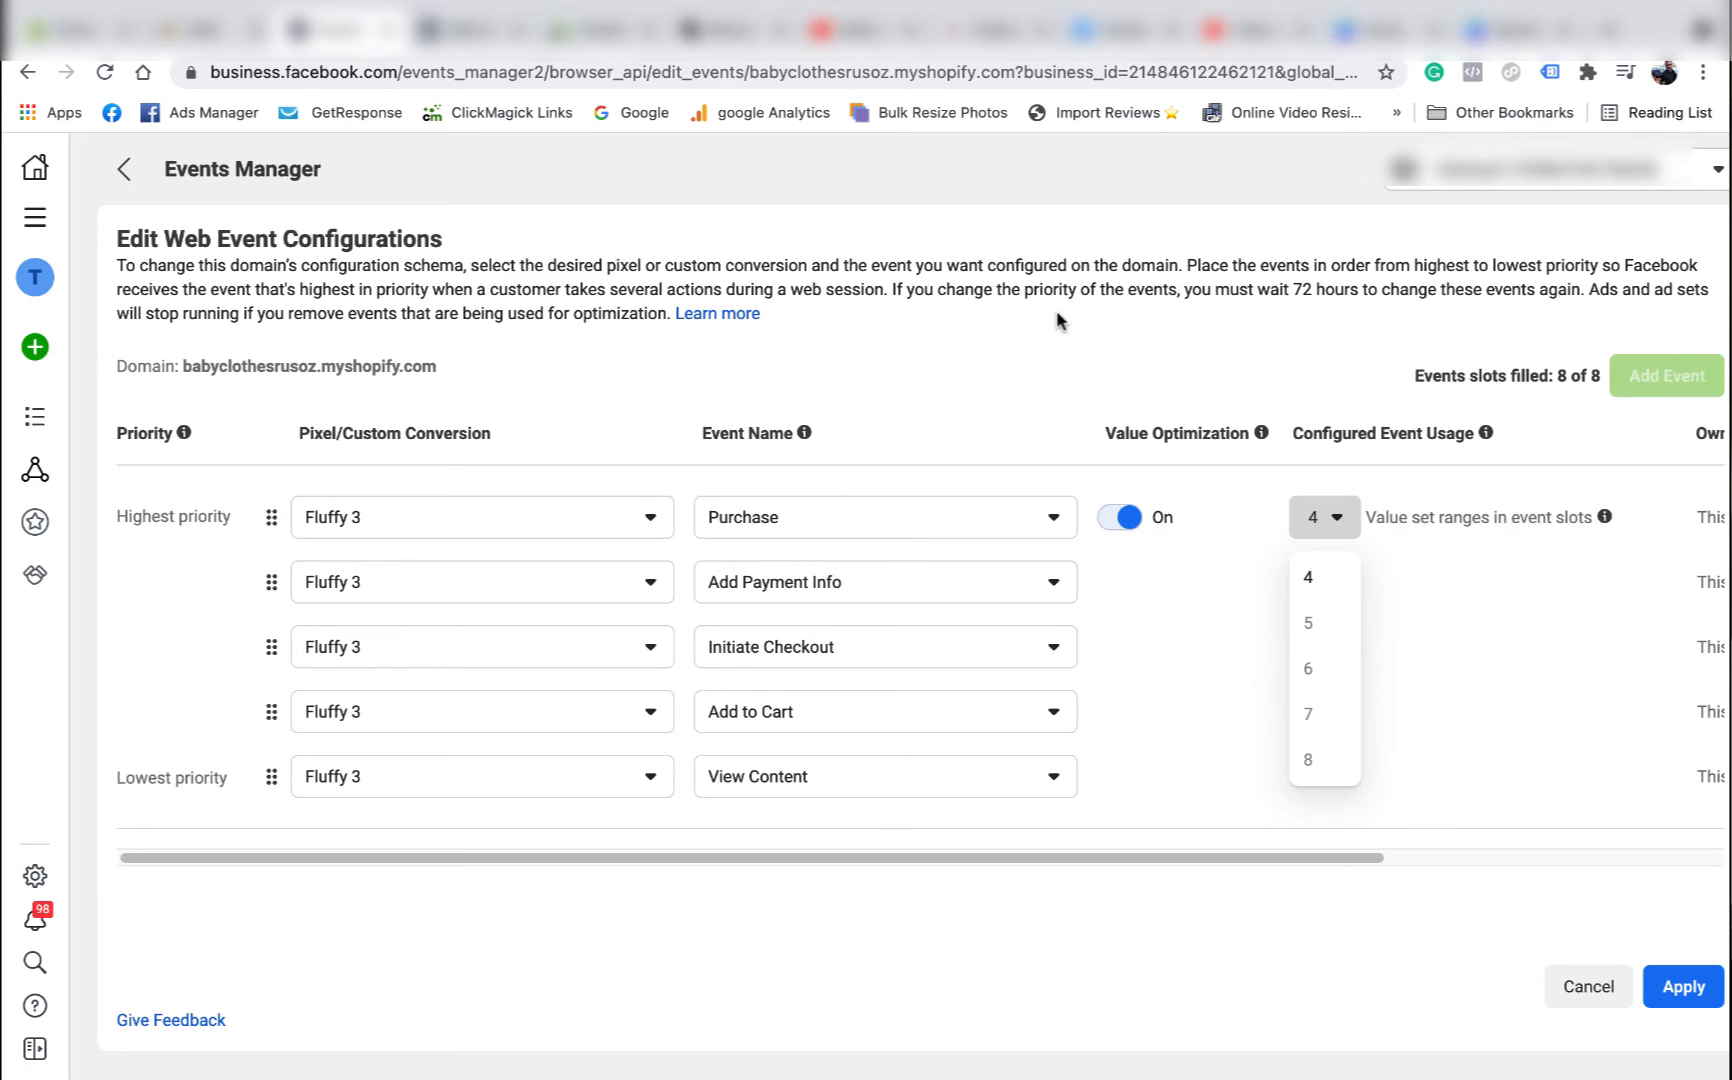
{"action": "left_click", "coordinate": [1117, 517]}
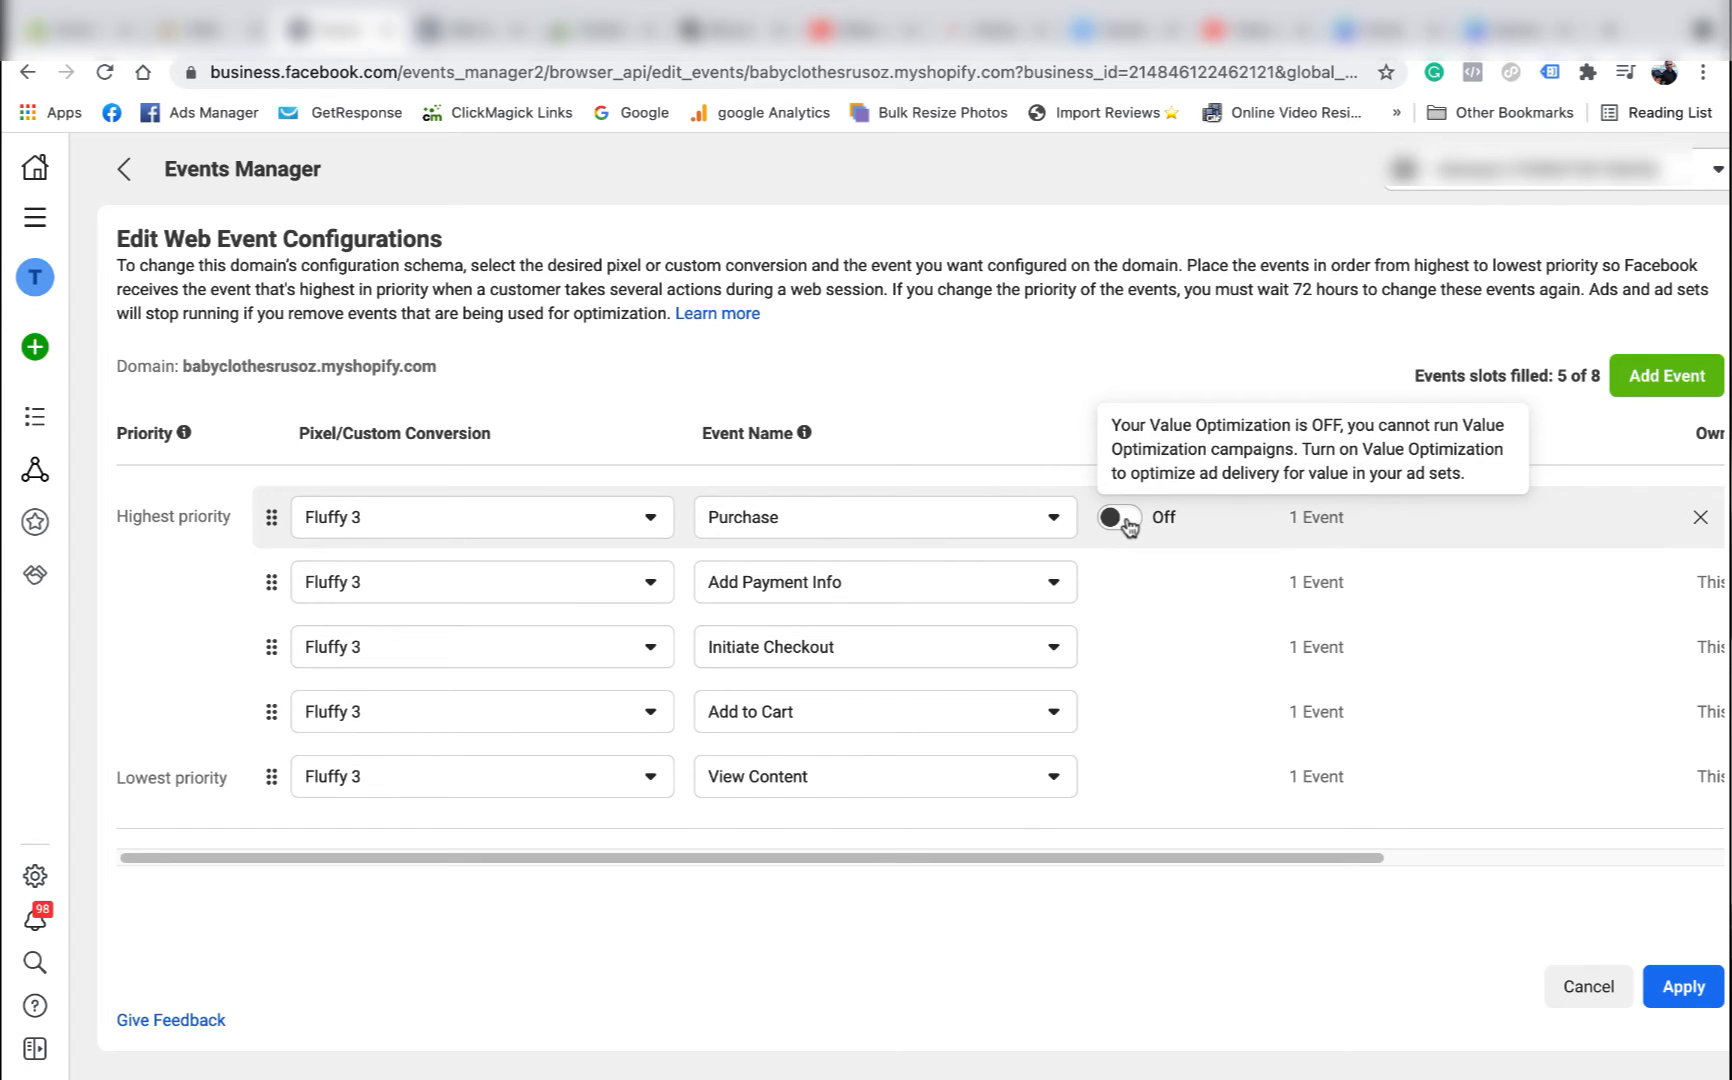
{"action": "left_click", "coordinate": [1117, 517]}
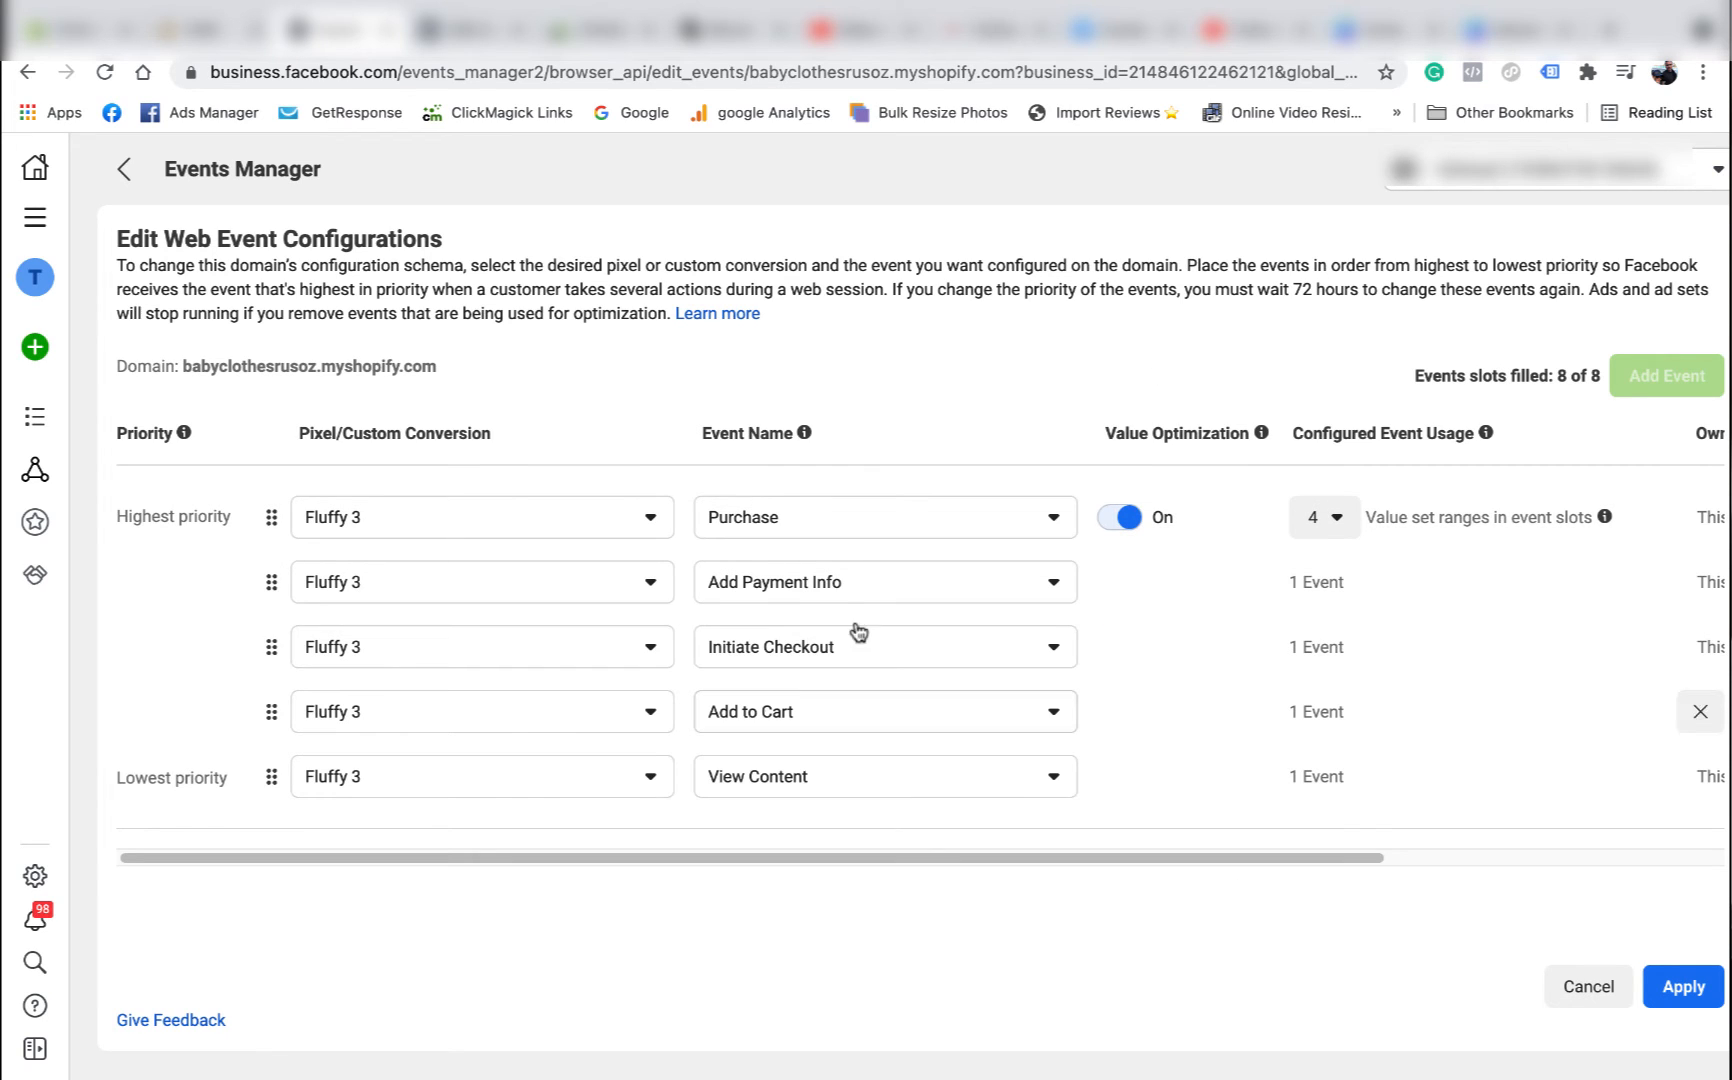
{"action": "mouse_move", "coordinate": [685, 525]}
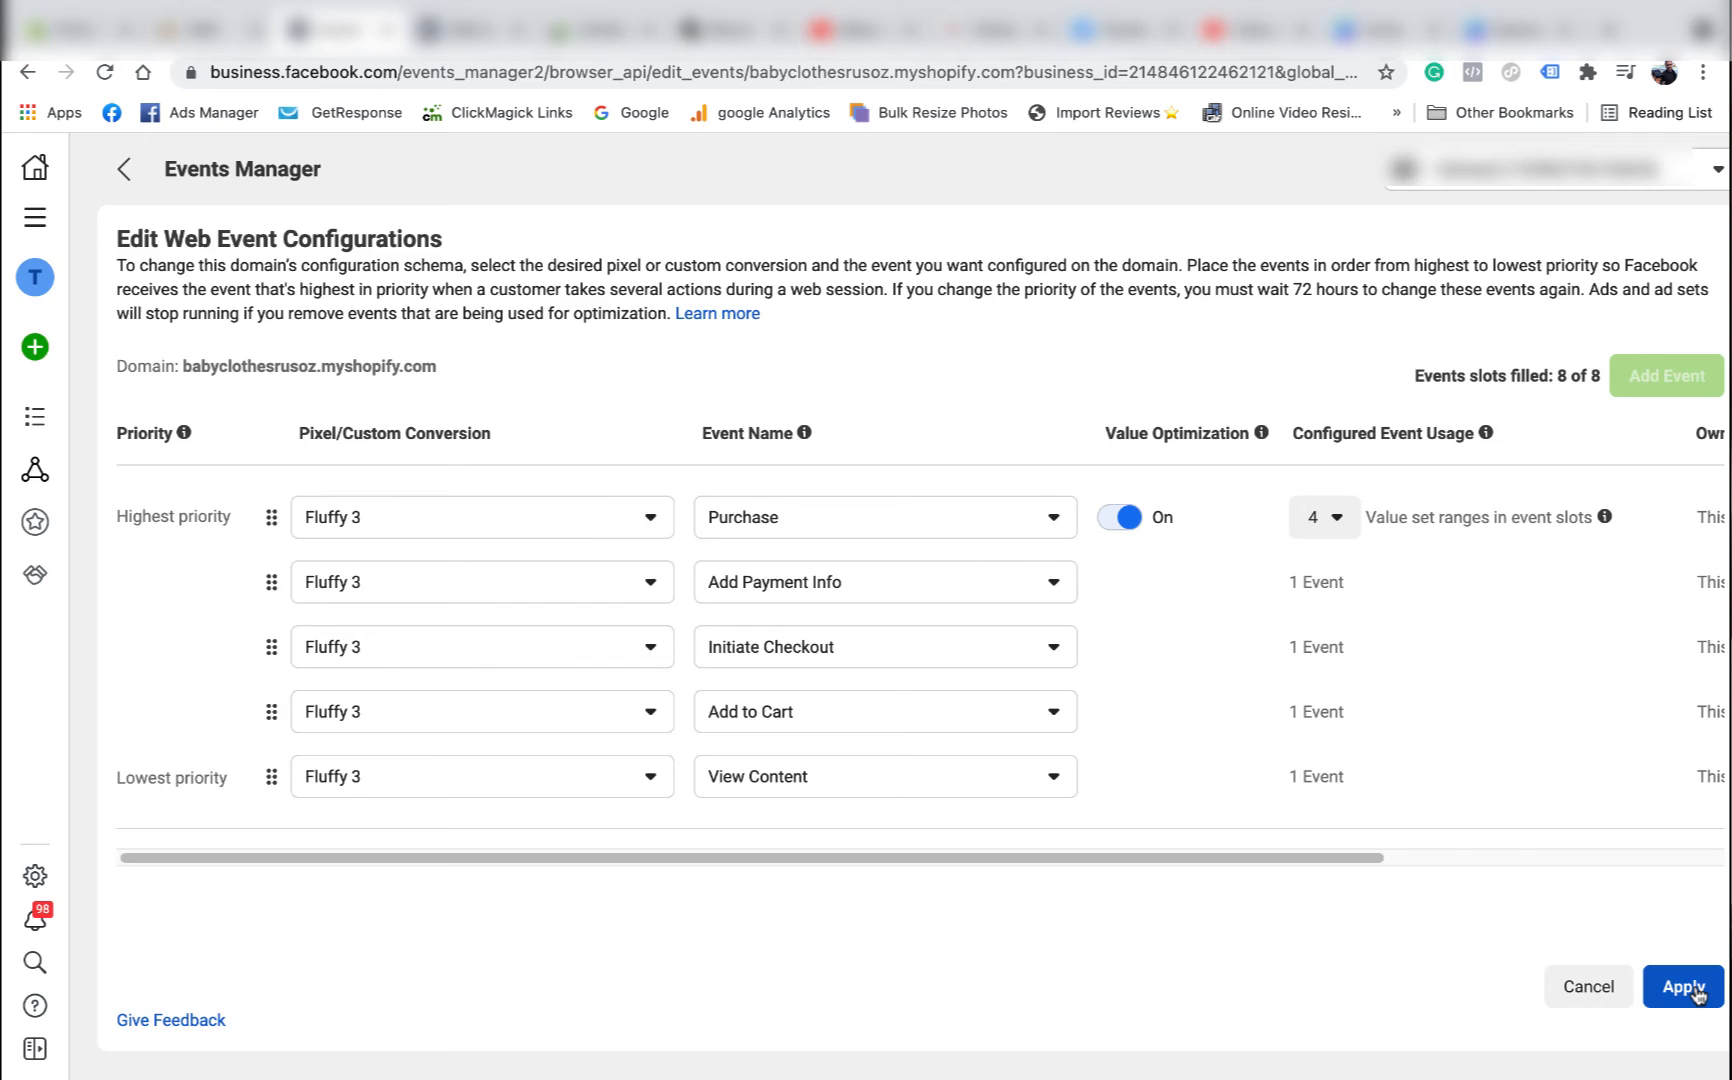
- Apply and confirm the babyclothesrusoz.myshopify.com event changes, then acknowledge the success message
{"action": "left_click", "coordinate": [1683, 986]}
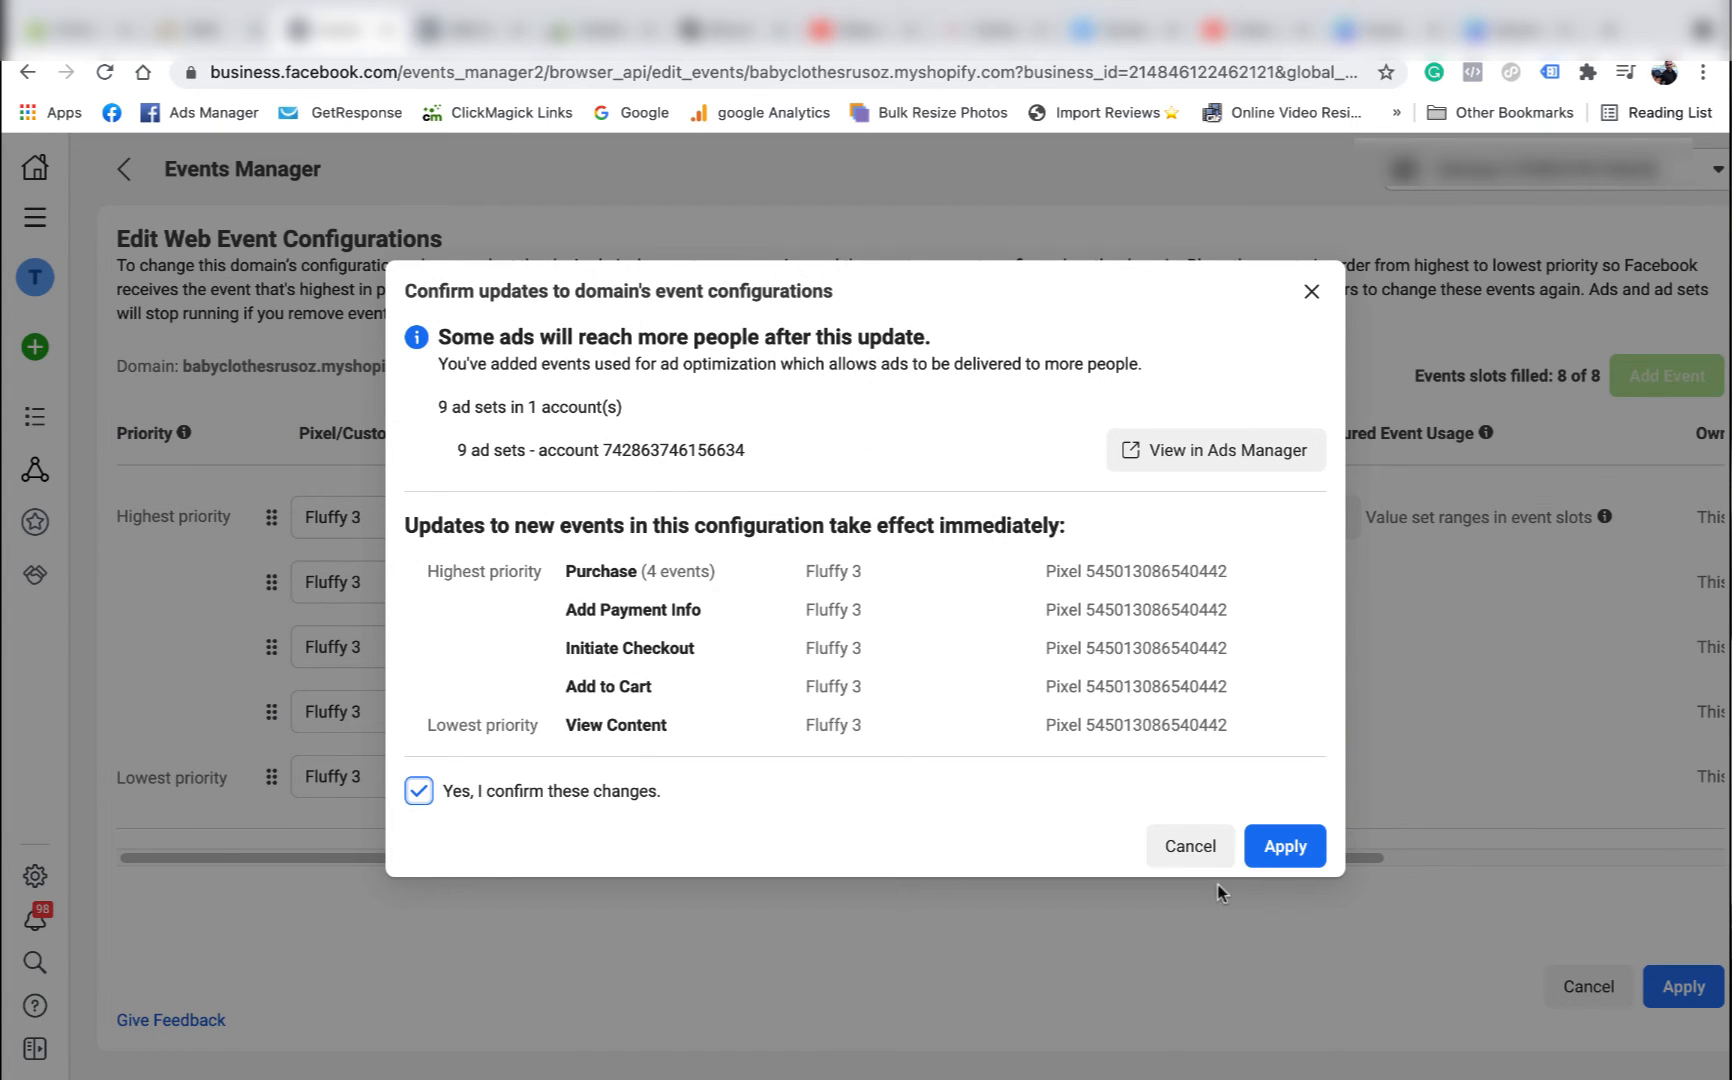
{"action": "left_click", "coordinate": [1285, 846]}
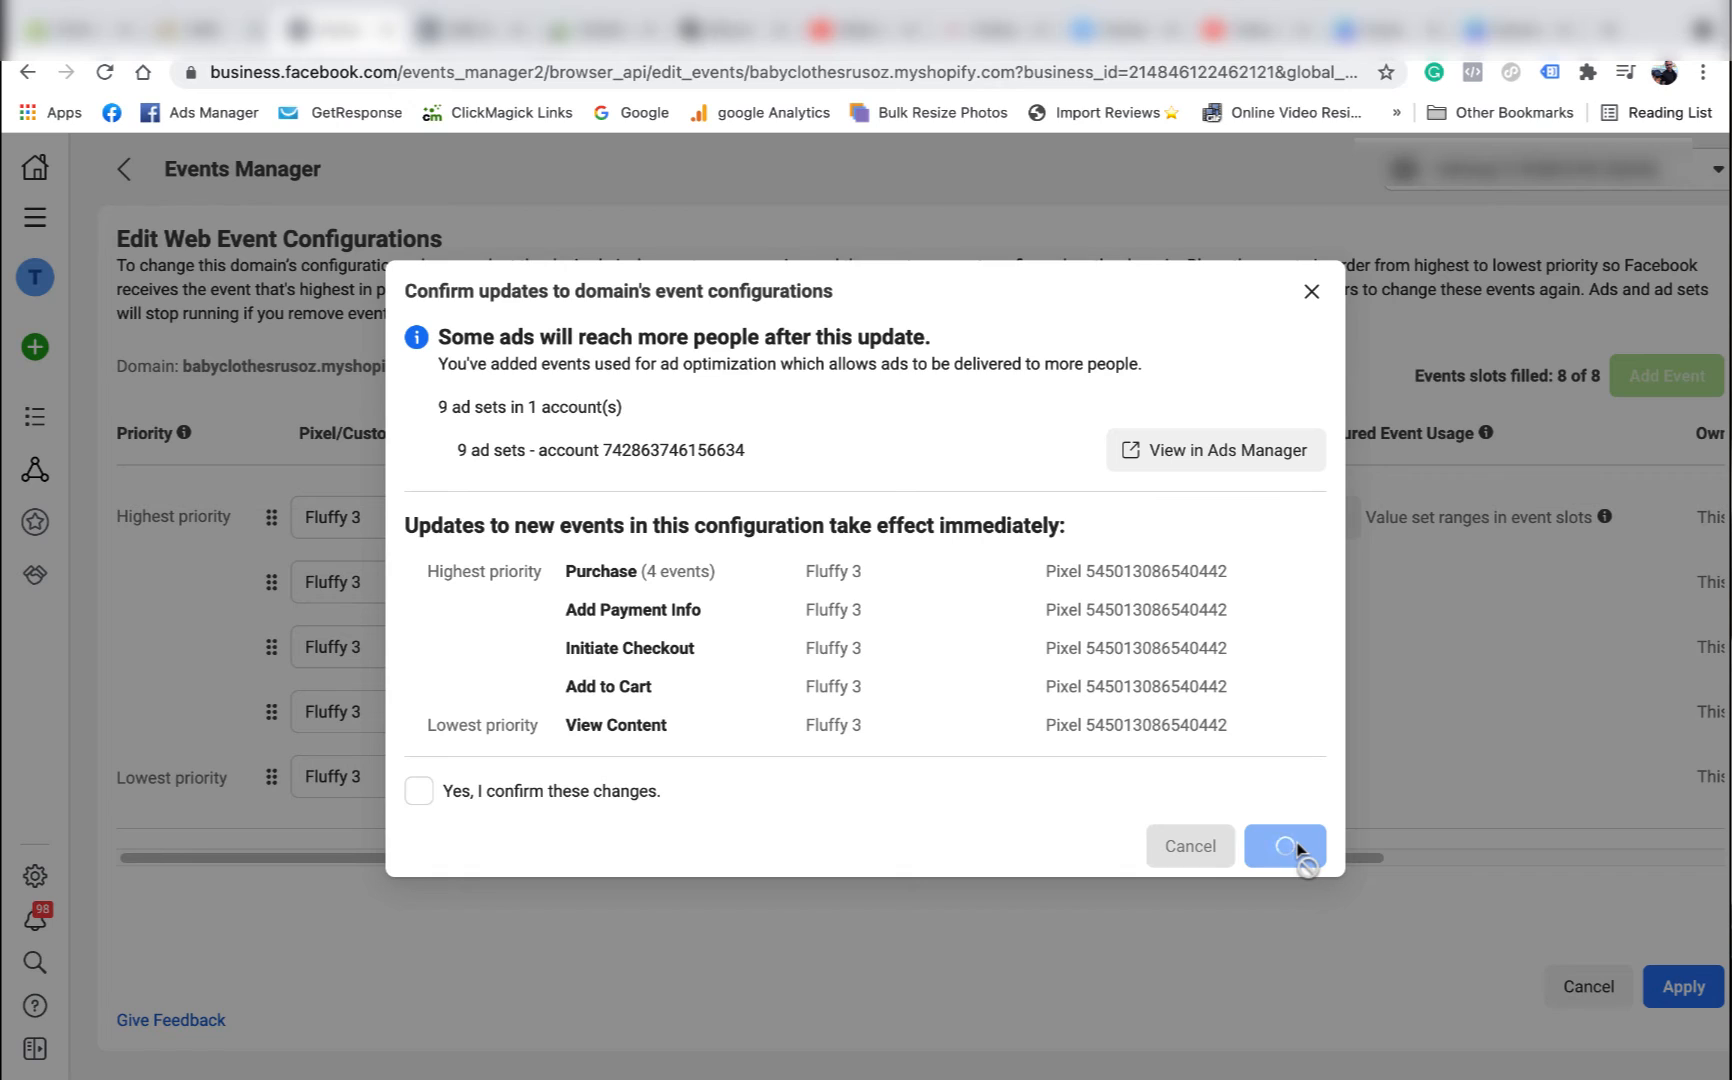
{"action": "left_click", "coordinate": [1282, 846]}
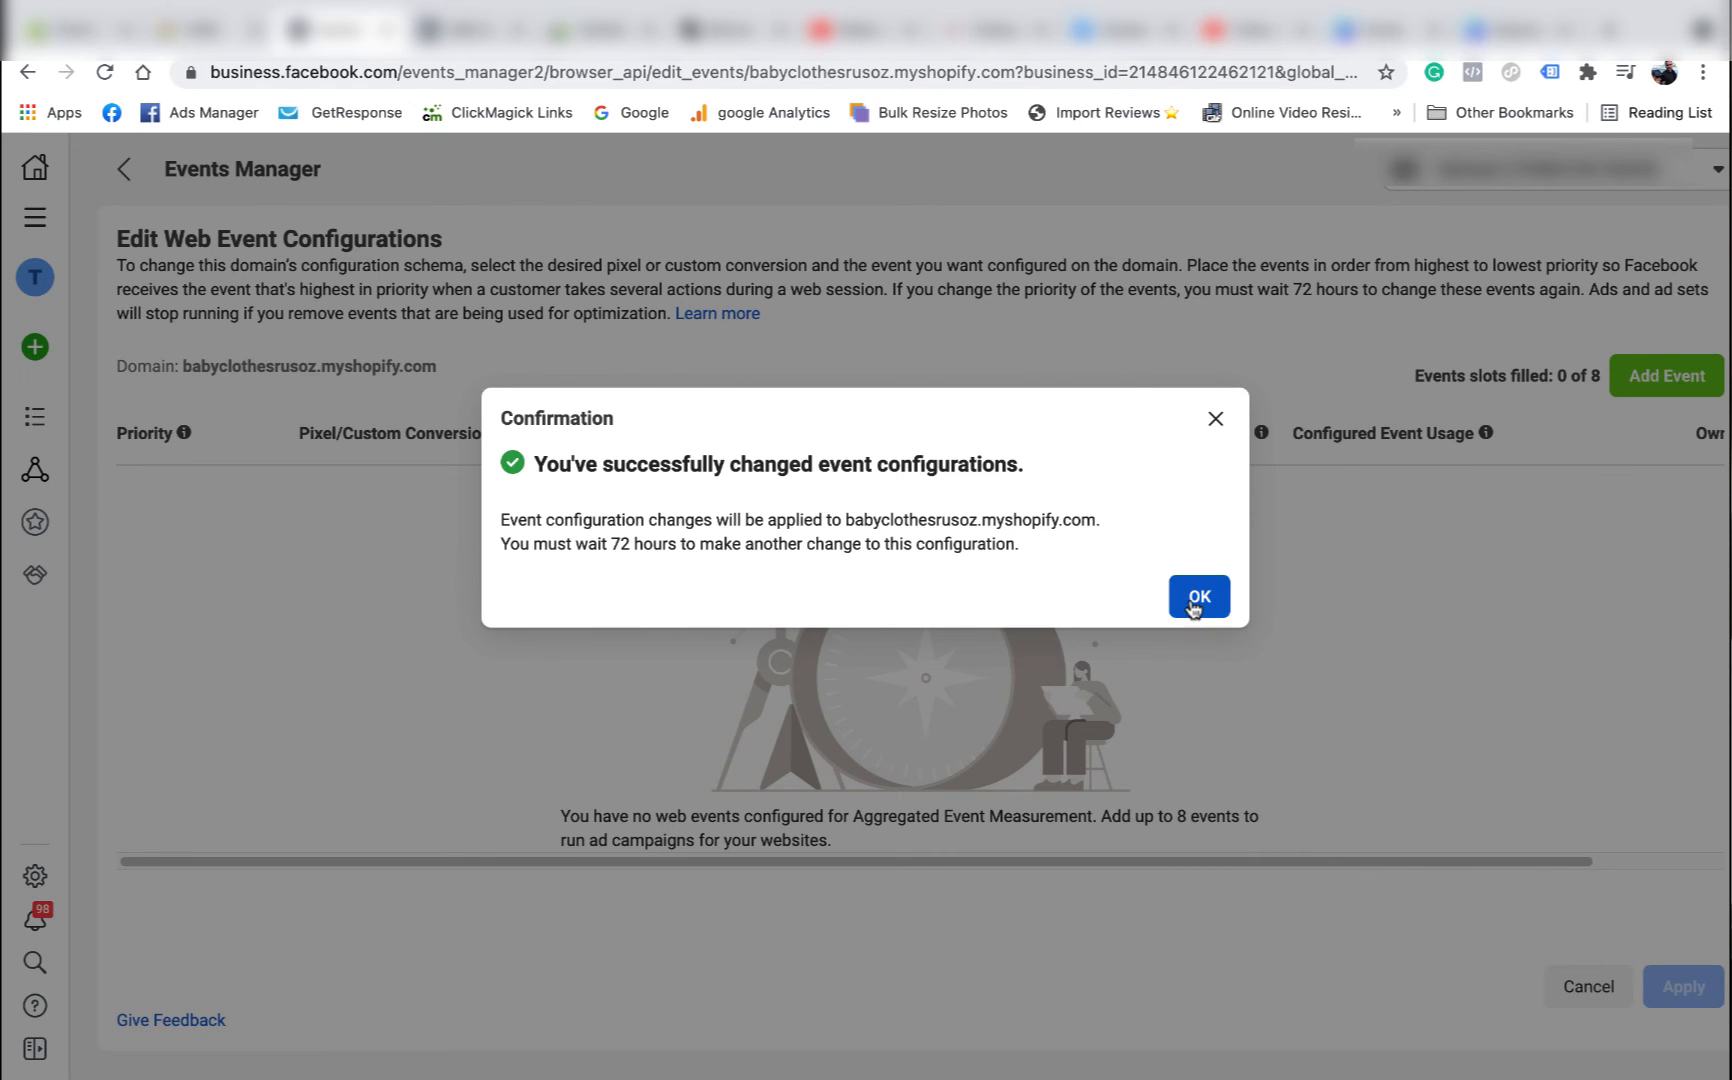
{"action": "left_click", "coordinate": [1198, 596]}
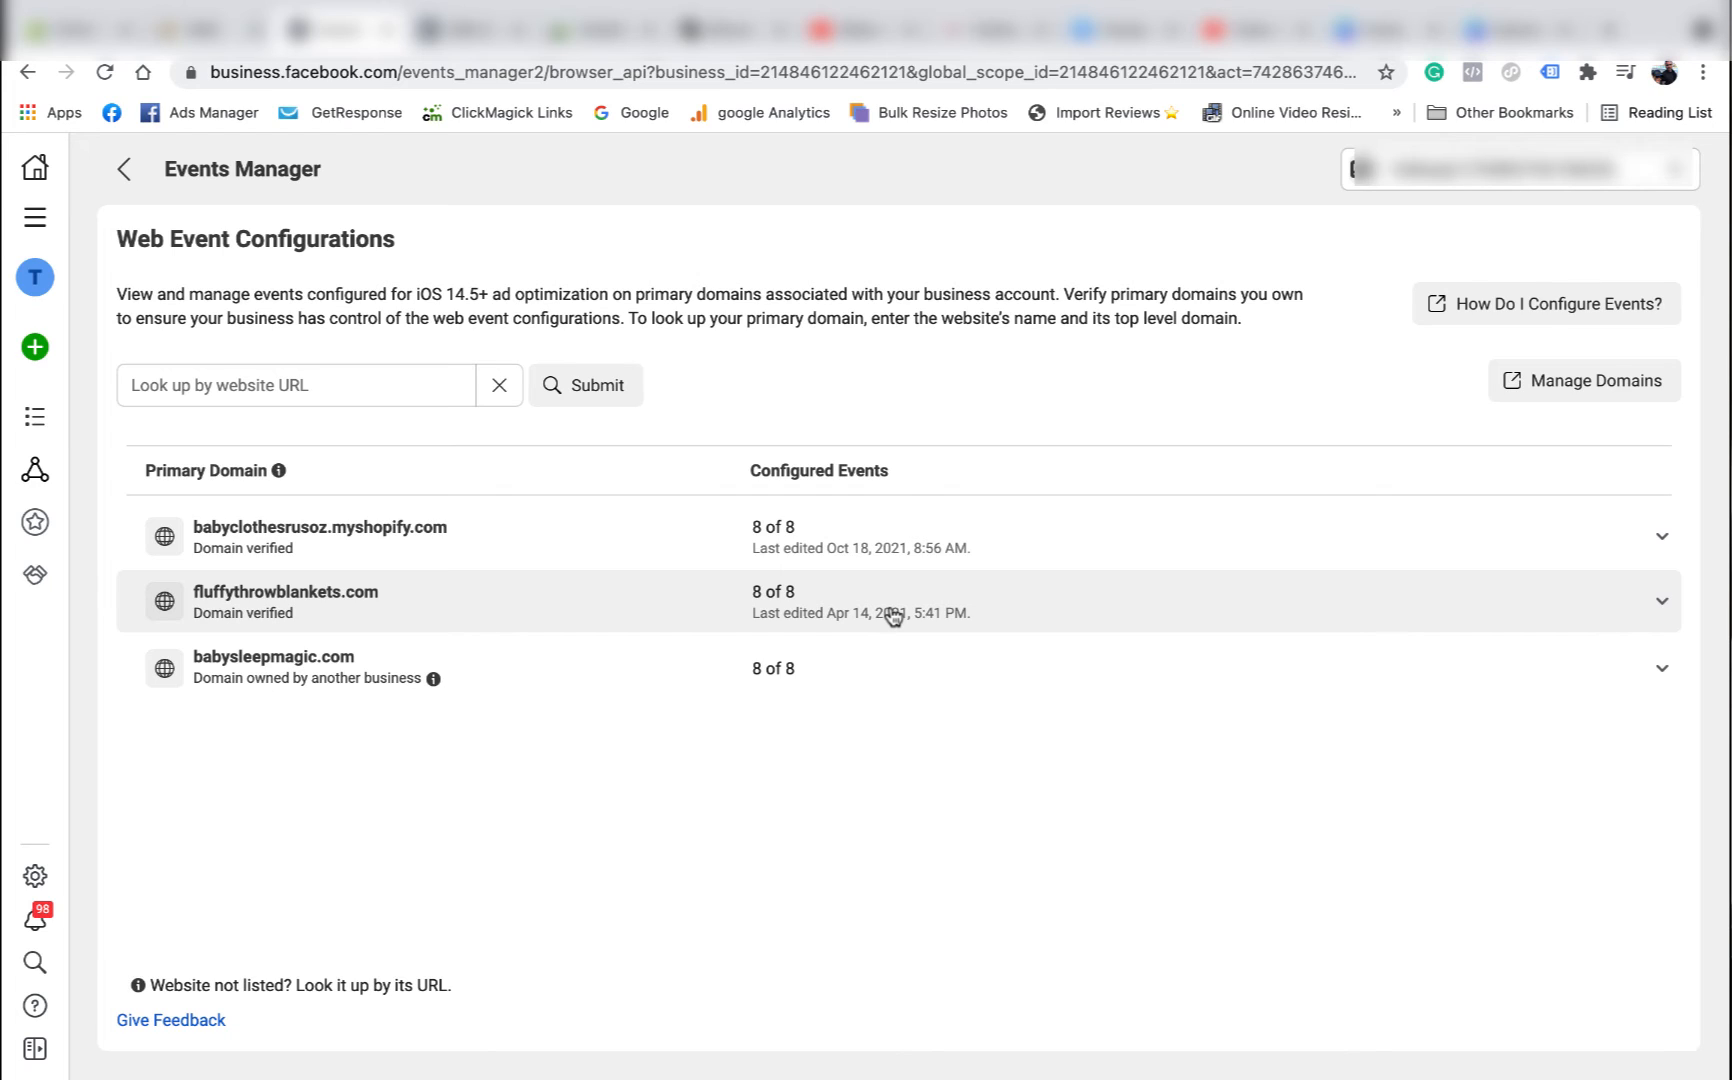
{"action": "mouse_move", "coordinate": [795, 555]}
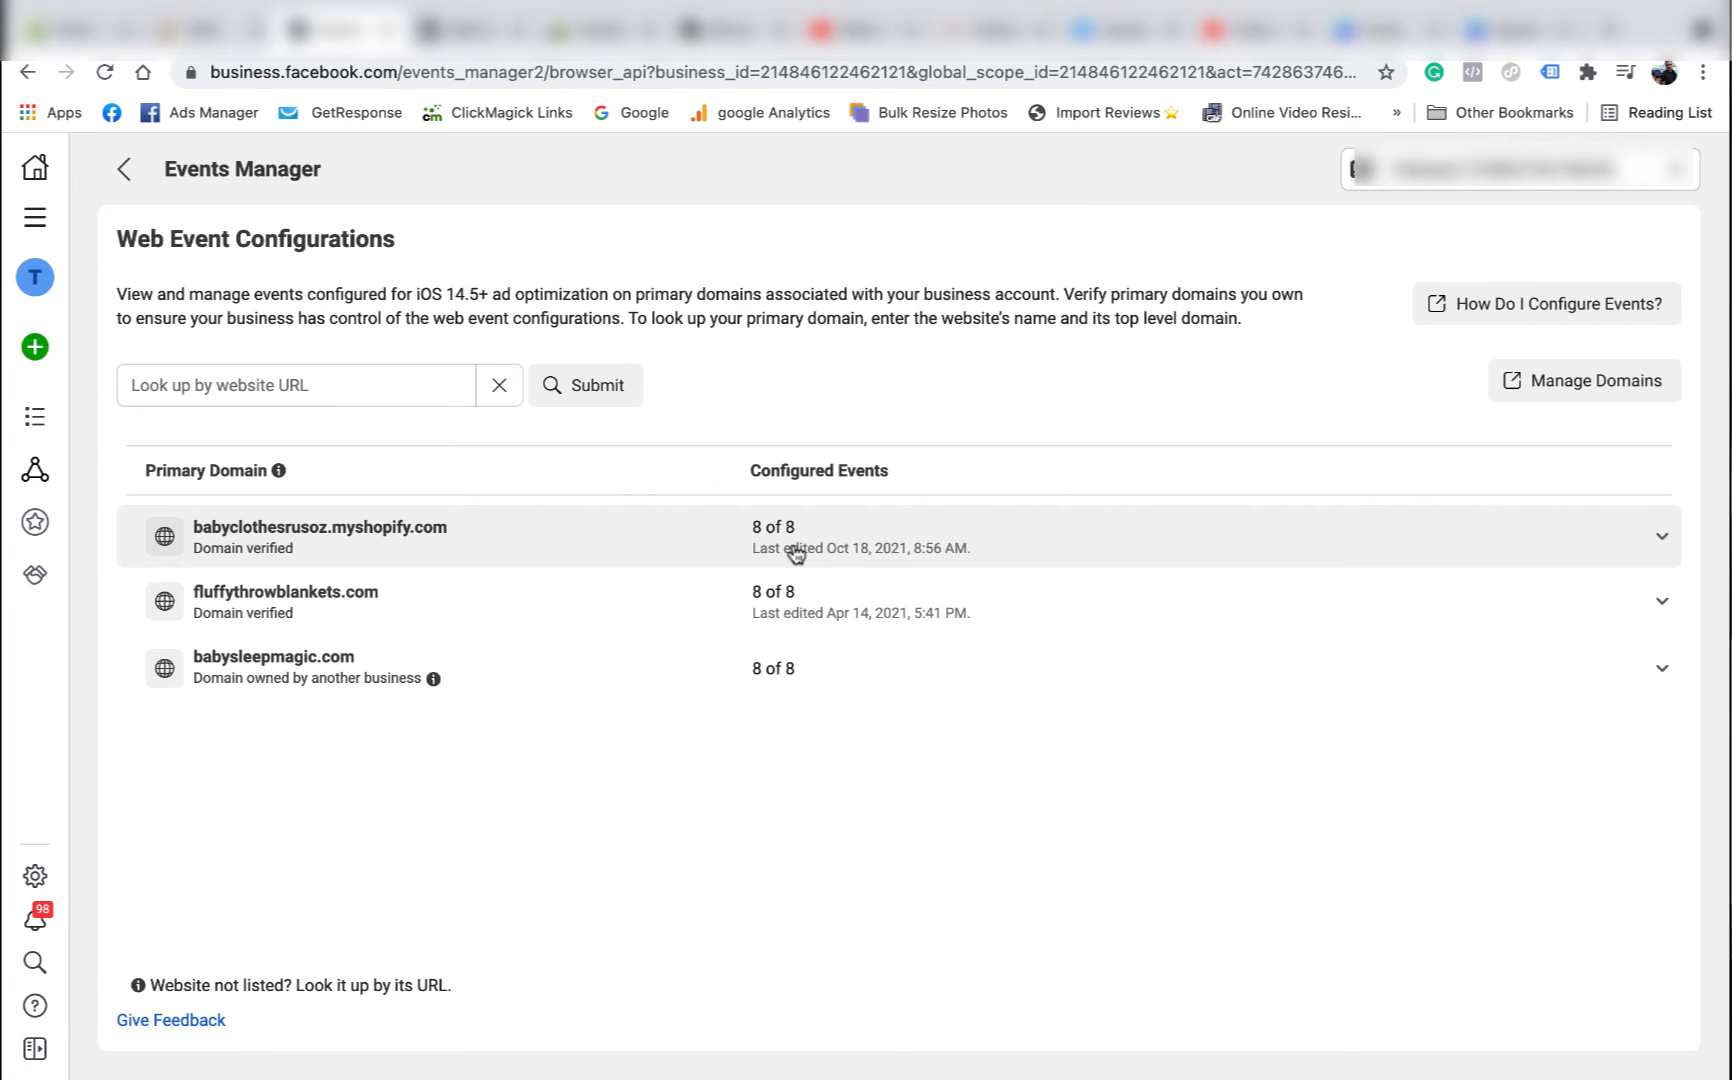
{"action": "mouse_move", "coordinate": [1000, 572]}
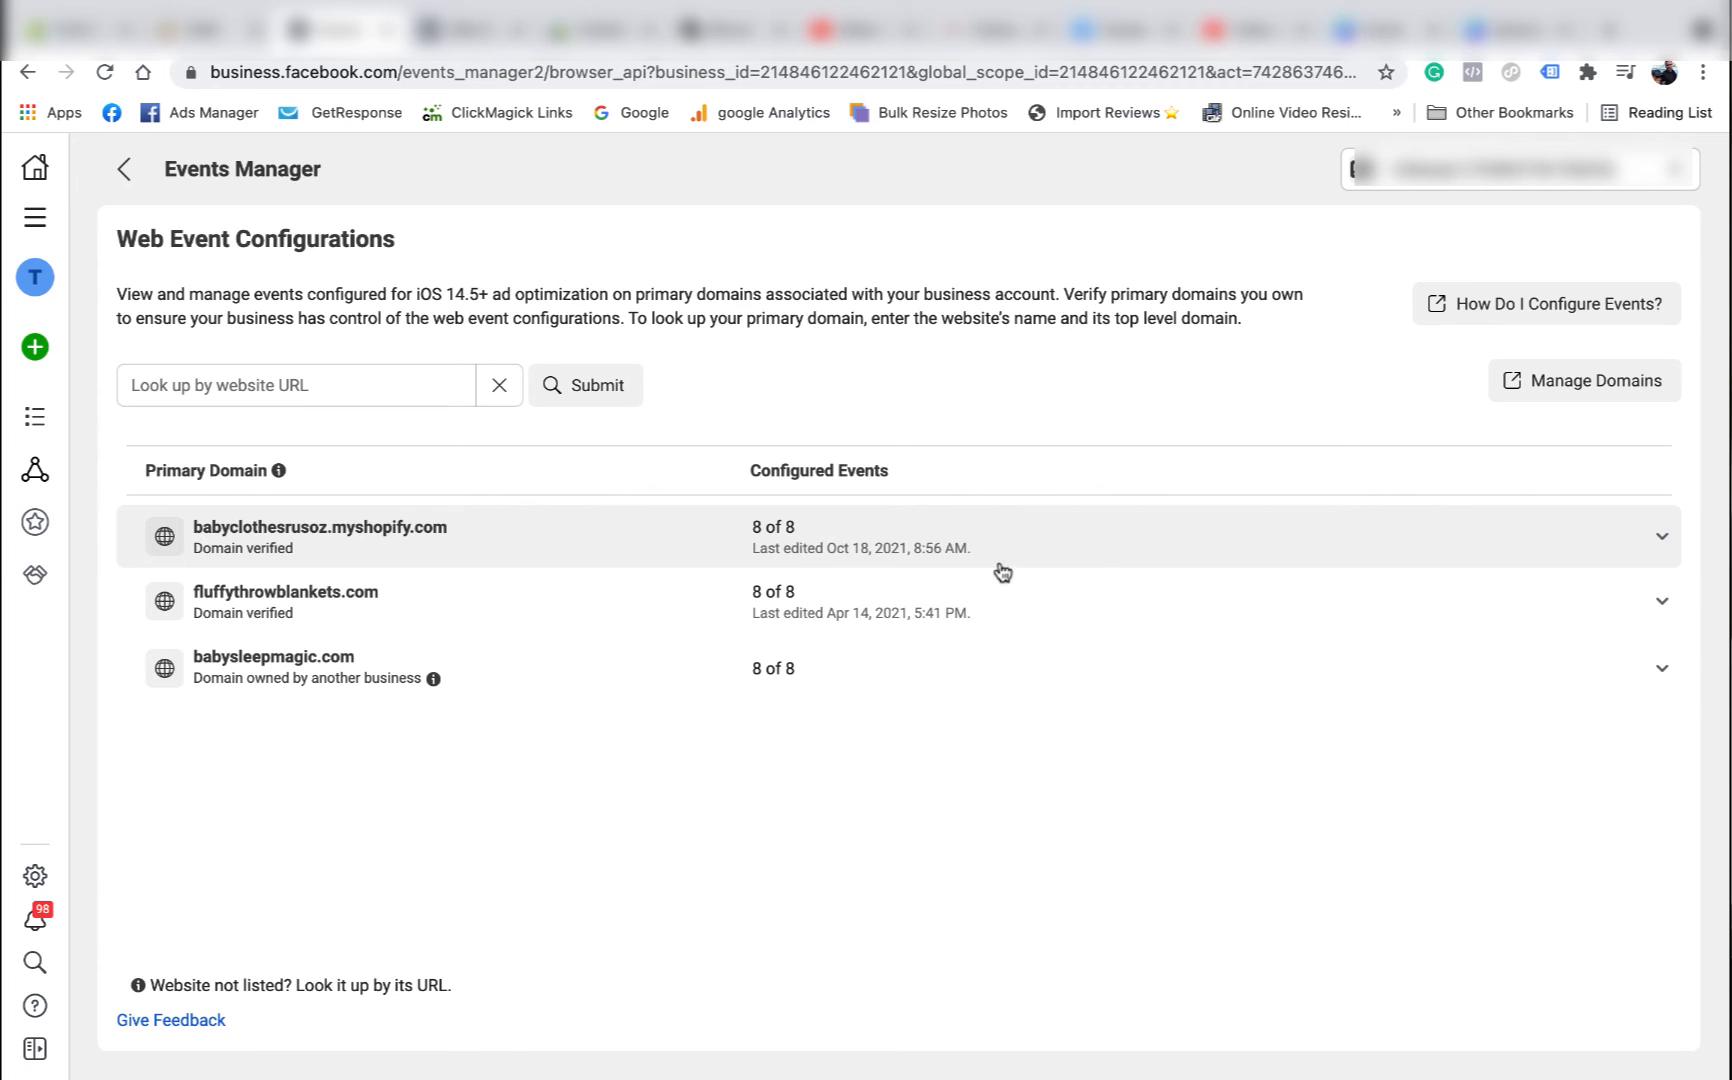
{"action": "mouse_move", "coordinate": [690, 543]}
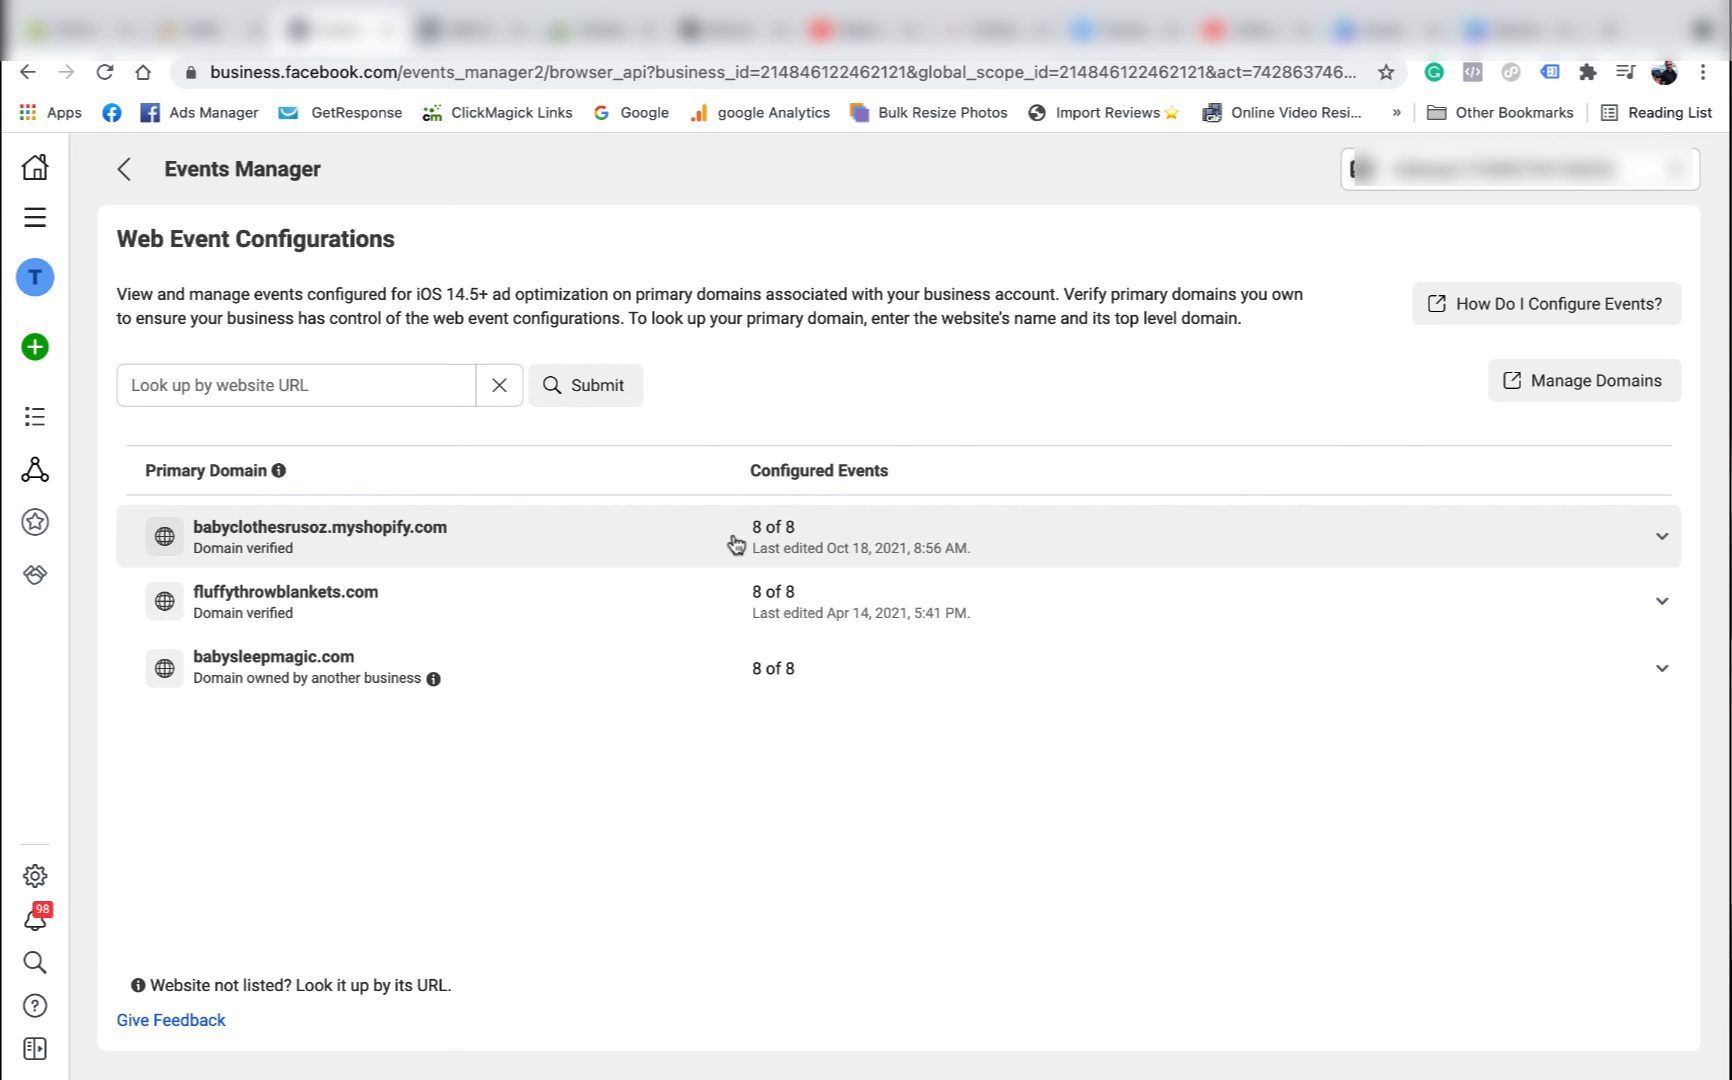
{"action": "mouse_move", "coordinate": [972, 484]}
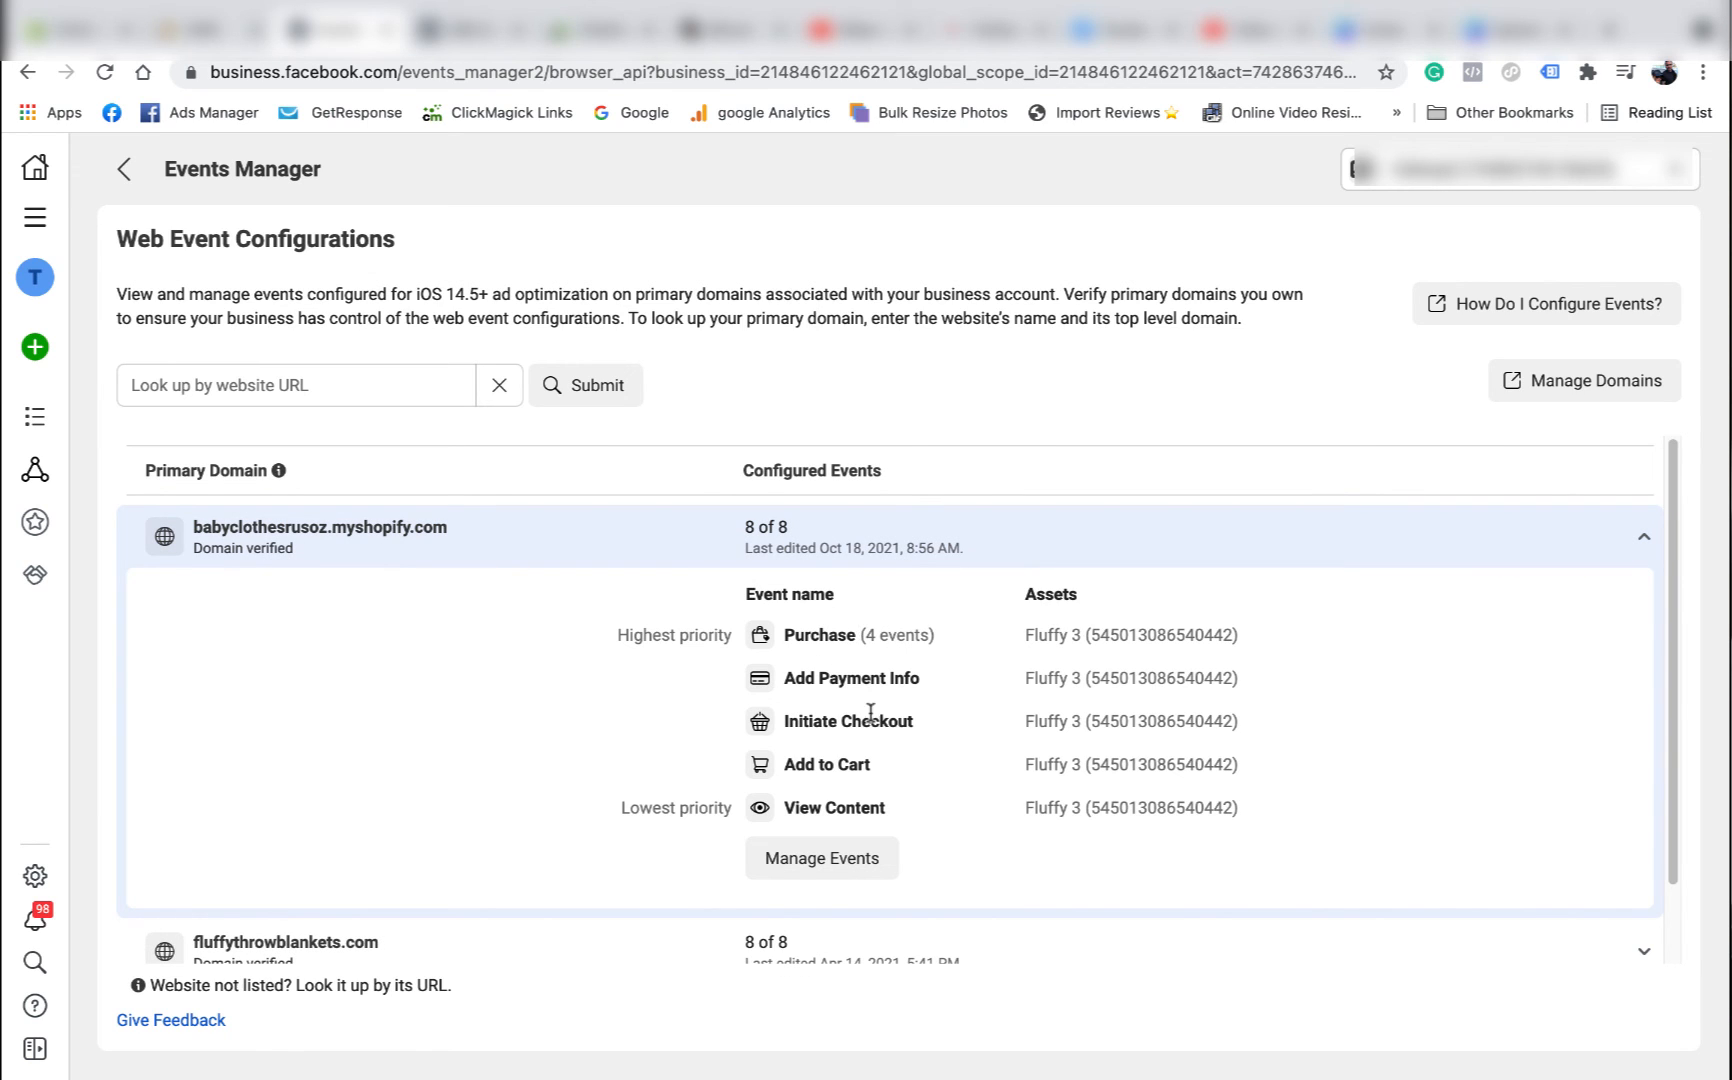
{"action": "mouse_move", "coordinate": [822, 858]}
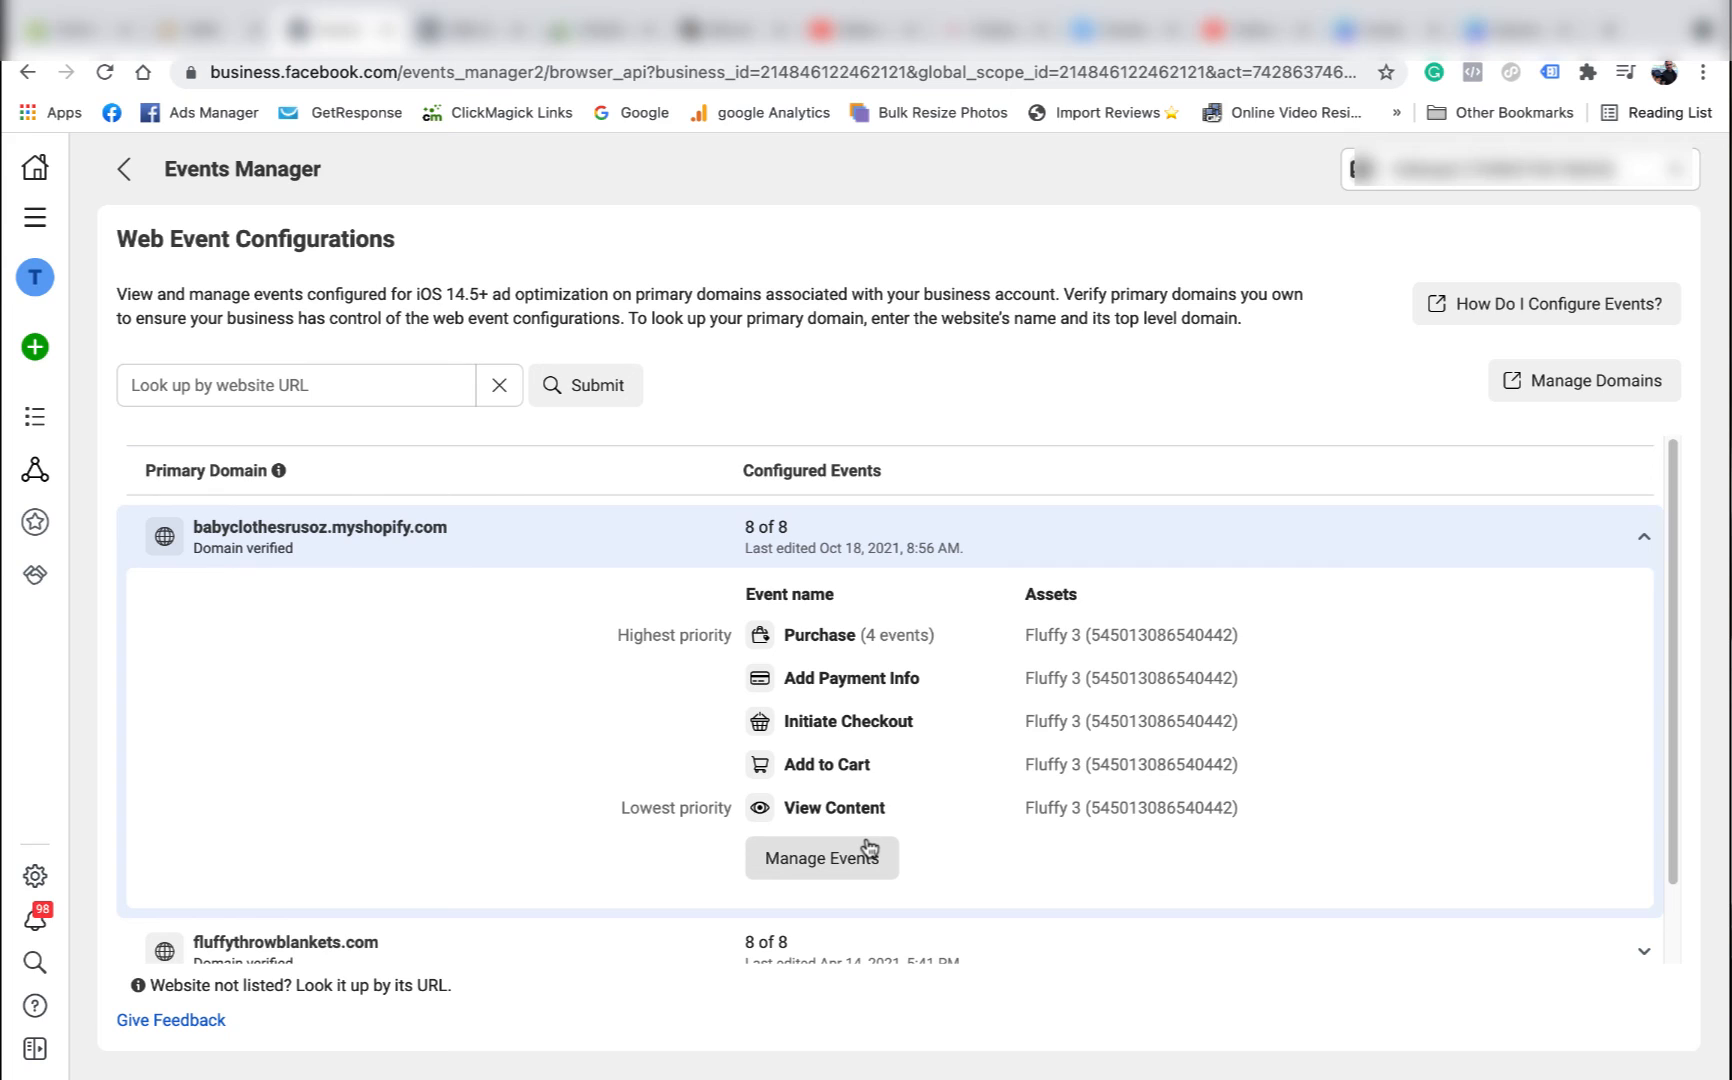
{"action": "mouse_move", "coordinate": [820, 663]}
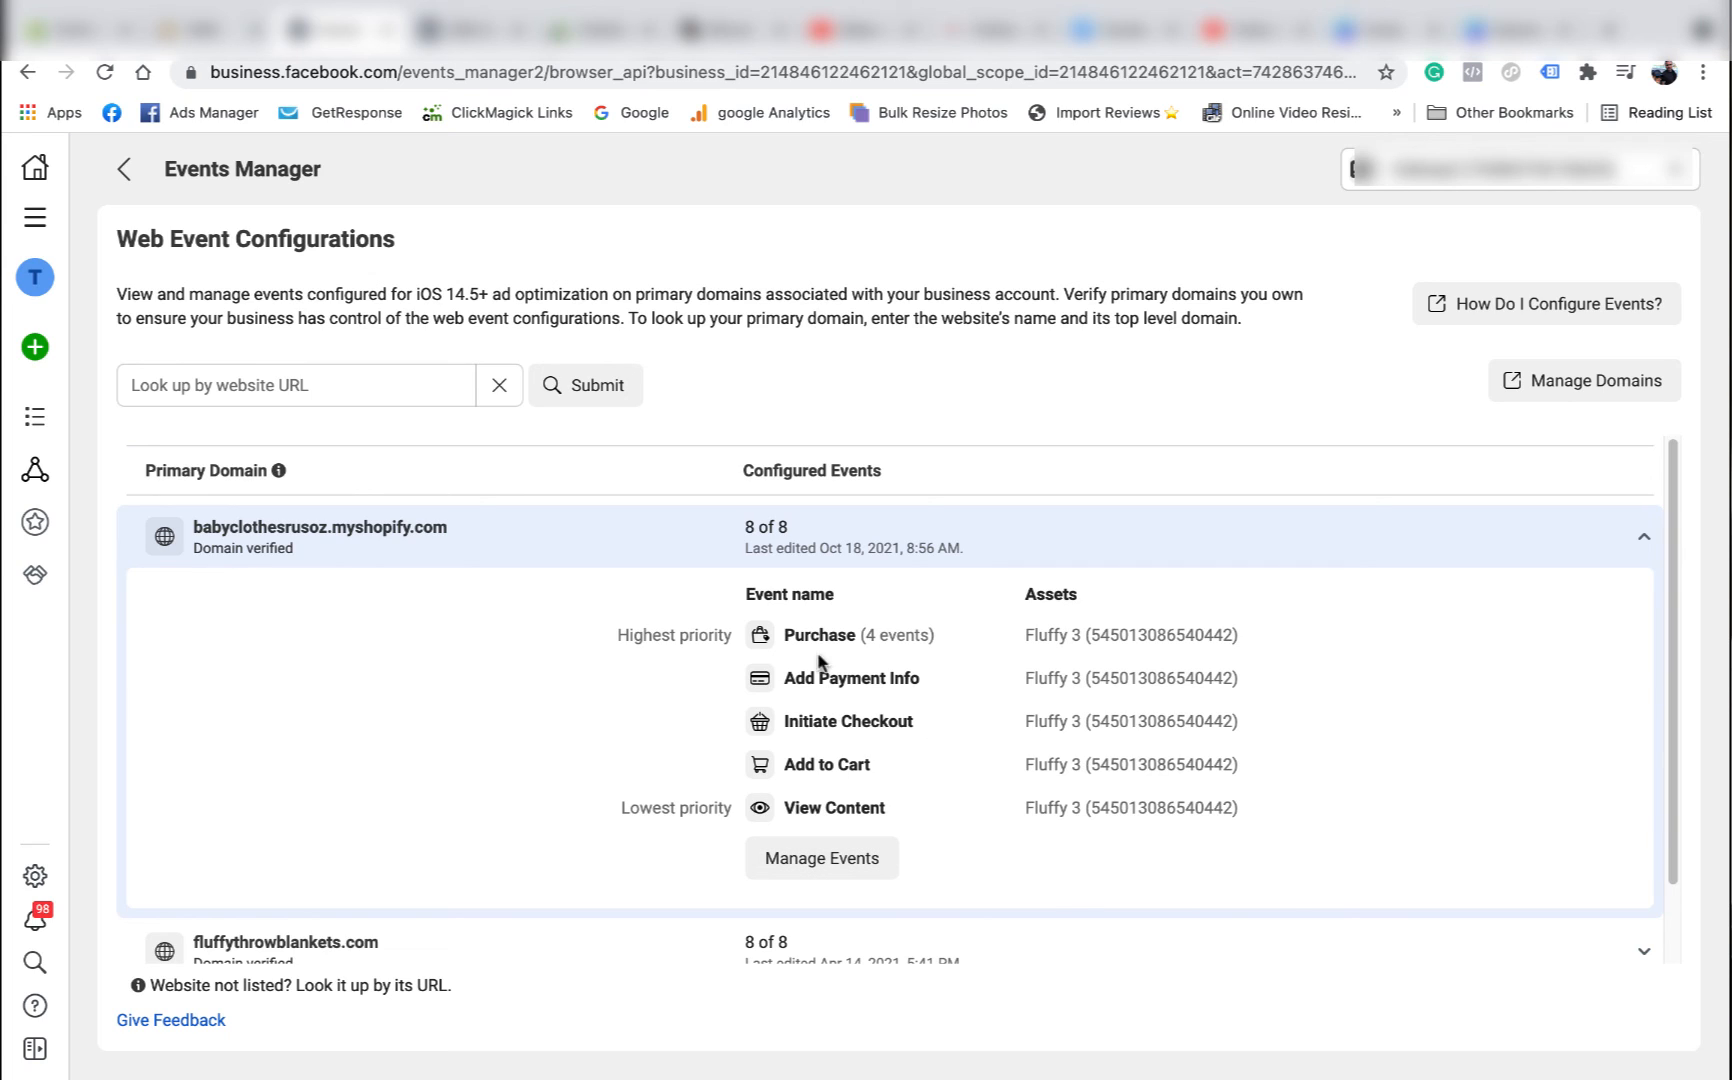
{"action": "mouse_move", "coordinate": [828, 589]}
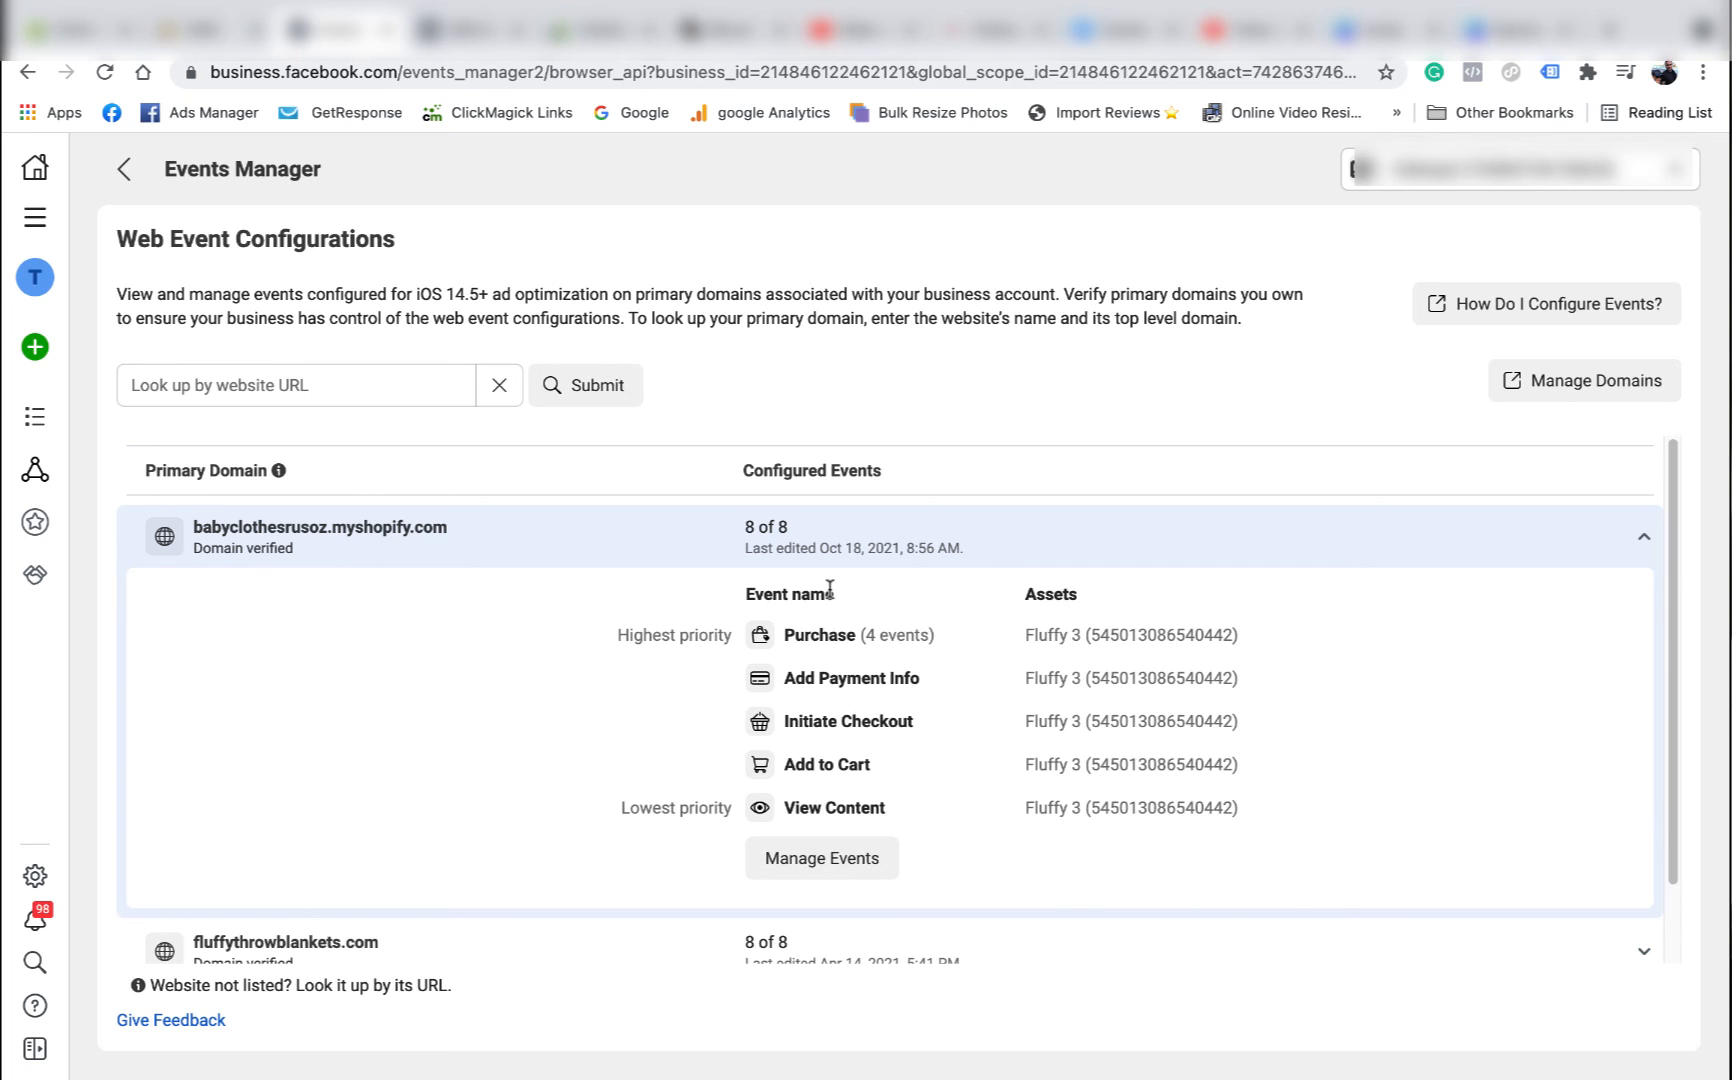
{"action": "mouse_move", "coordinate": [1296, 605]}
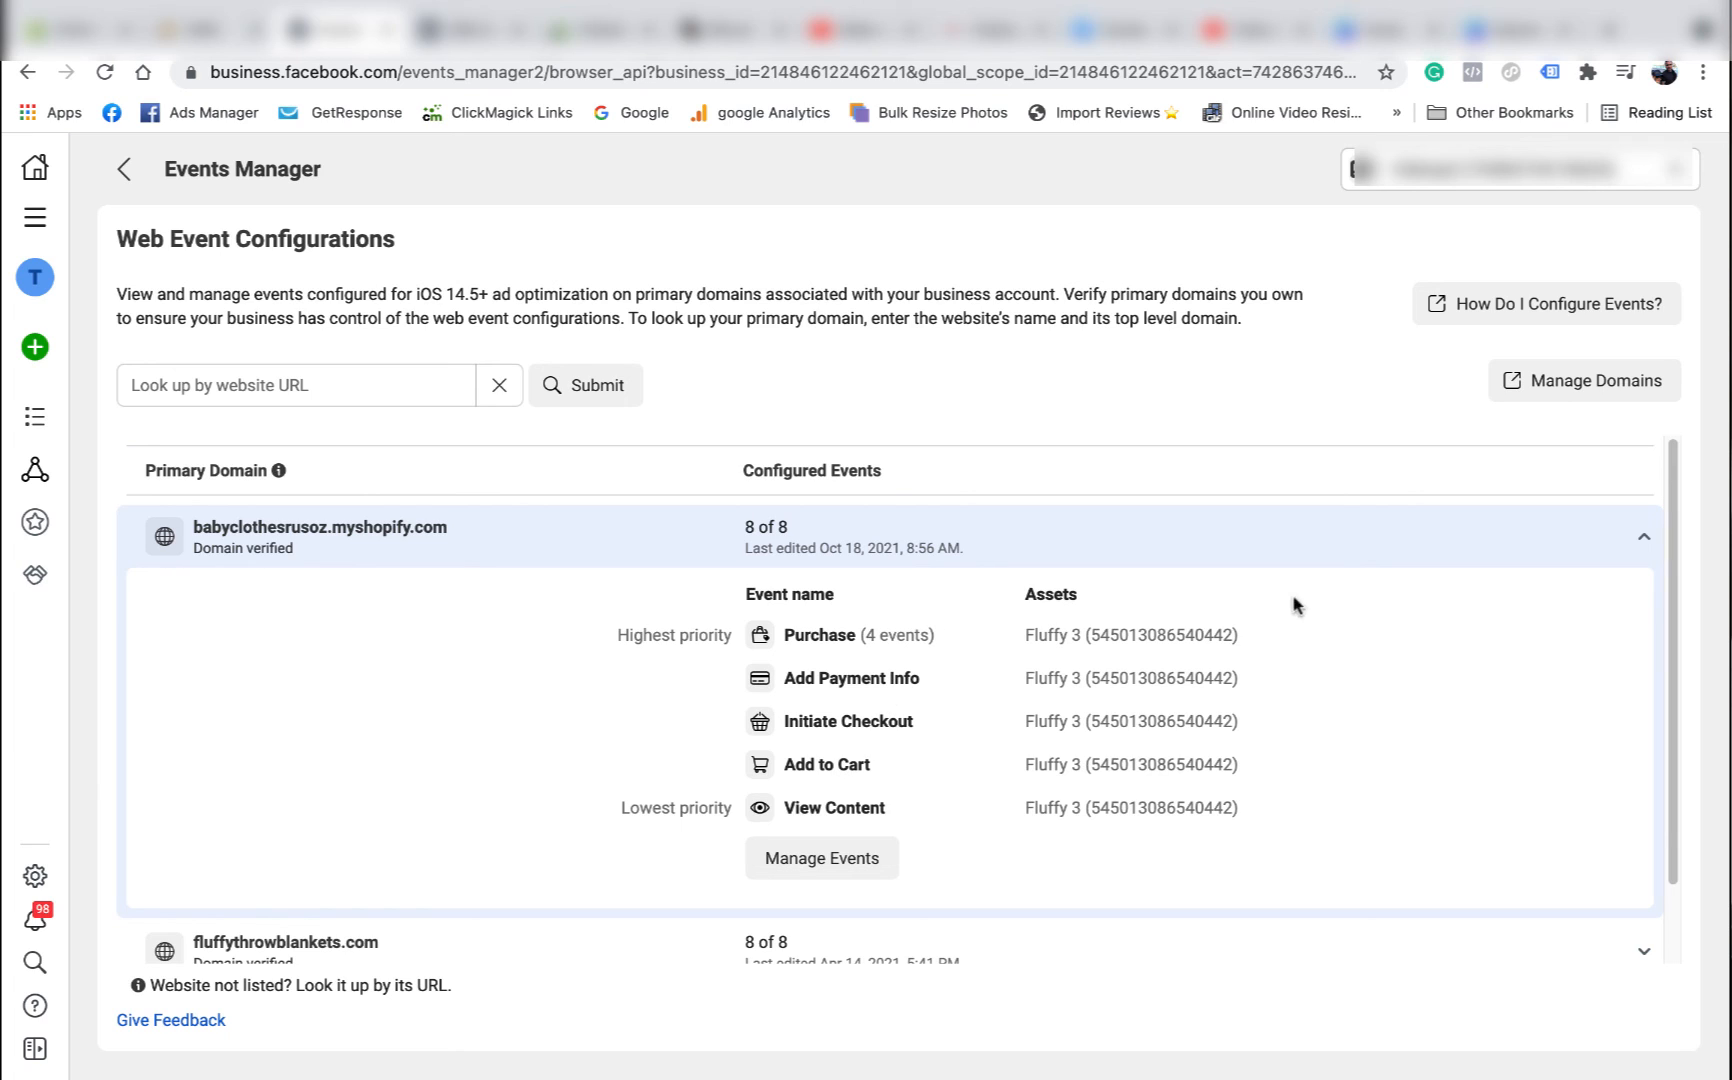
{"action": "mouse_move", "coordinate": [902, 743]}
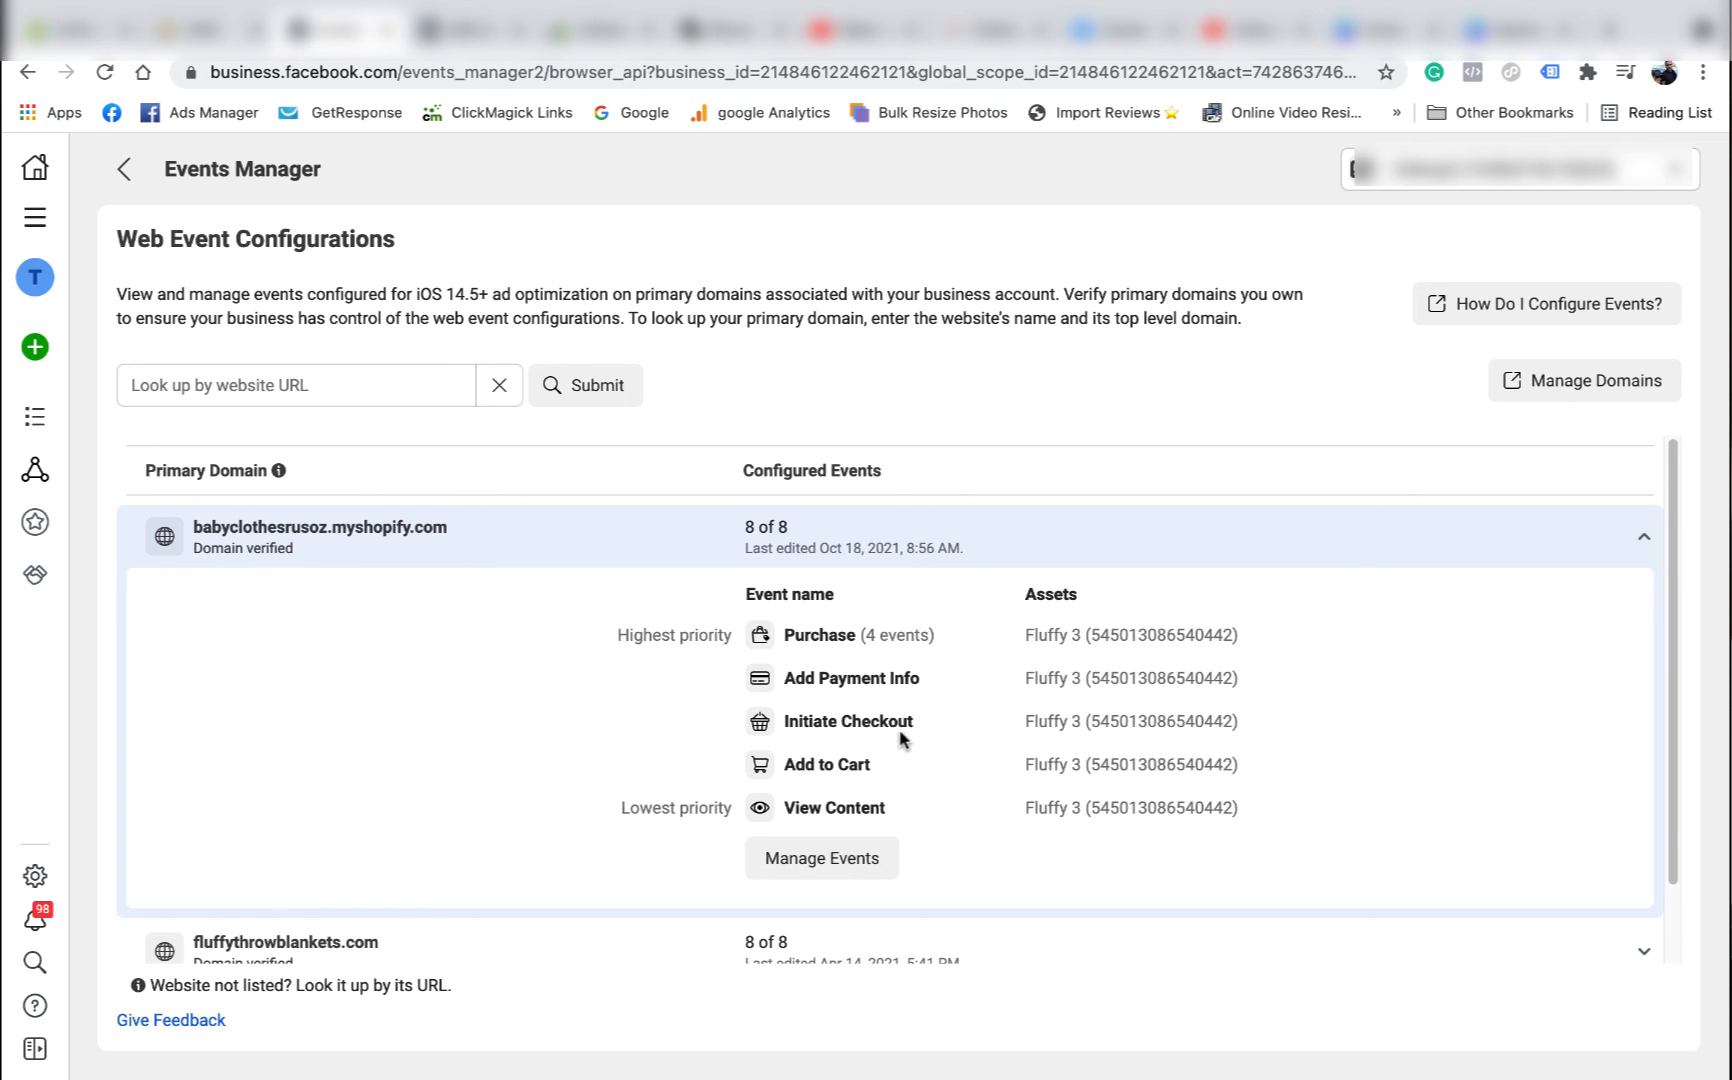
{"action": "mouse_move", "coordinate": [677, 500]}
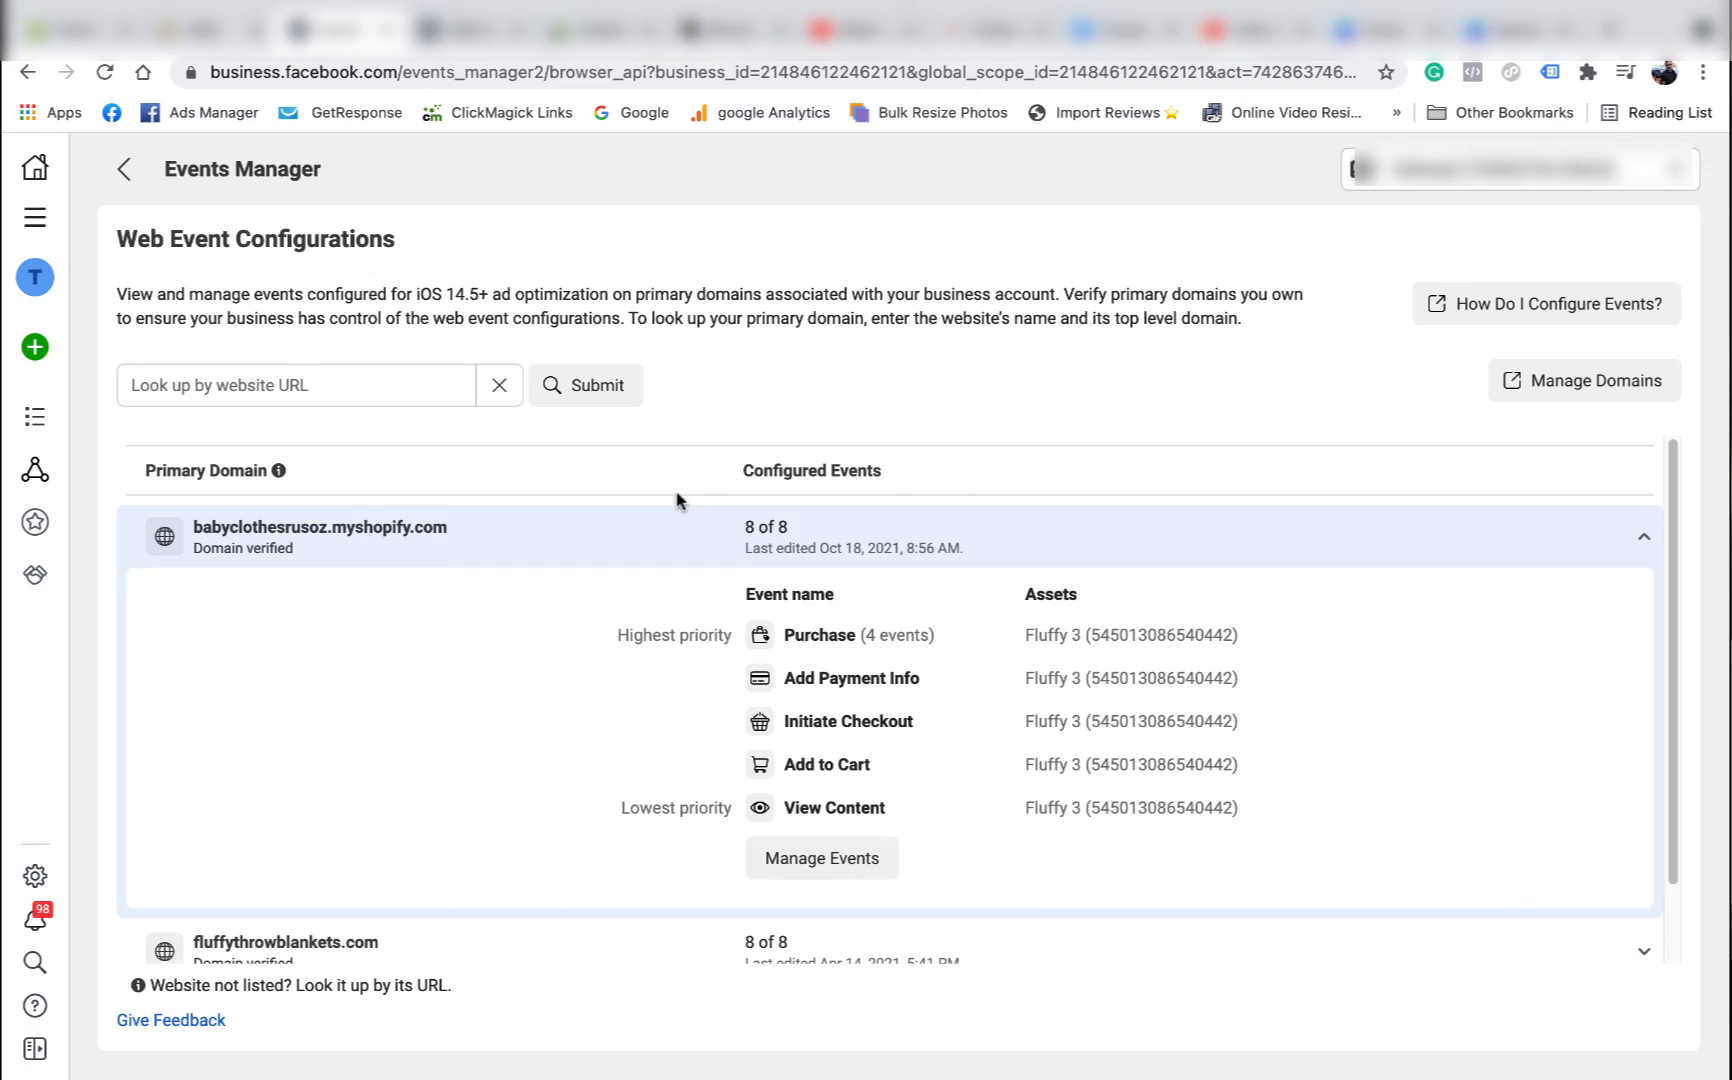
{"action": "mouse_move", "coordinate": [921, 650]}
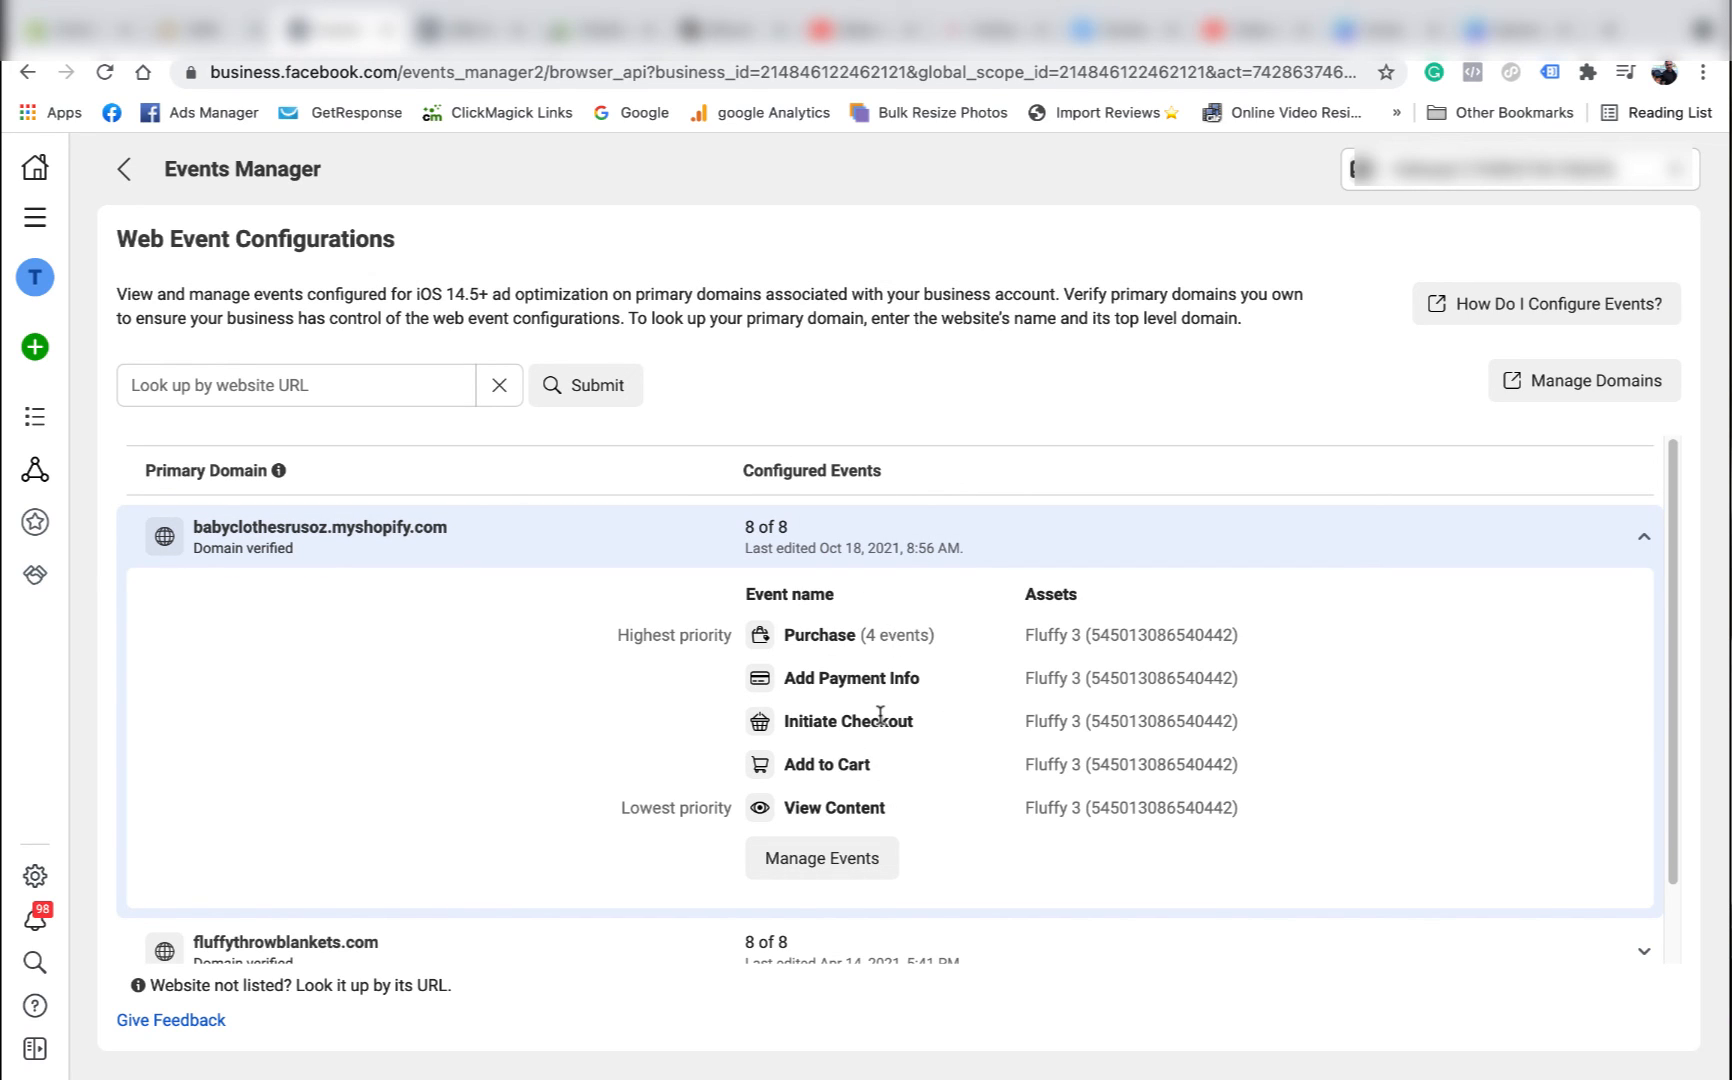
{"action": "left_click", "coordinate": [1645, 537]}
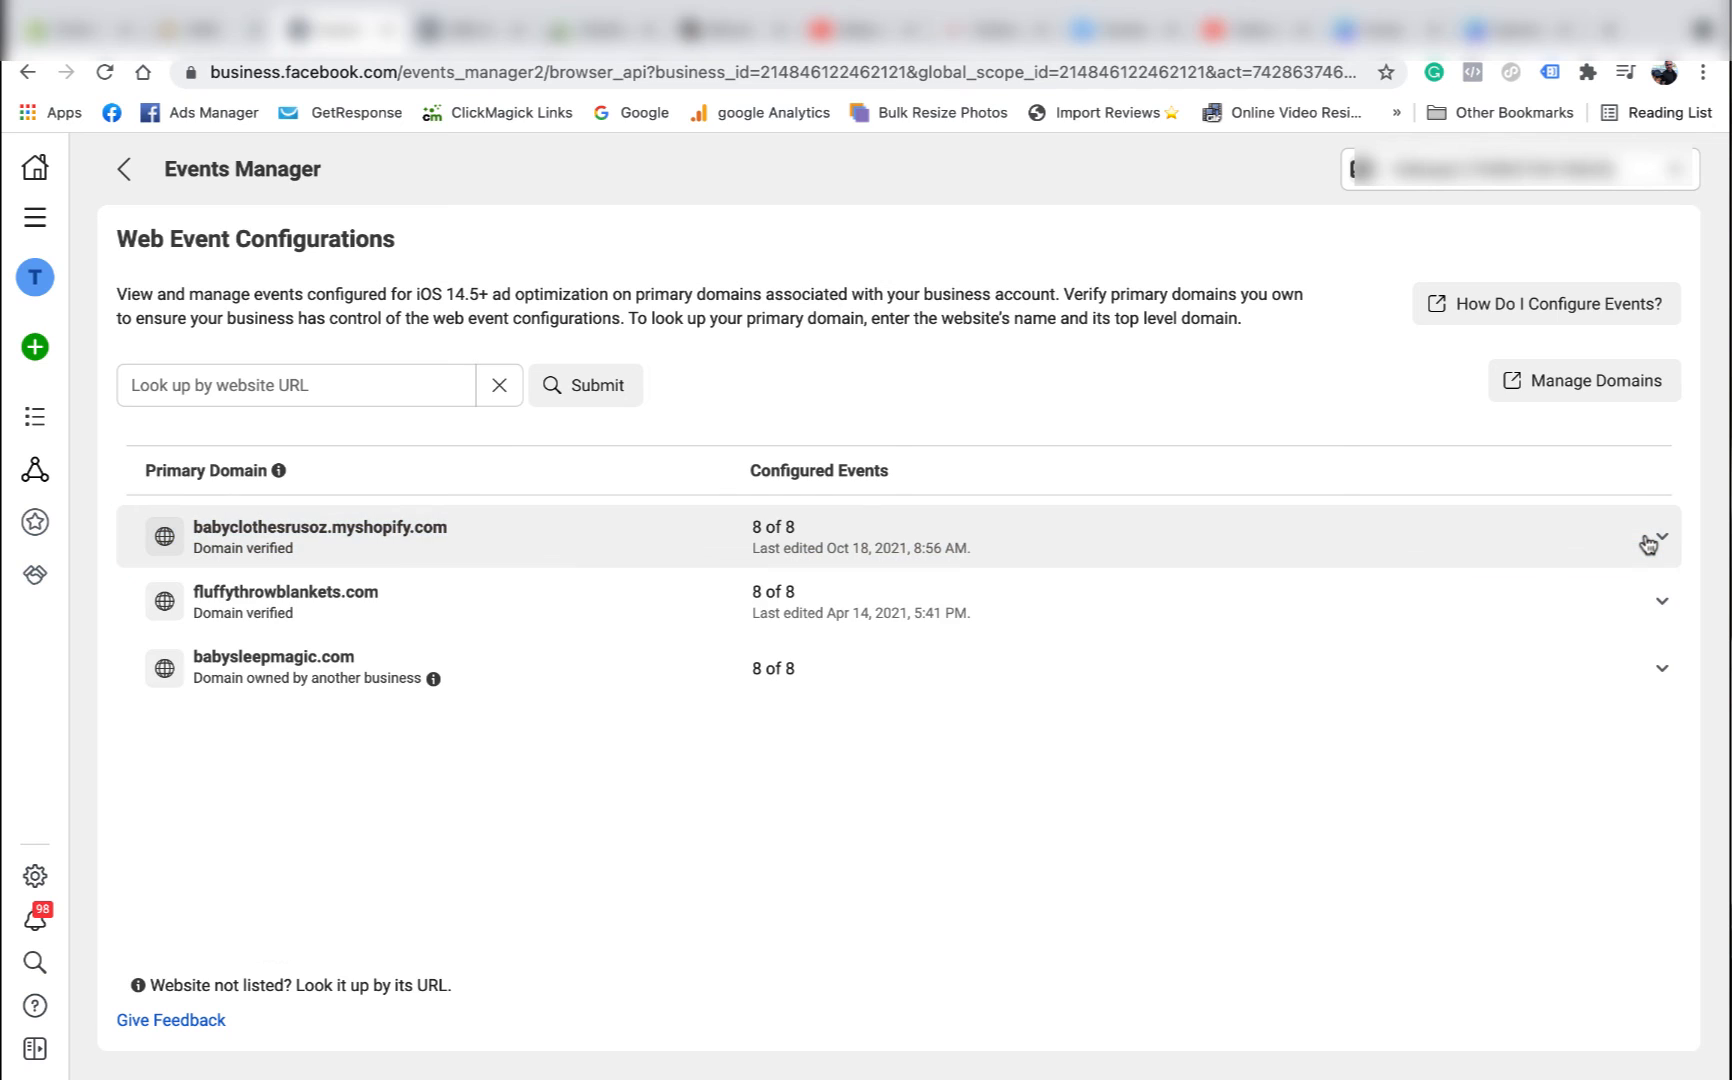